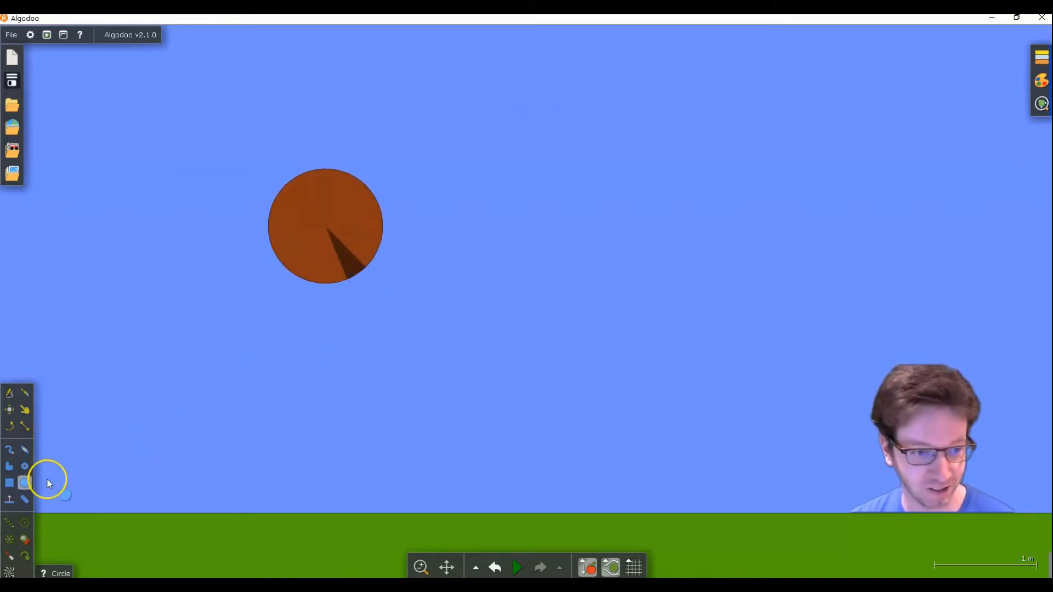
mouse_move(285, 360)
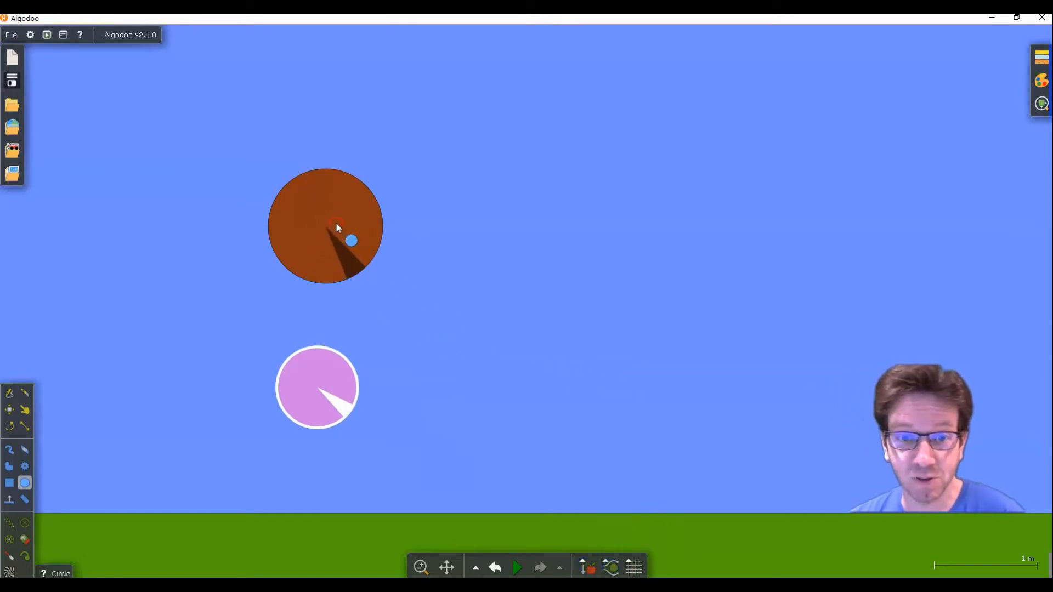
Give the brown circle a 3.0 m/s horizontal velocity and check the pink circle's velocities
right_click(335, 227)
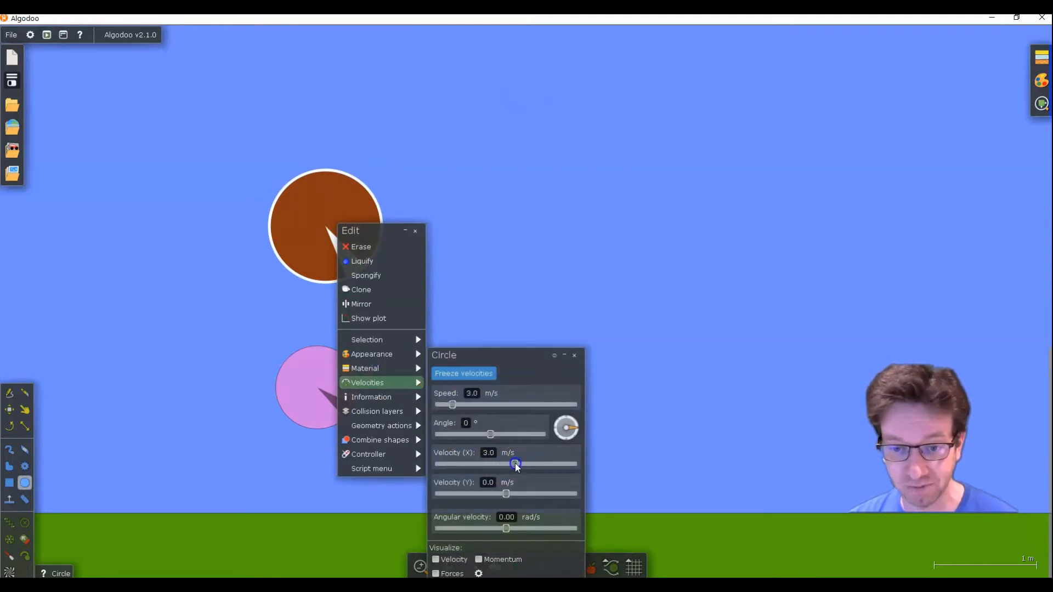
mouse_move(497, 464)
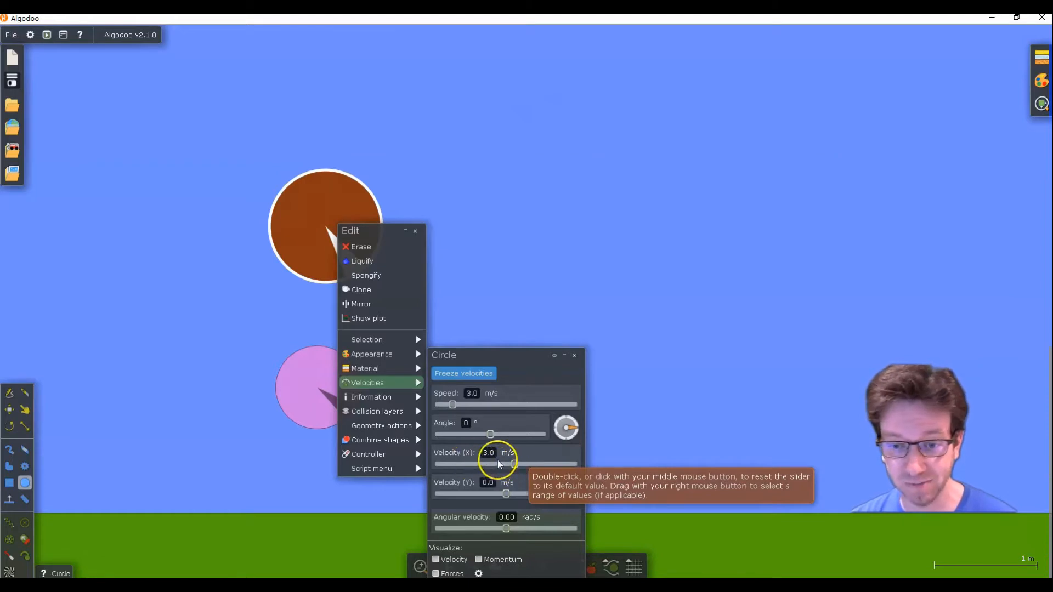
mouse_move(299, 386)
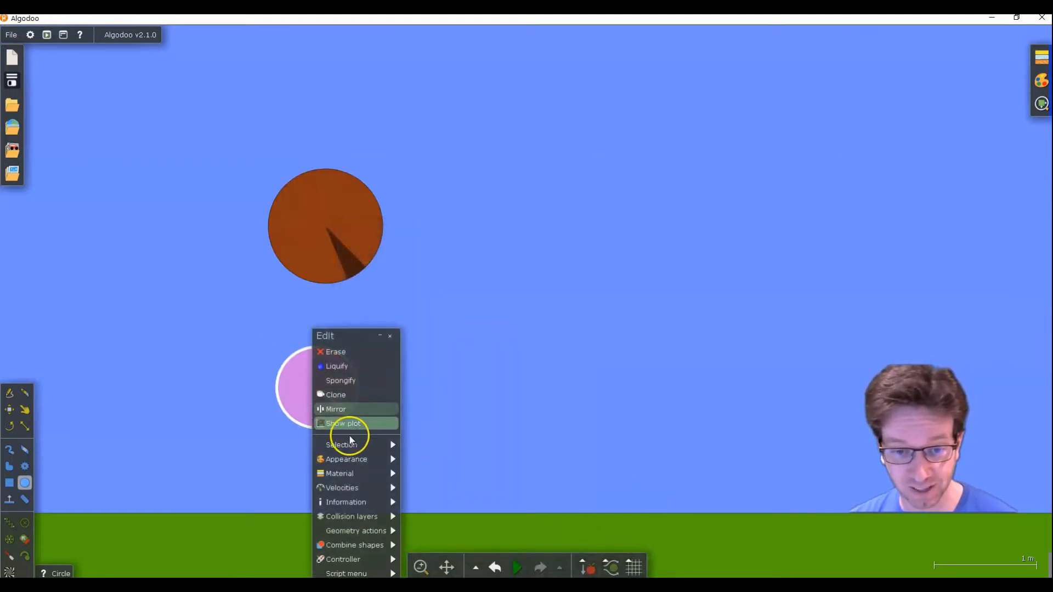
left_click(341, 488)
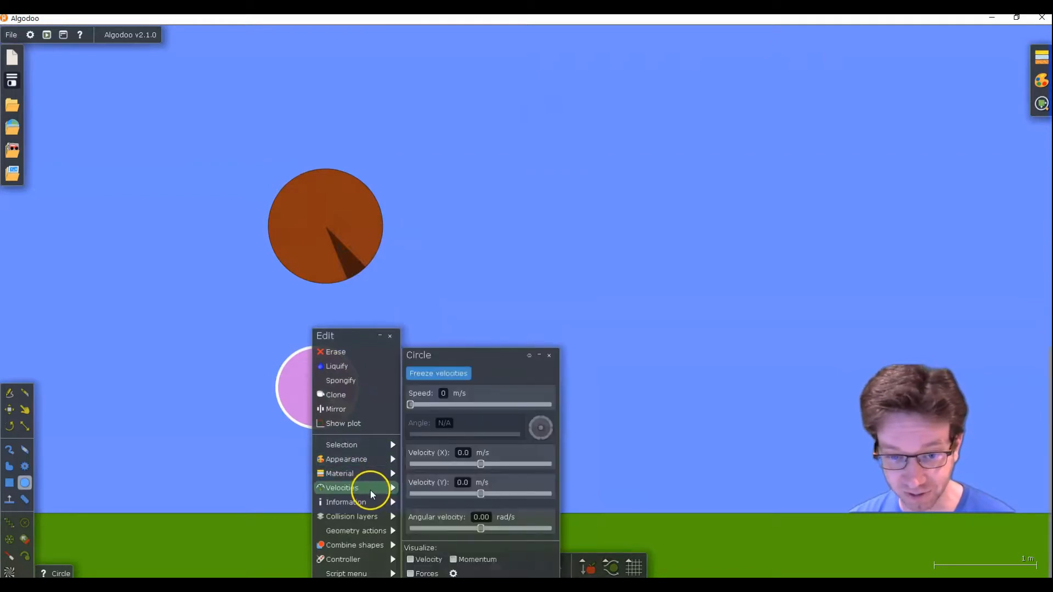
mouse_move(451, 431)
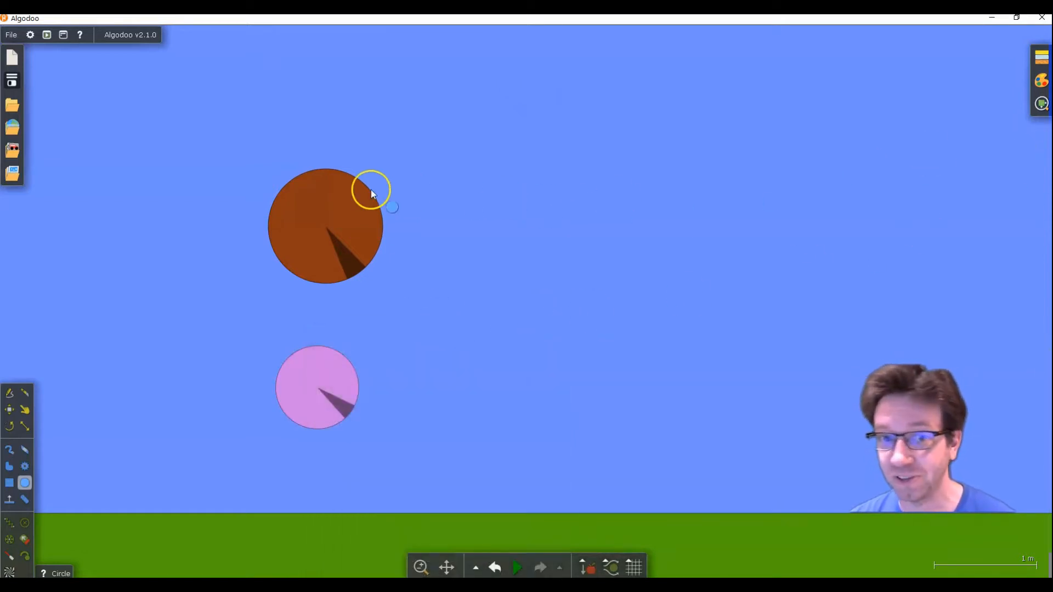
Turn on velocity arrows with numeric values in the Visualization panel
left_click(1041, 103)
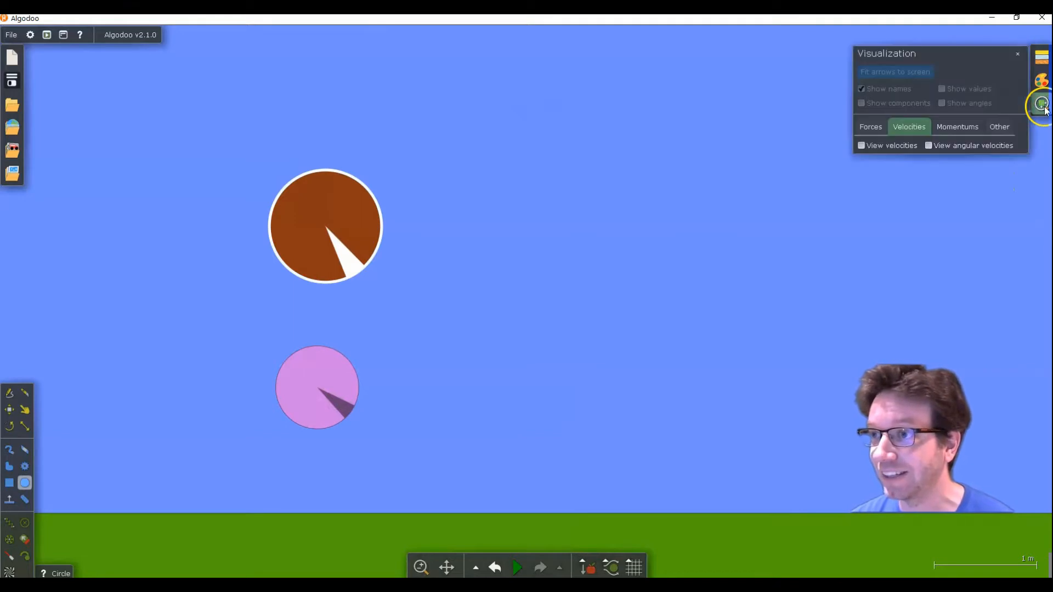
left_click(862, 145)
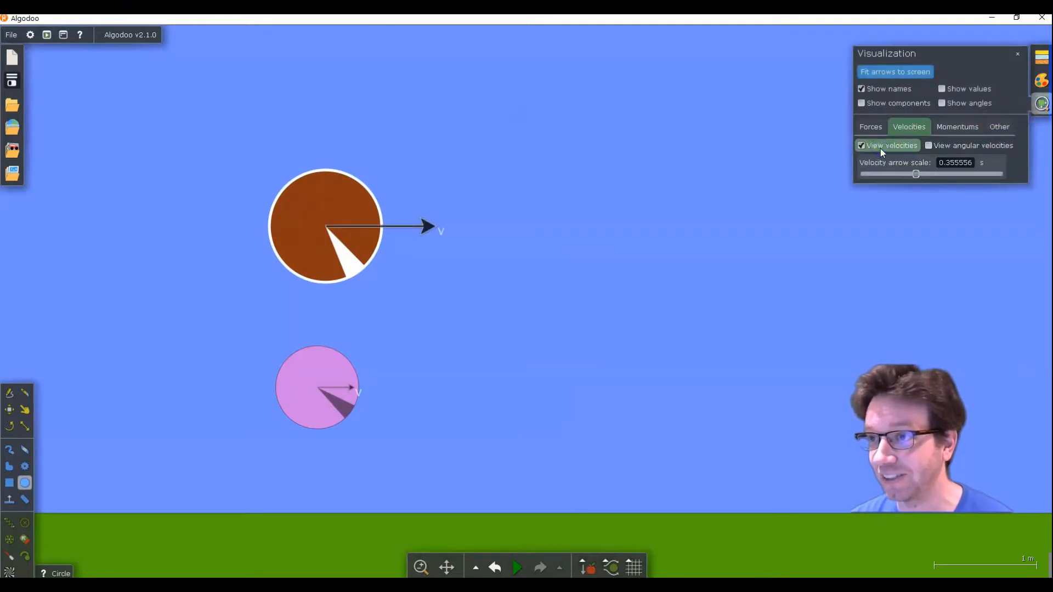
left_click(942, 88)
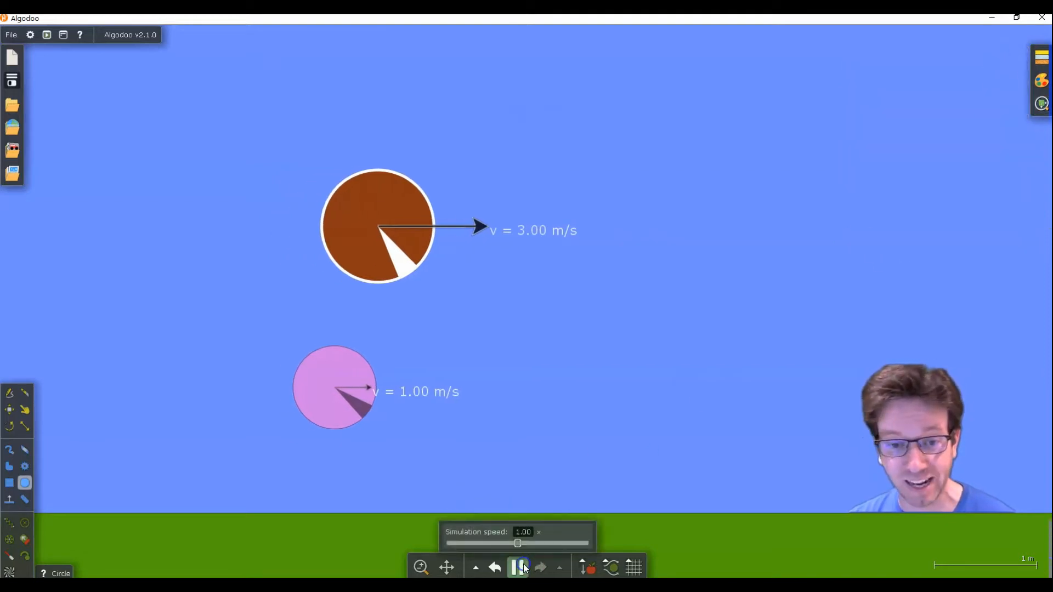
Run the simulation briefly so both circles move rightward, then pause
left_click(519, 567)
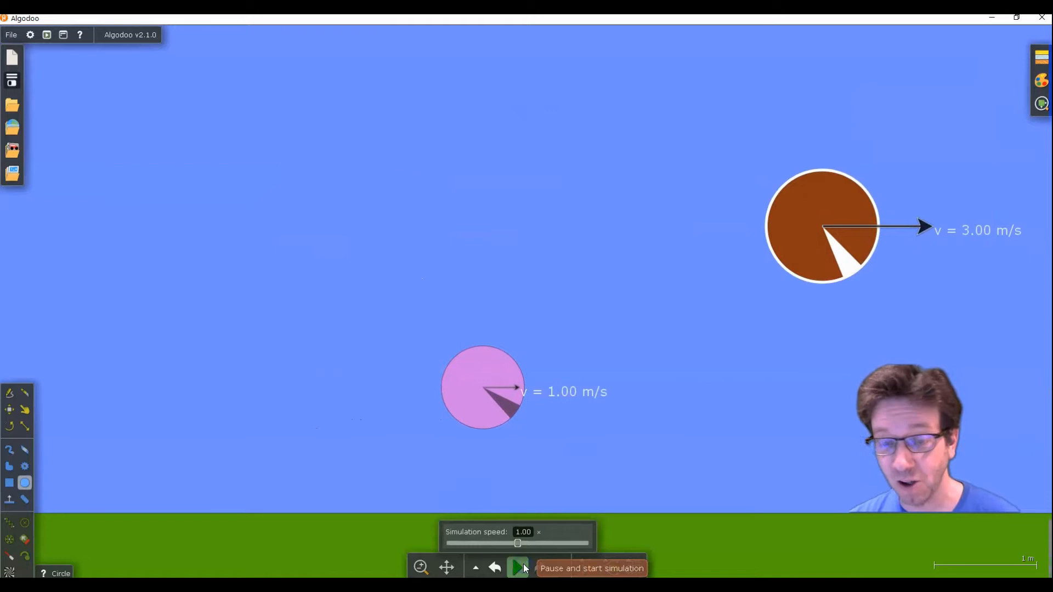
left_click(517, 567)
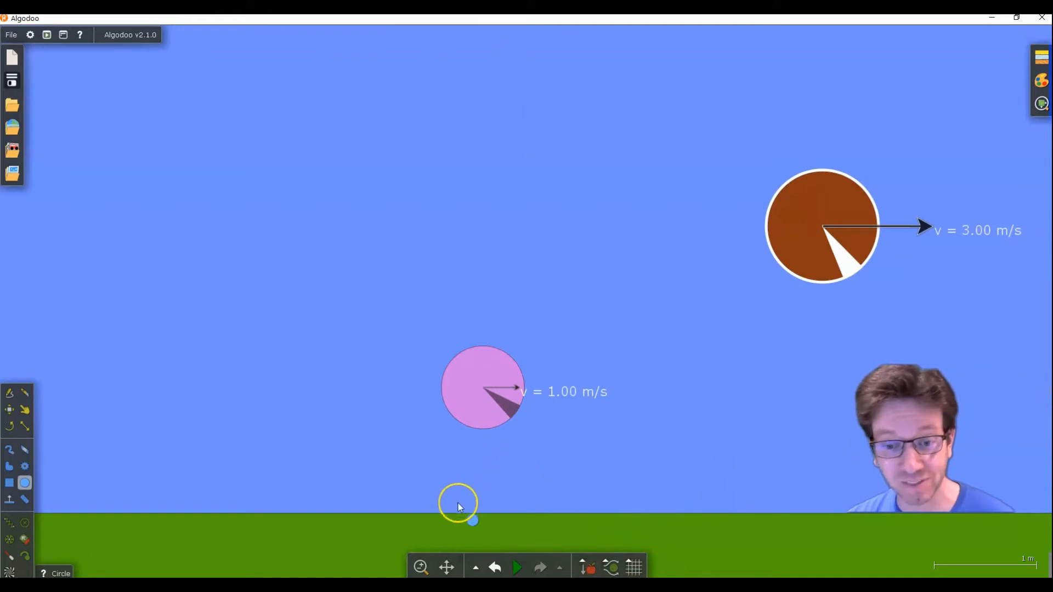
mouse_move(393, 504)
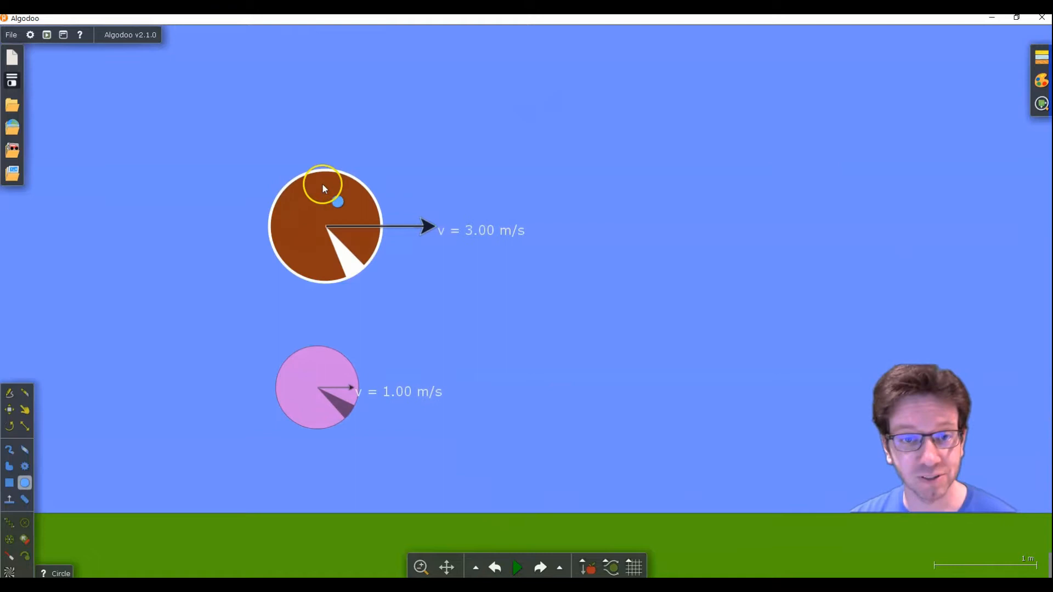
Add a plot for the brown circle showing Velocity (x) against time
right_click(325, 187)
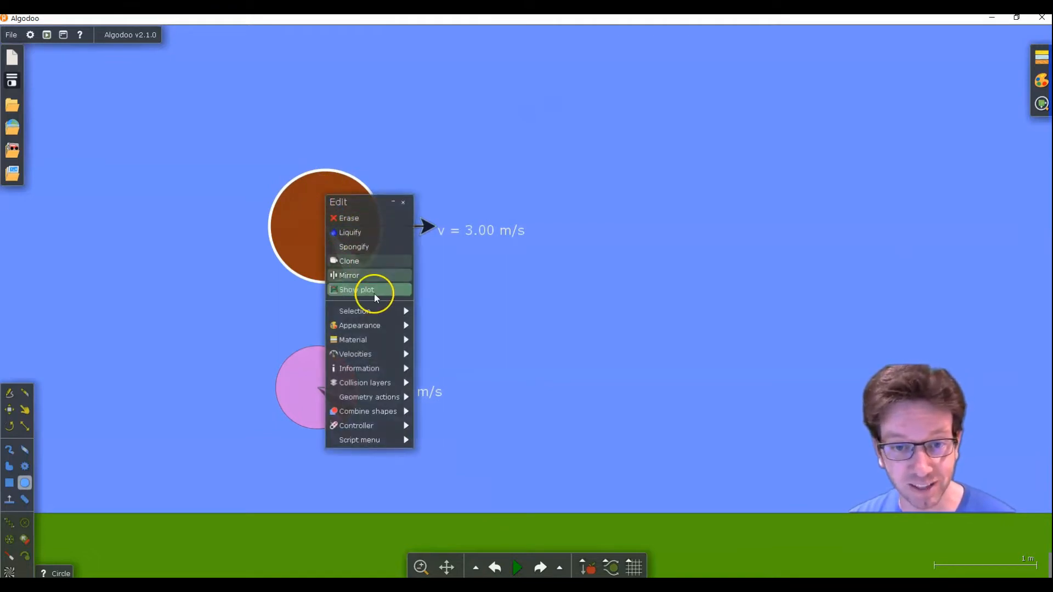
left_click(358, 290)
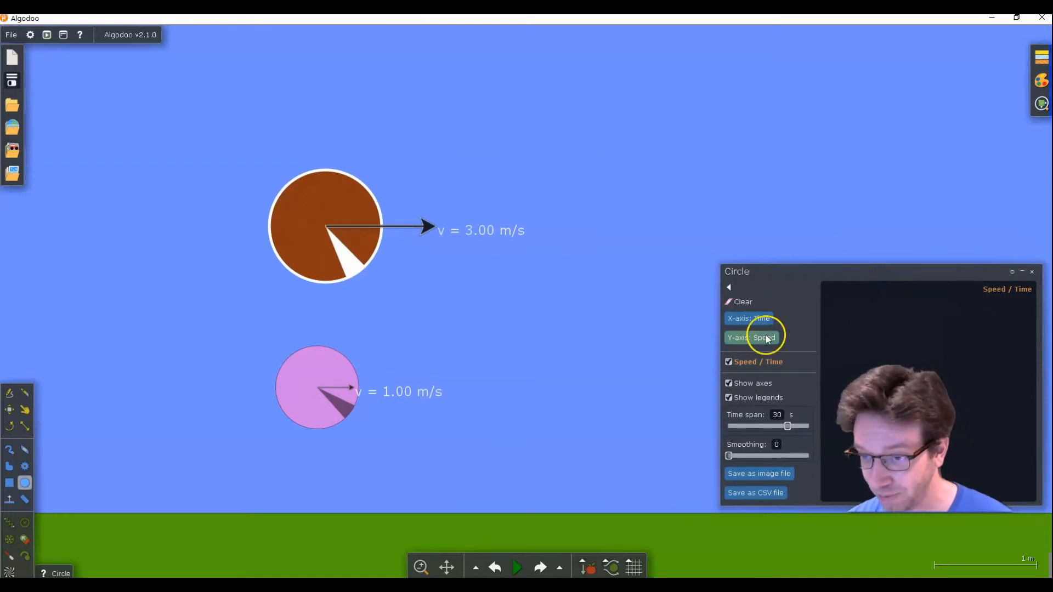
left_click(753, 336)
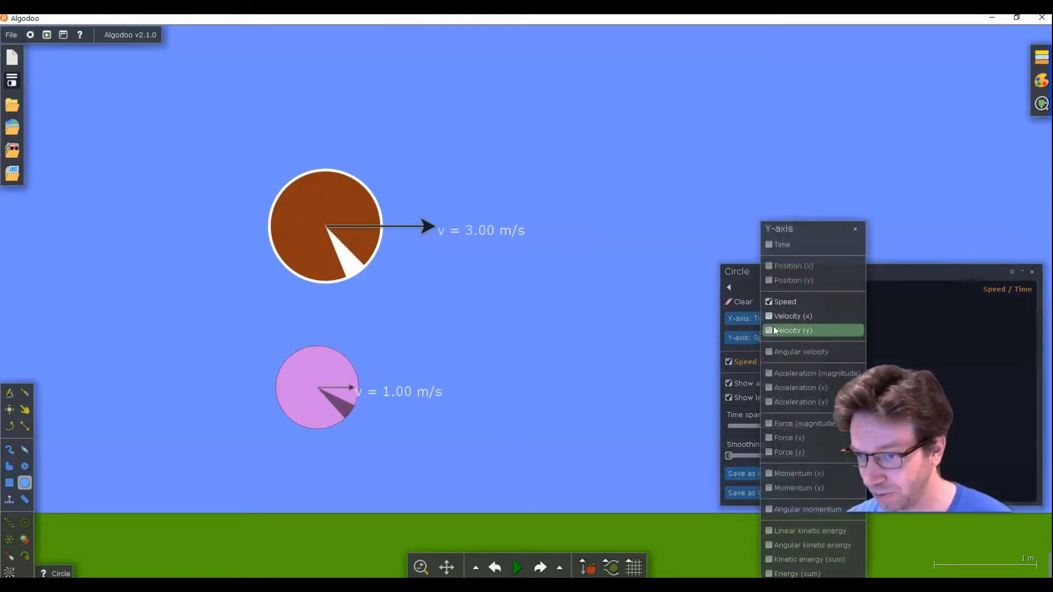
left_click(770, 316)
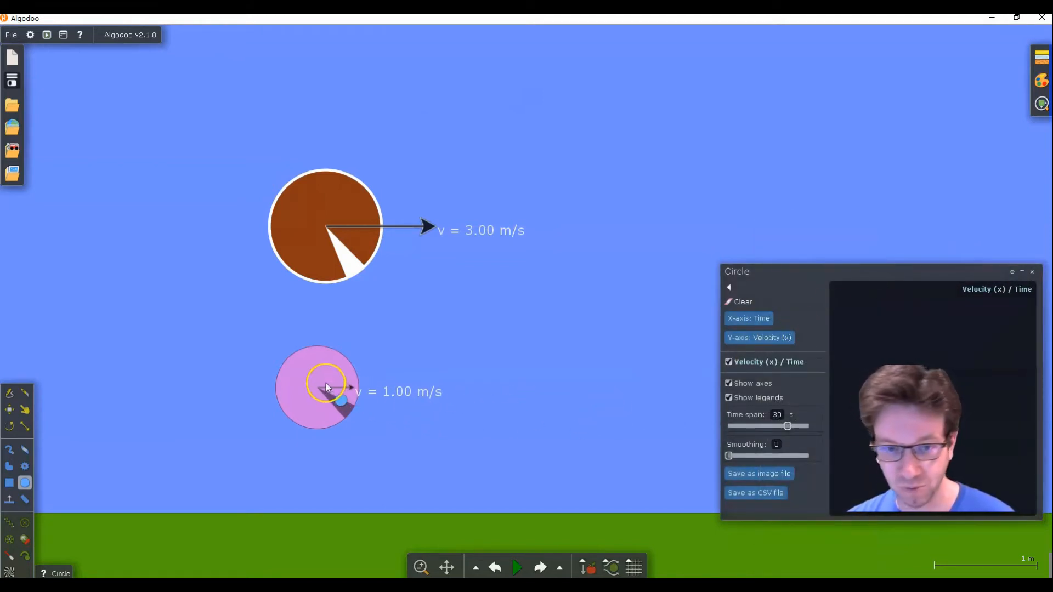
Add a Velocity (x) plot for the pink circle, moved left out of the way
right_click(326, 387)
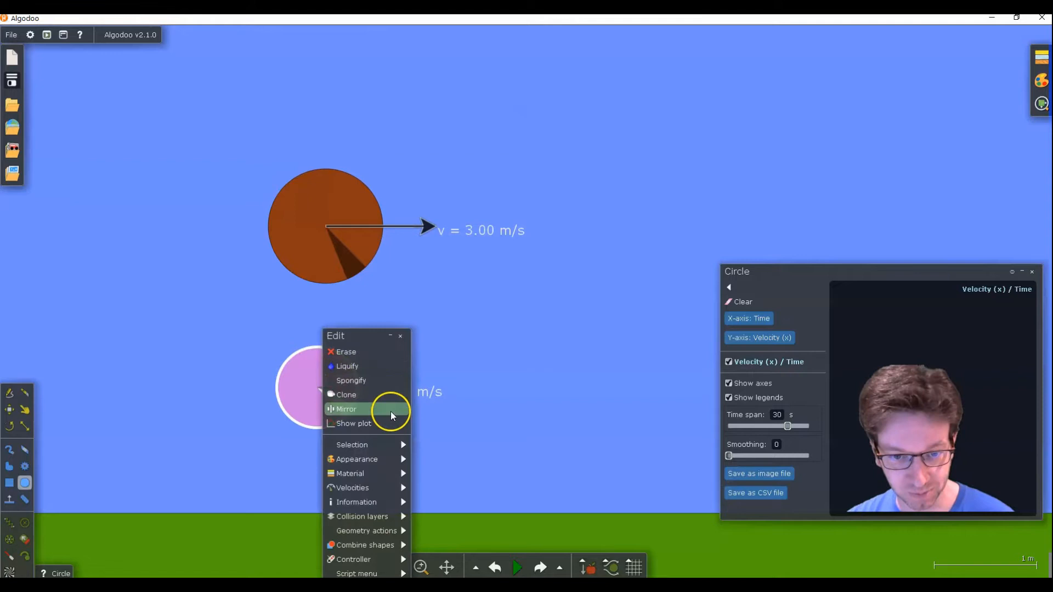
left_click(353, 424)
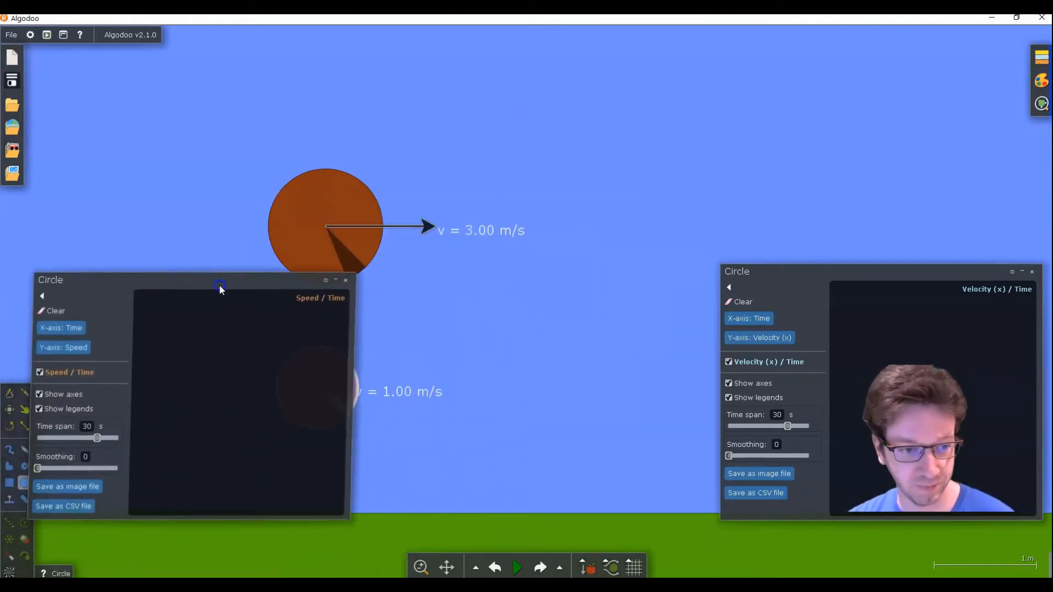
left_click_drag(221, 285, 185, 145)
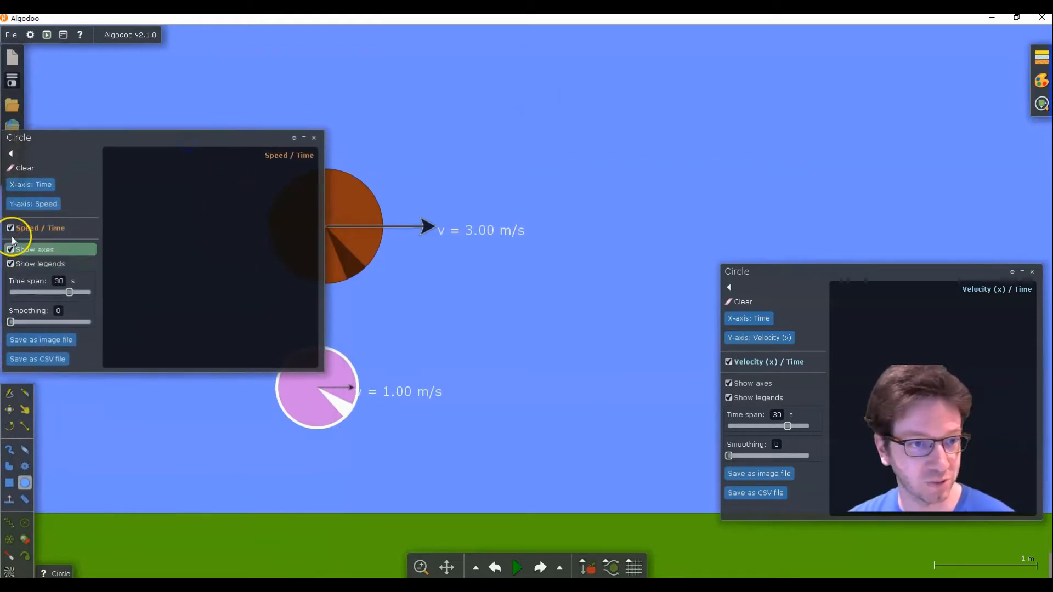
left_click(32, 204)
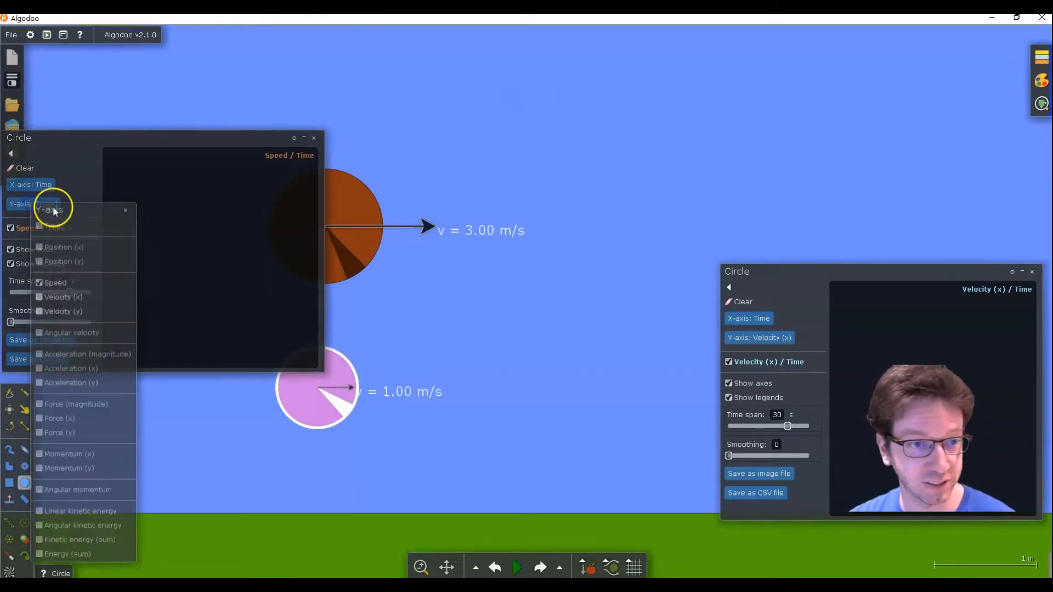
left_click(62, 297)
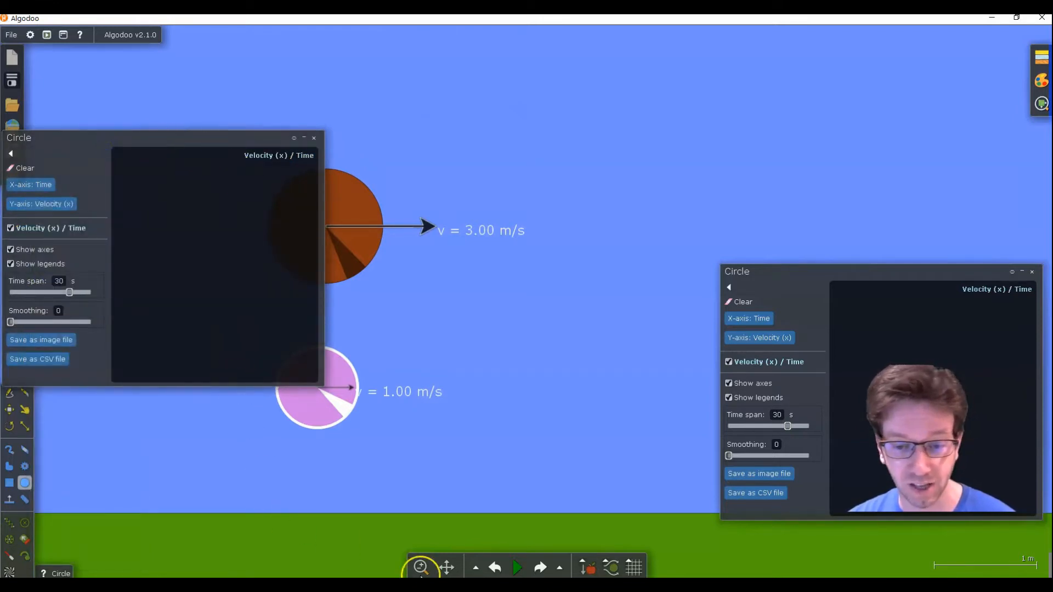
Run the simulation briefly to record flat lines at 1 and 3 m/s
left_click(515, 567)
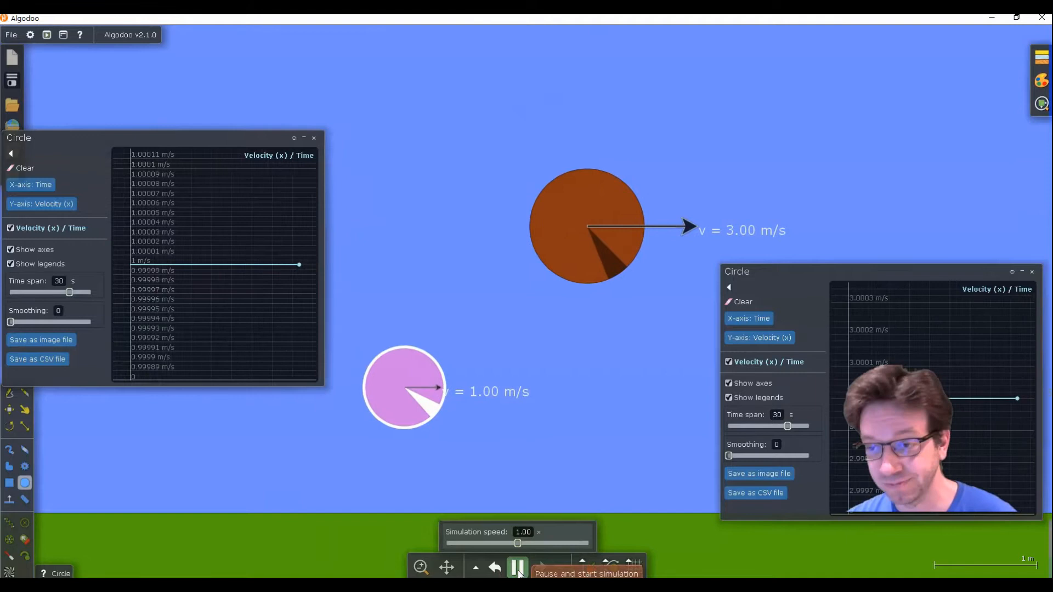
left_click(517, 568)
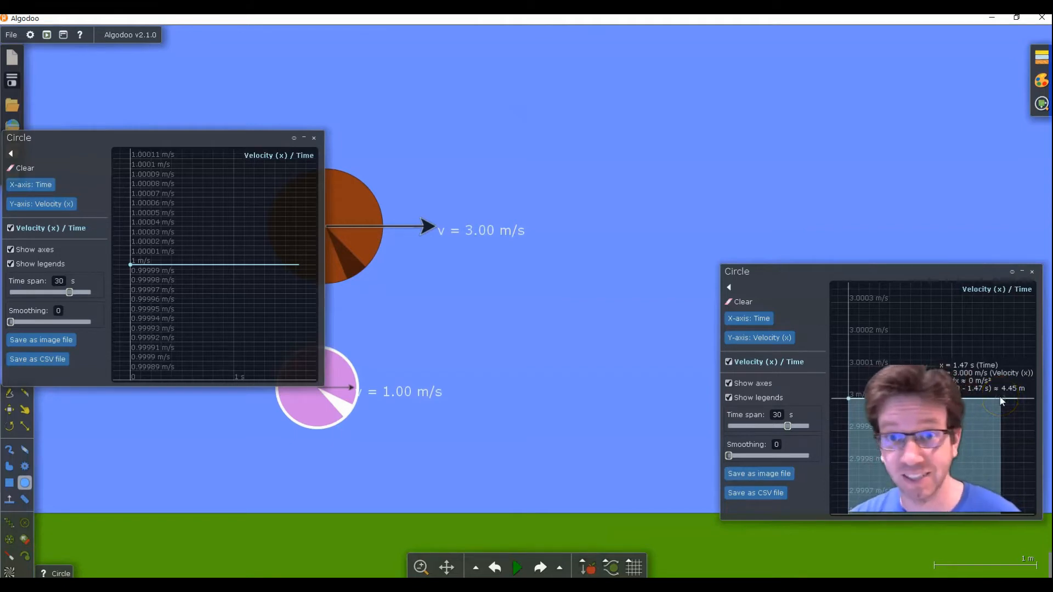
left_click(741, 302)
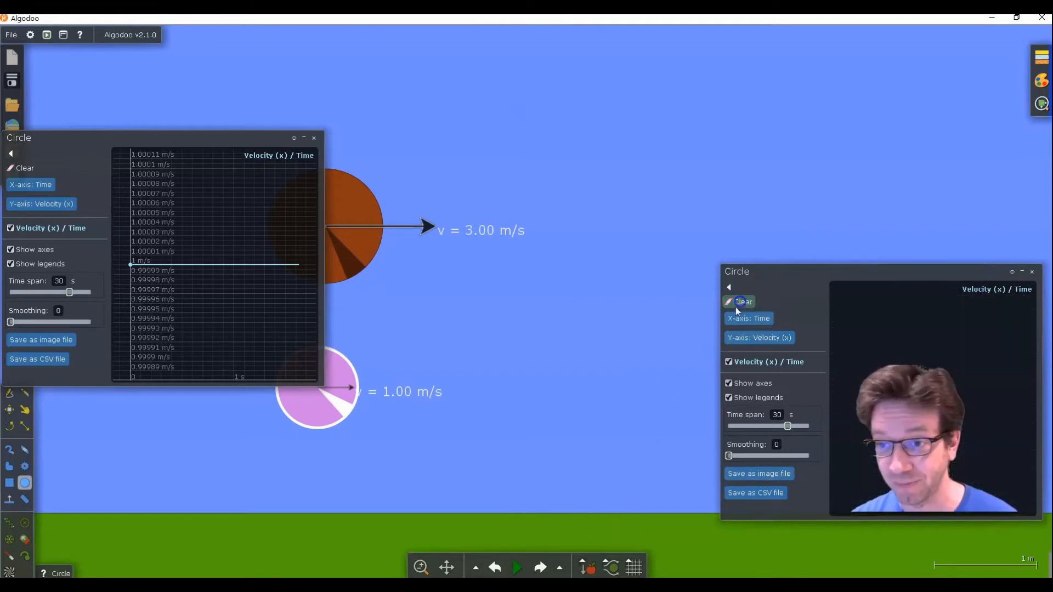
left_click(742, 302)
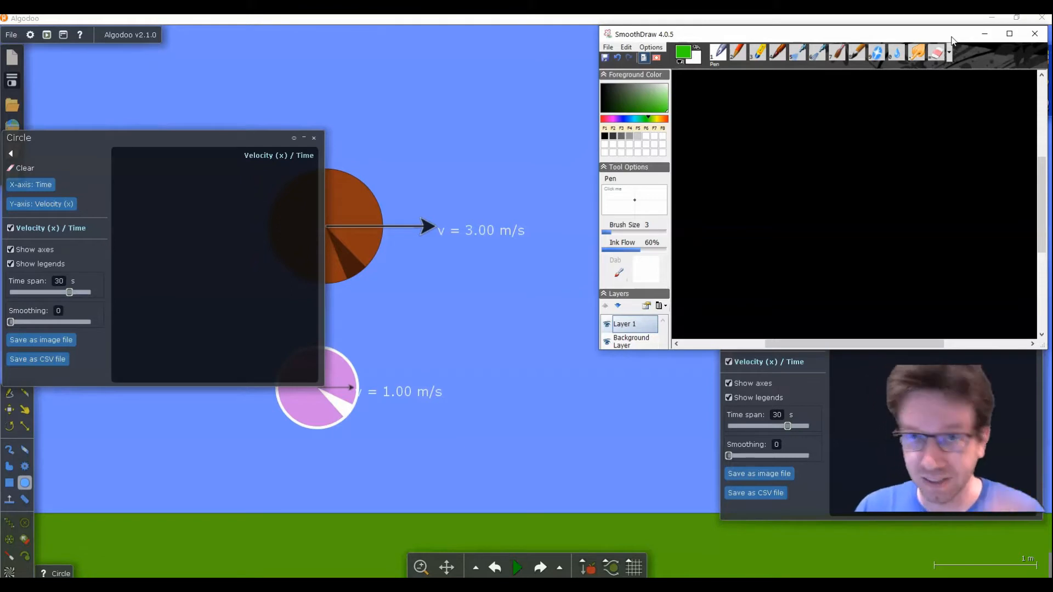
mouse_move(593, 348)
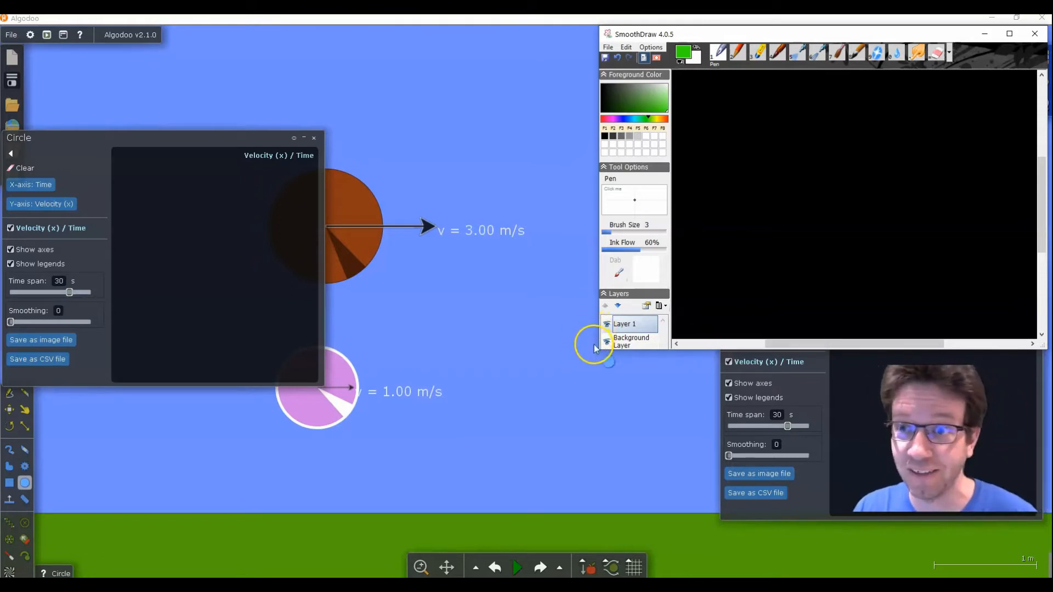
mouse_move(576, 366)
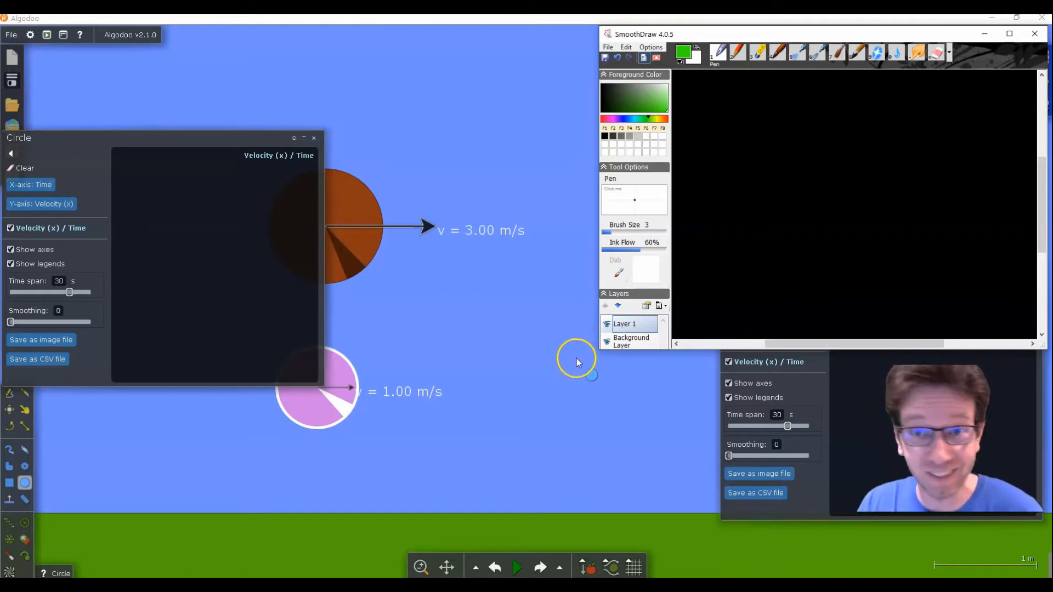
mouse_move(714, 222)
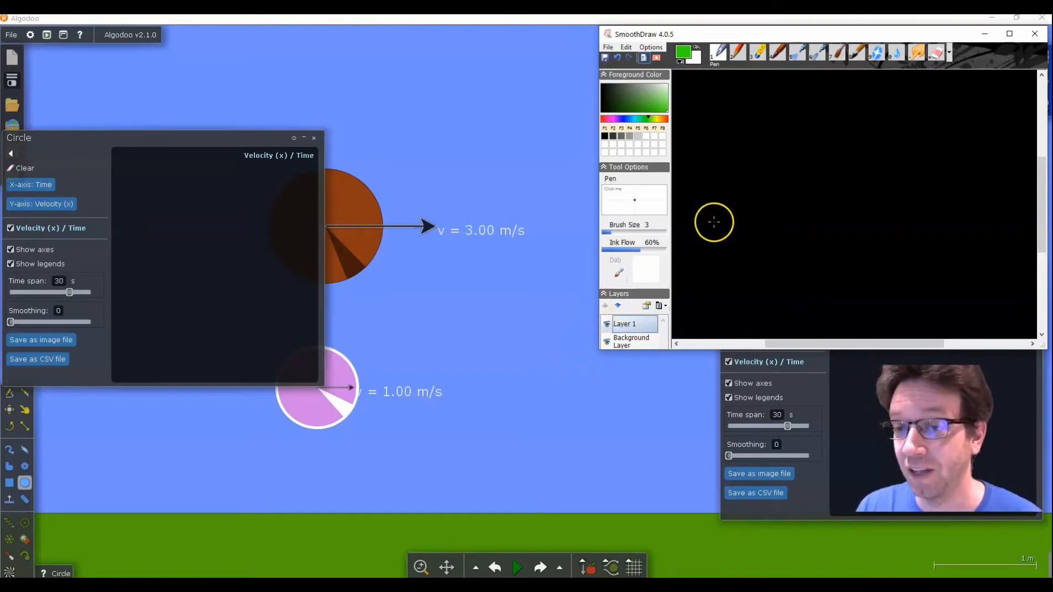
mouse_move(730, 115)
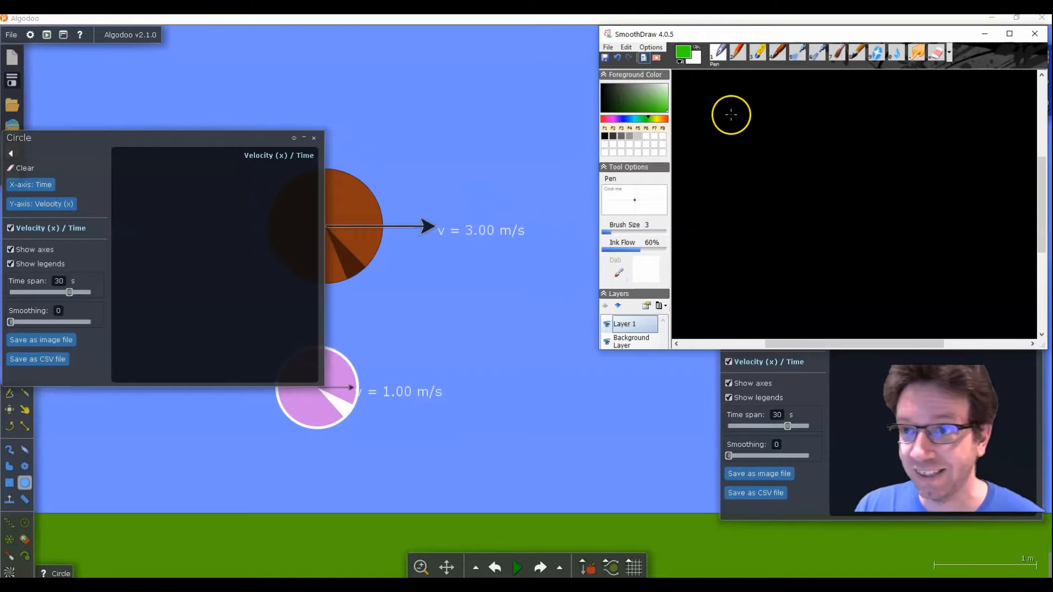
mouse_move(526, 209)
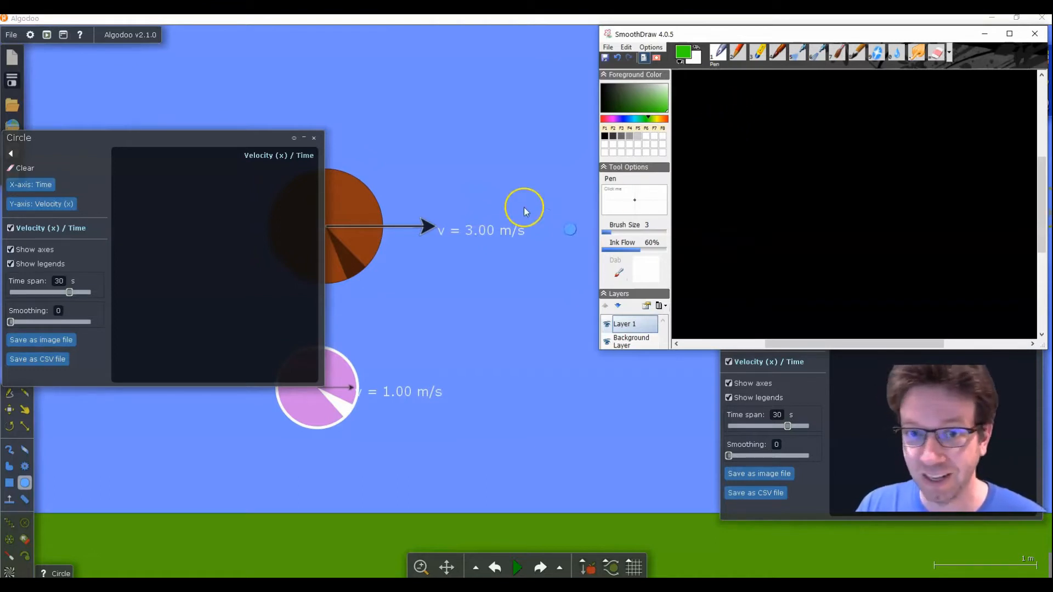
mouse_move(725, 105)
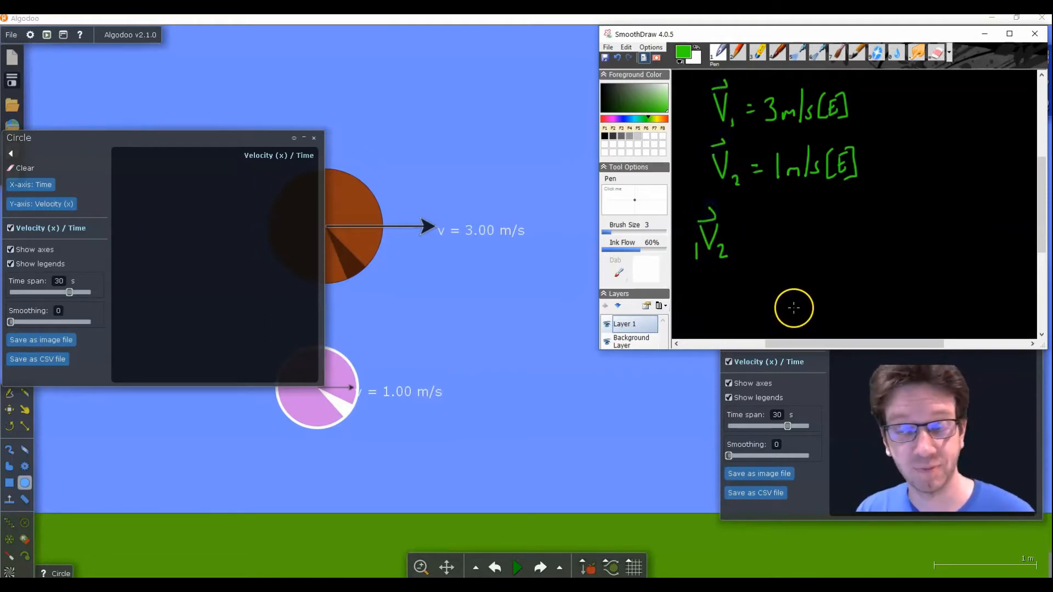
mouse_move(841, 280)
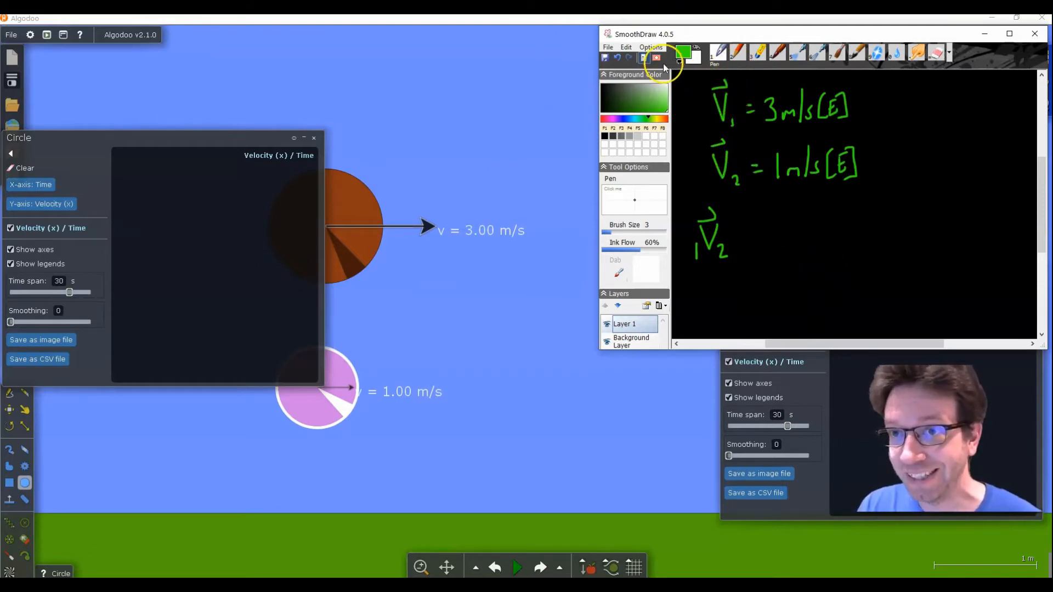
Erase the subscripts on the two handwritten velocities using the soft eraser
left_click(935, 53)
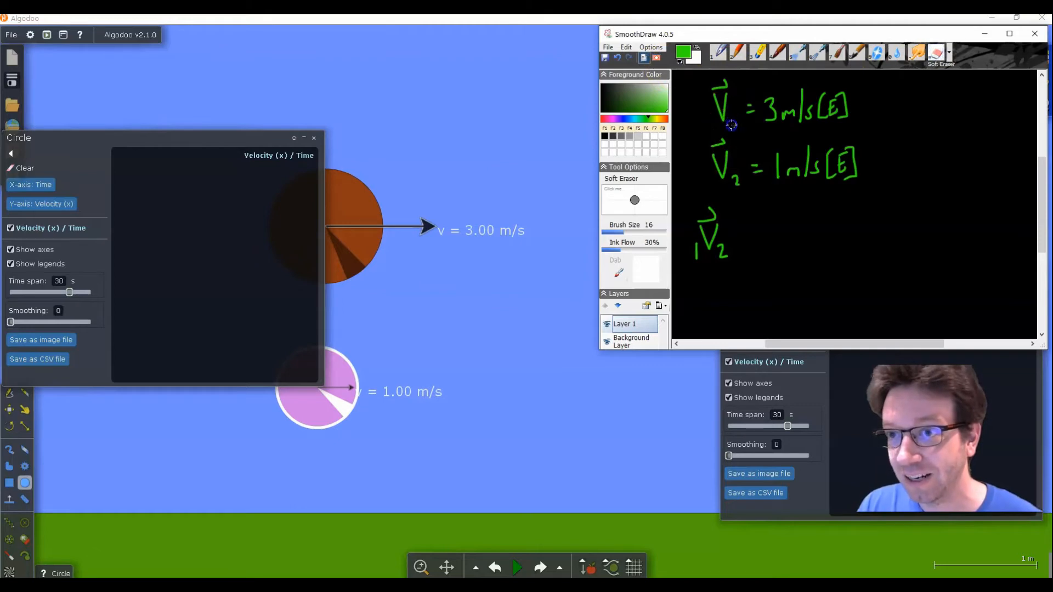
left_click(719, 53)
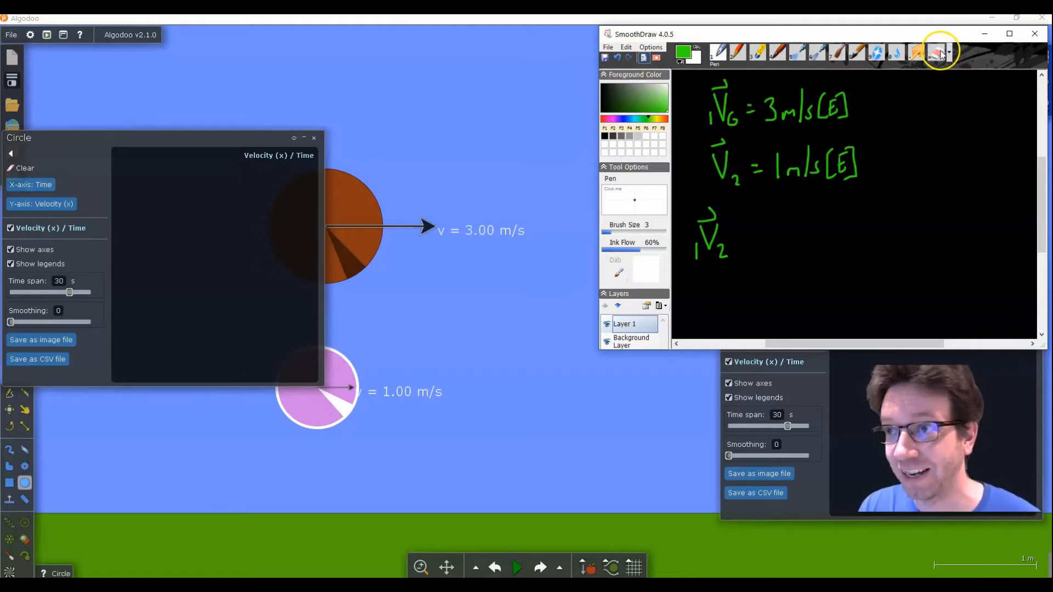
left_click(932, 52)
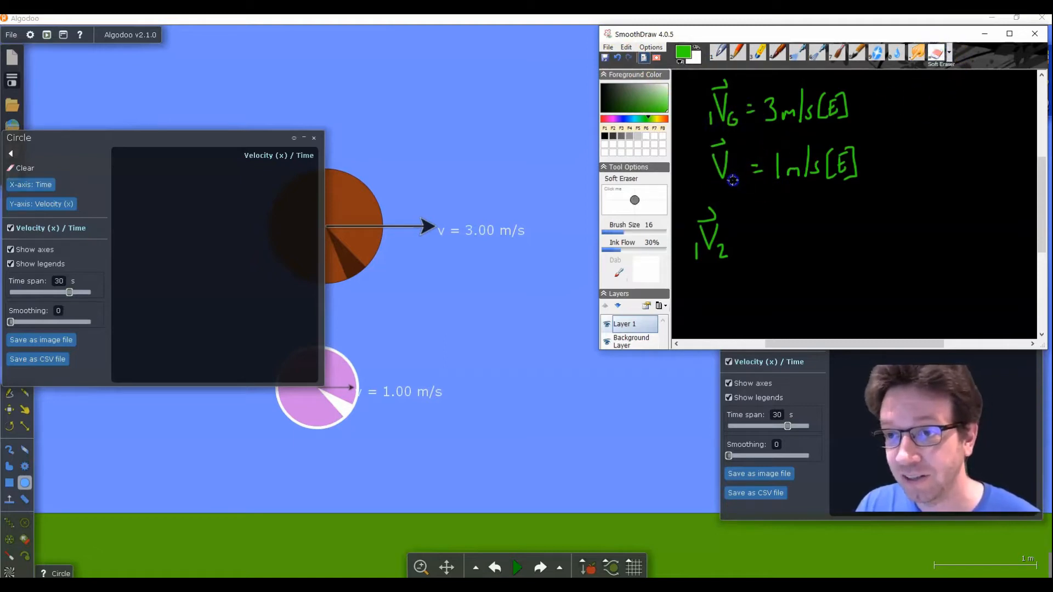
left_click(718, 53)
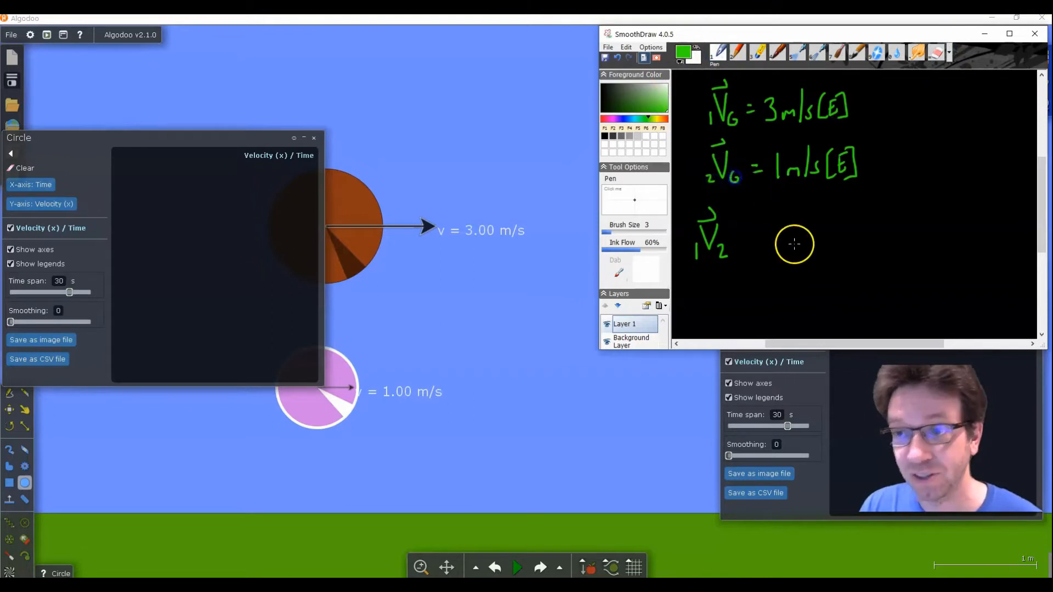
mouse_move(793, 266)
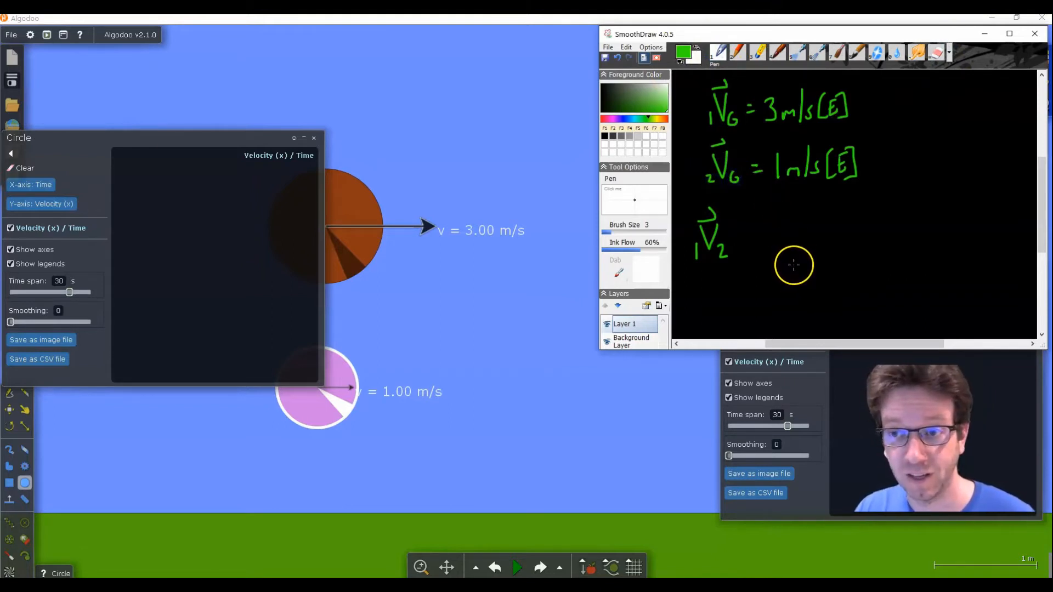
mouse_move(820, 280)
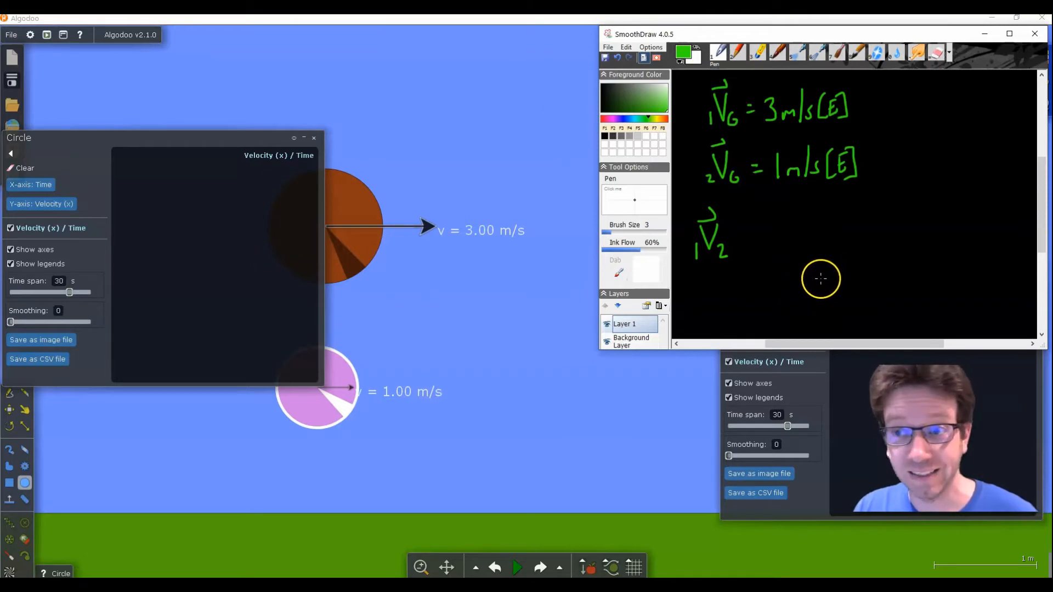
mouse_move(699, 253)
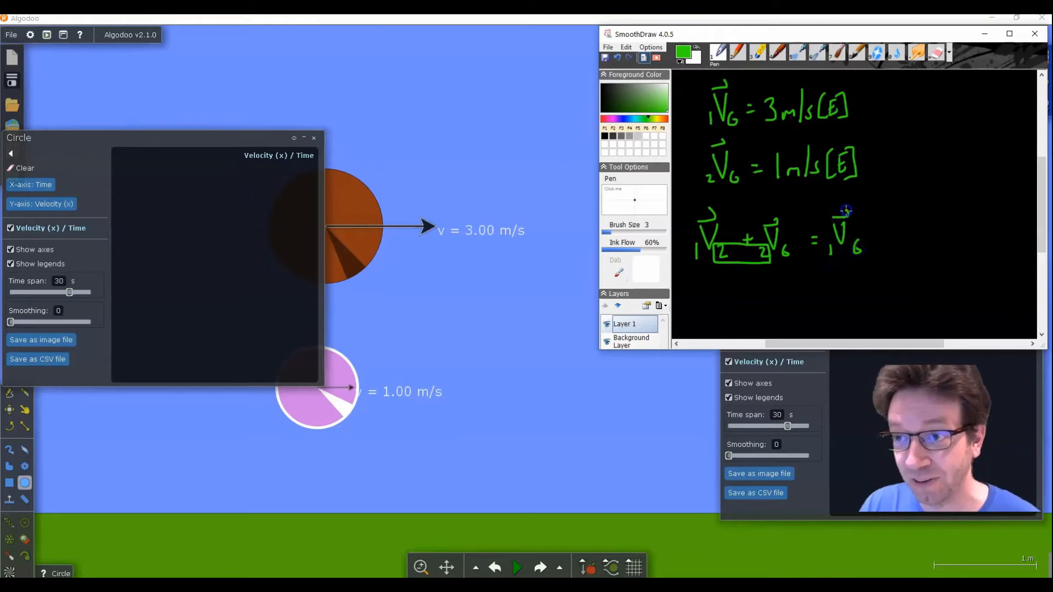
mouse_move(869, 266)
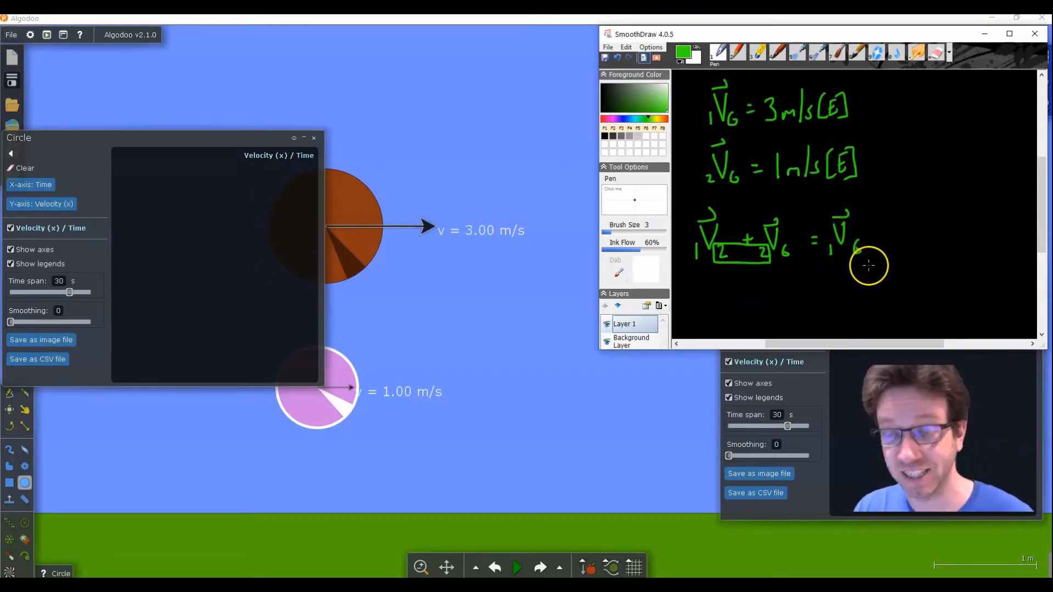
mouse_move(681, 245)
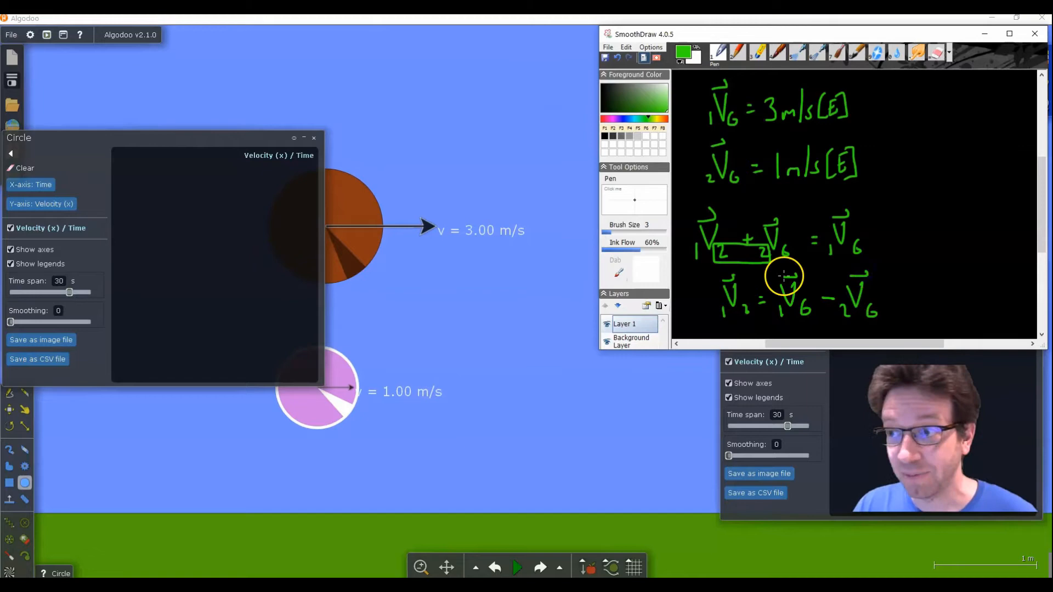
mouse_move(1025, 202)
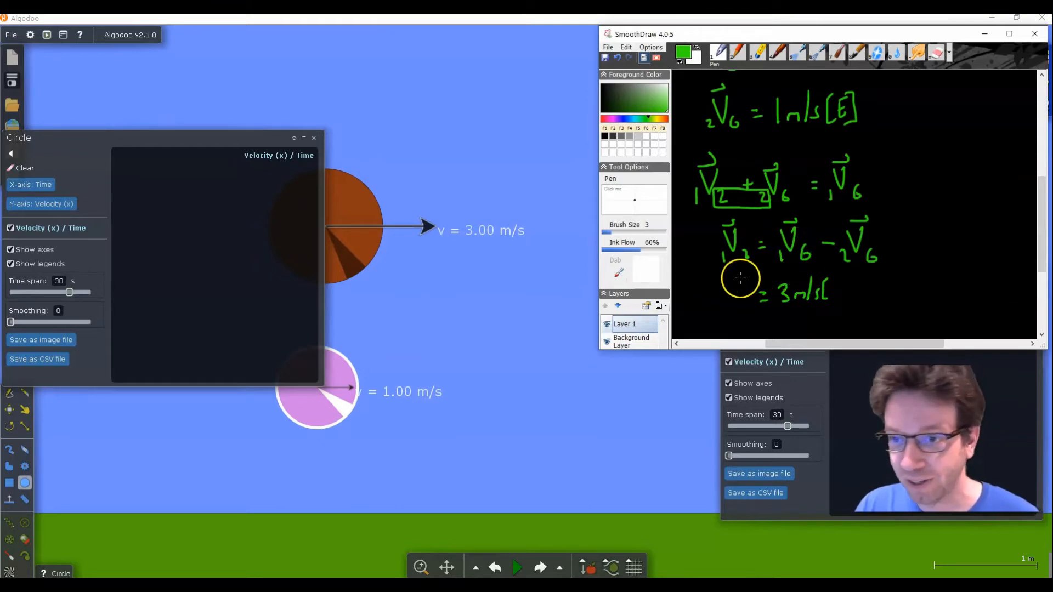
mouse_move(403, 259)
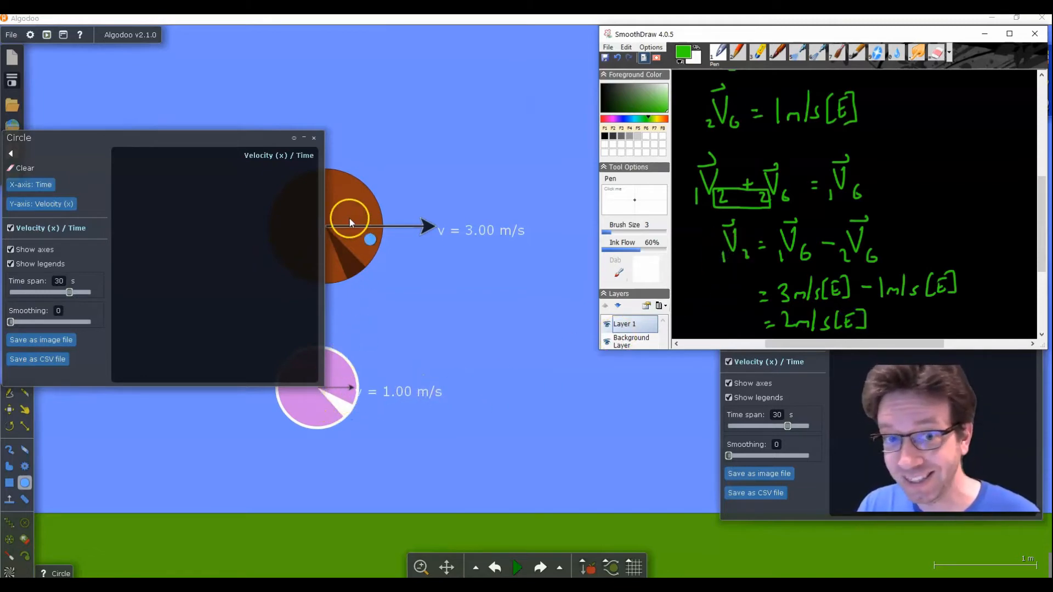
mouse_move(735, 307)
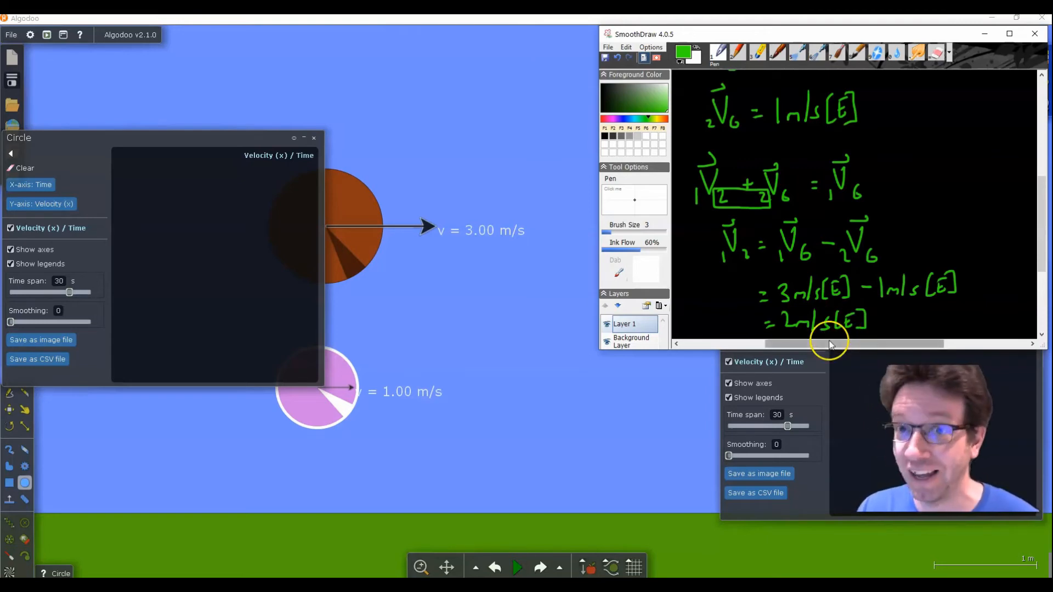
Return to Algodoo and set the orange circle's velocity to 4 m/s straight up
left_click(1033, 34)
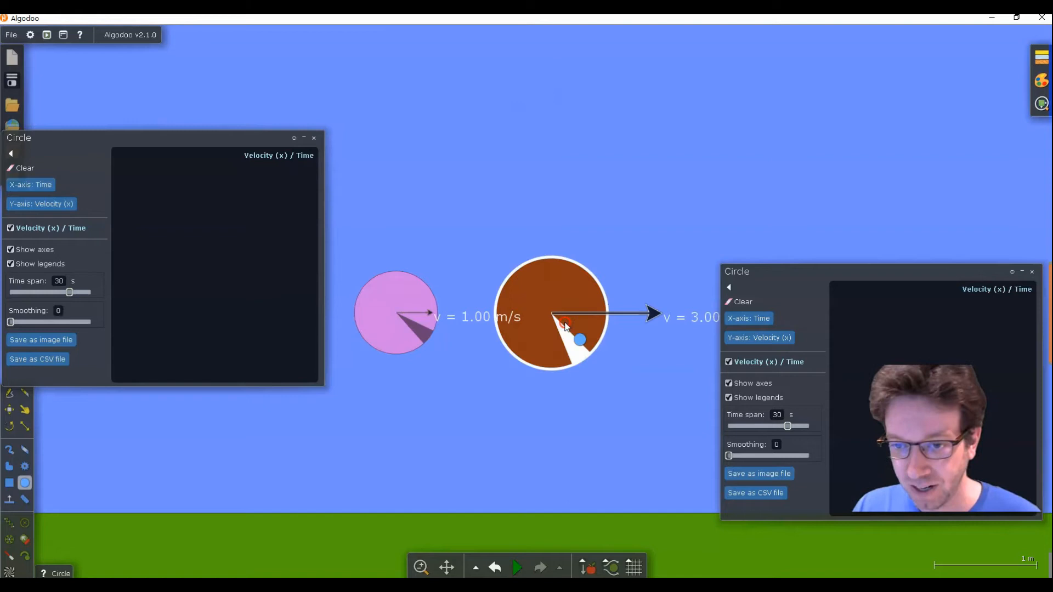
right_click(564, 326)
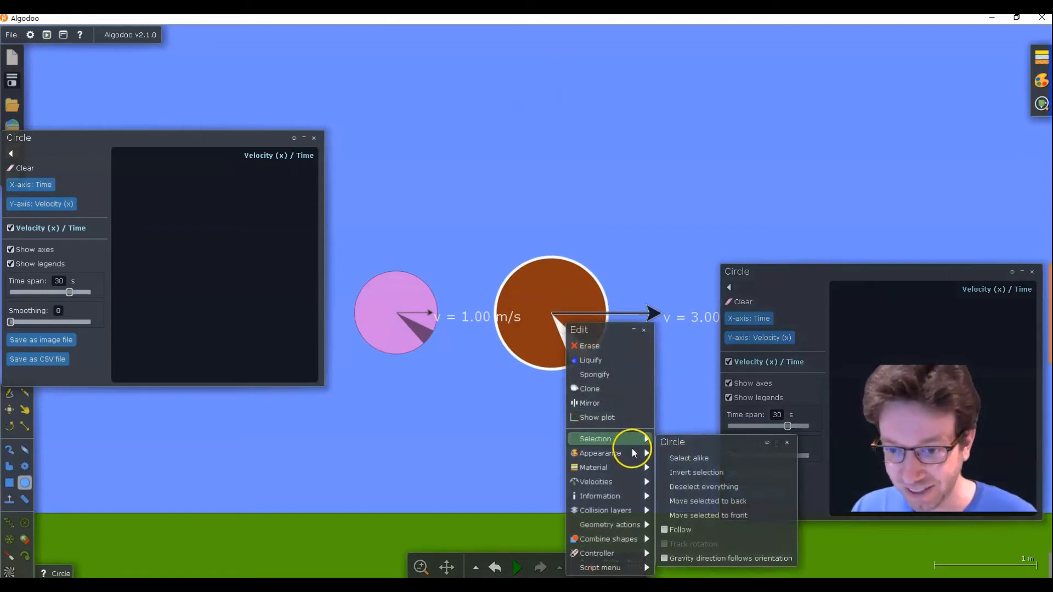
left_click(595, 482)
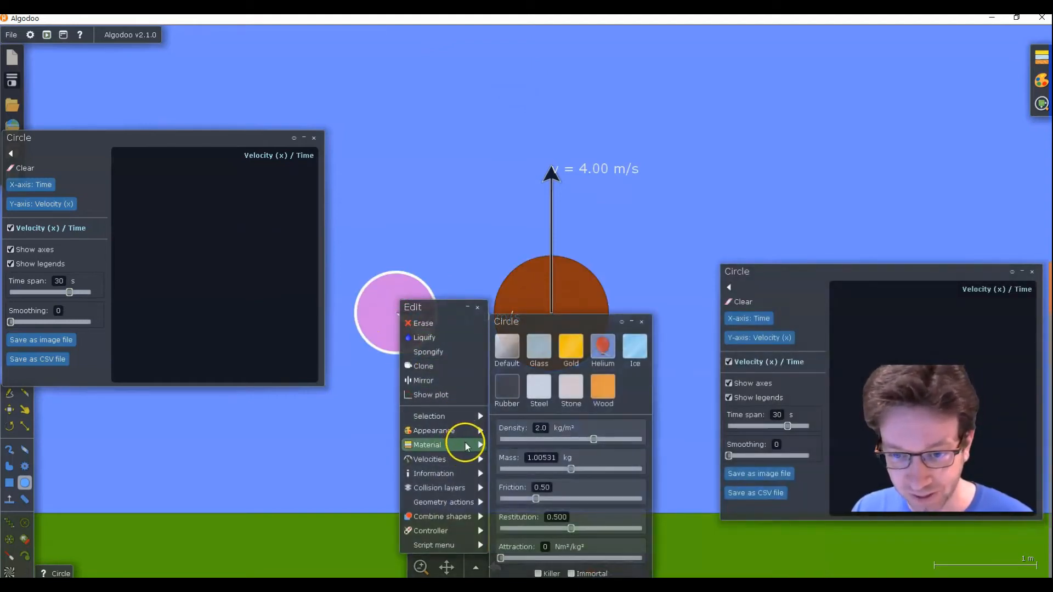
left_click(429, 459)
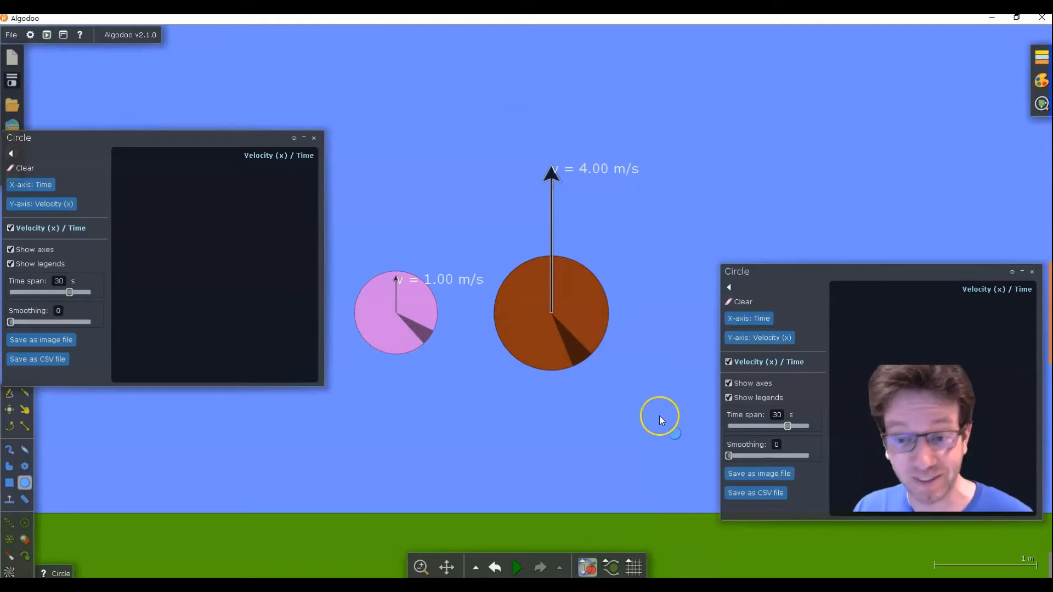
Switch the left plot's Y-axis to Velocity (y)
left_click(517, 567)
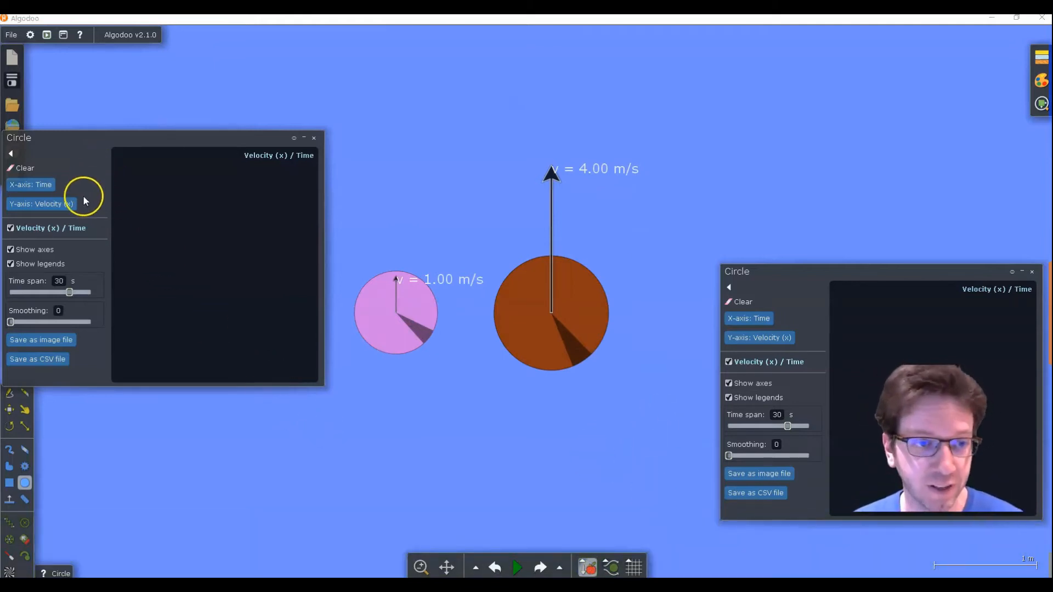
left_click(40, 204)
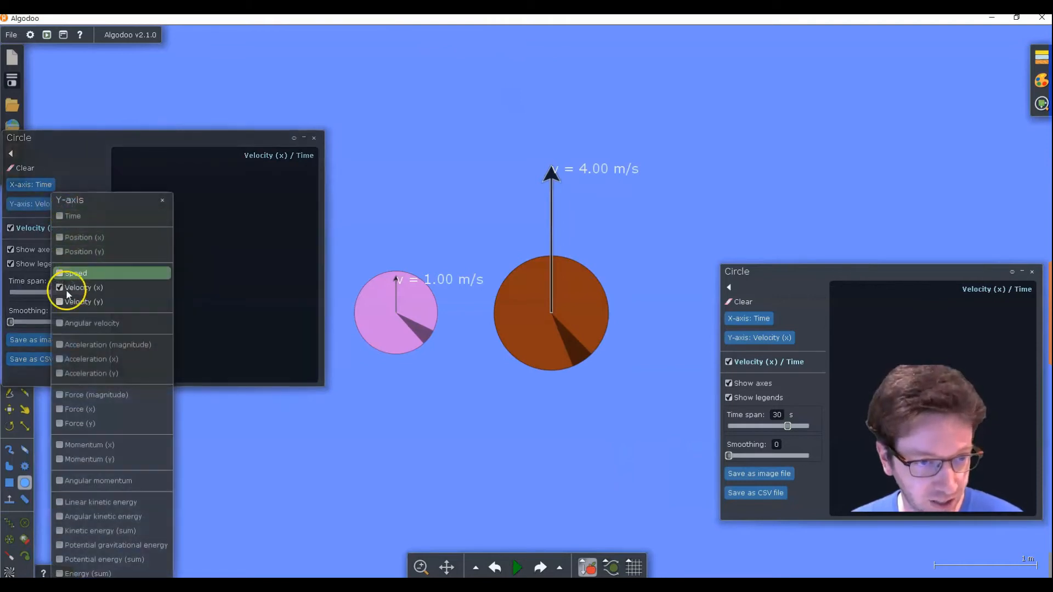
left_click(83, 302)
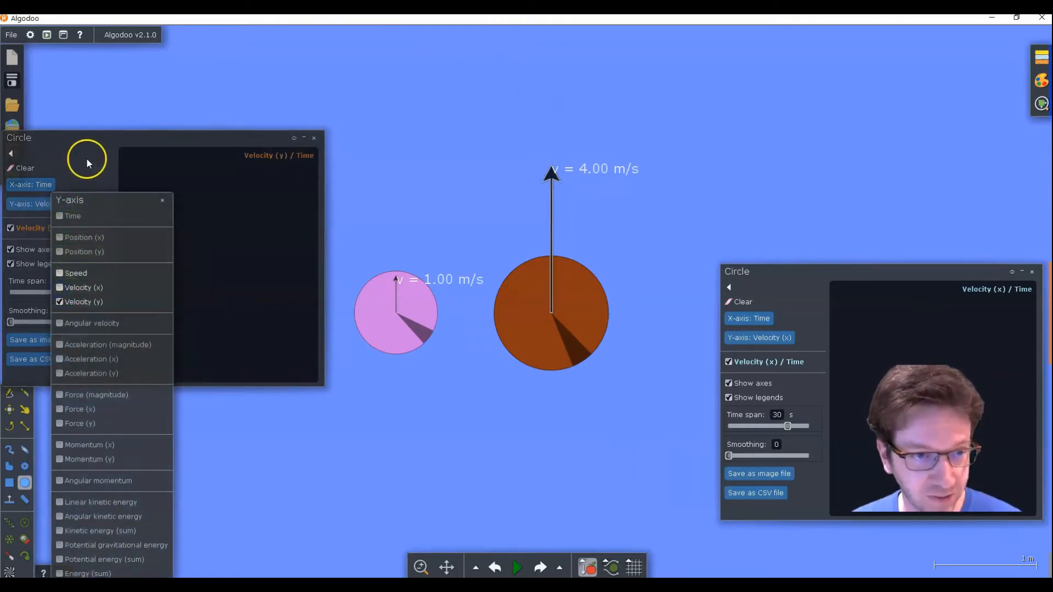
left_click(82, 302)
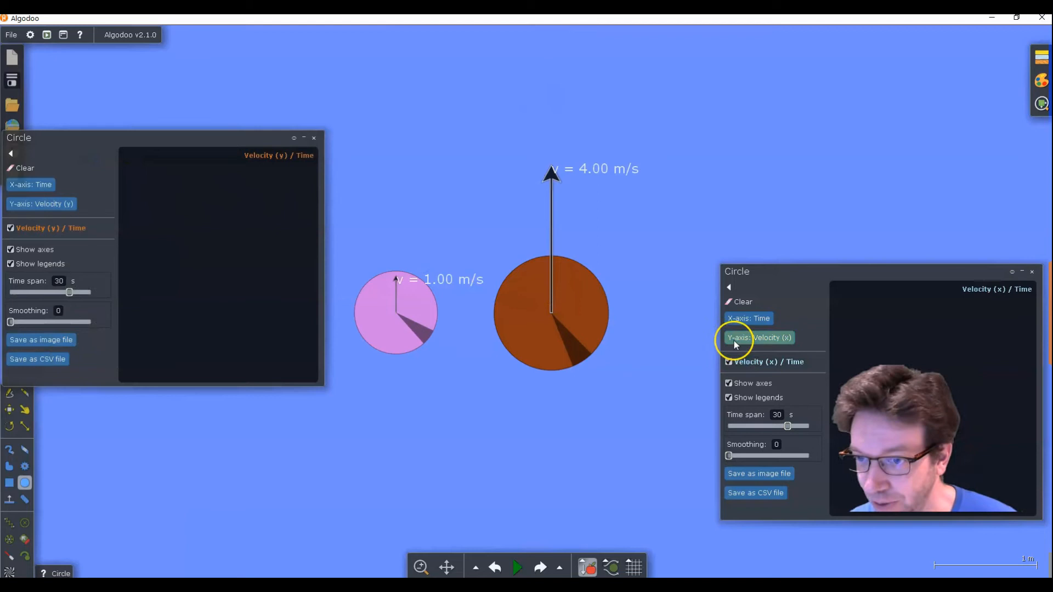
Switch the right plot's Y-axis to Velocity (y)
left_click(747, 336)
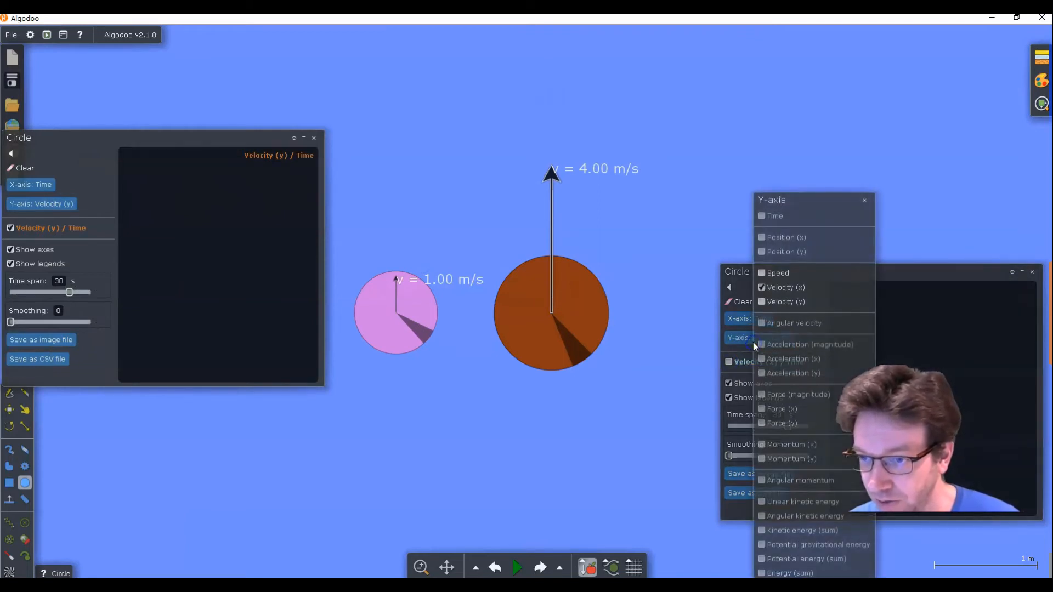
left_click(785, 302)
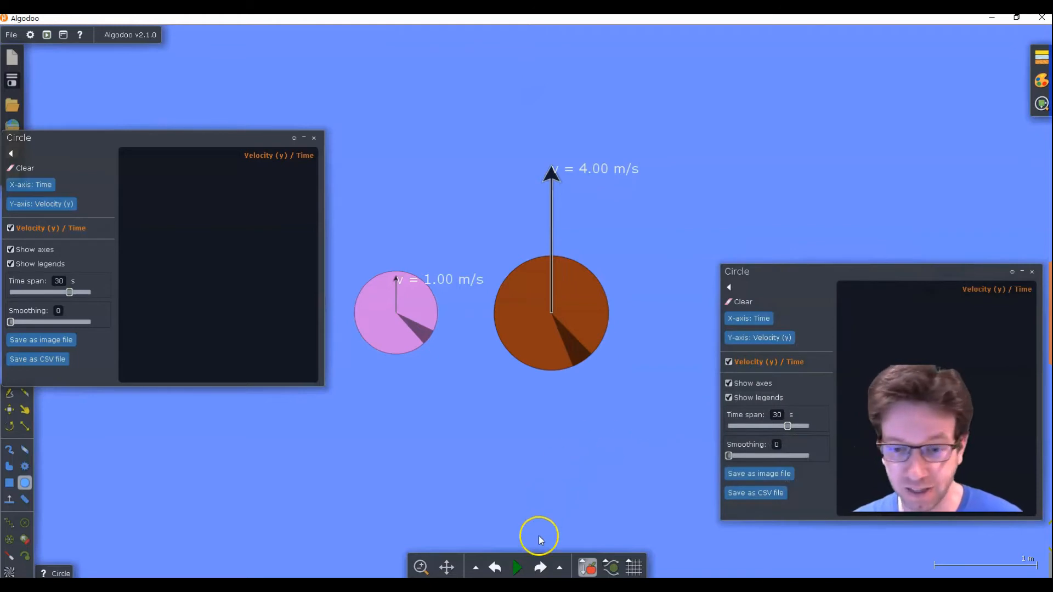
left_click(517, 567)
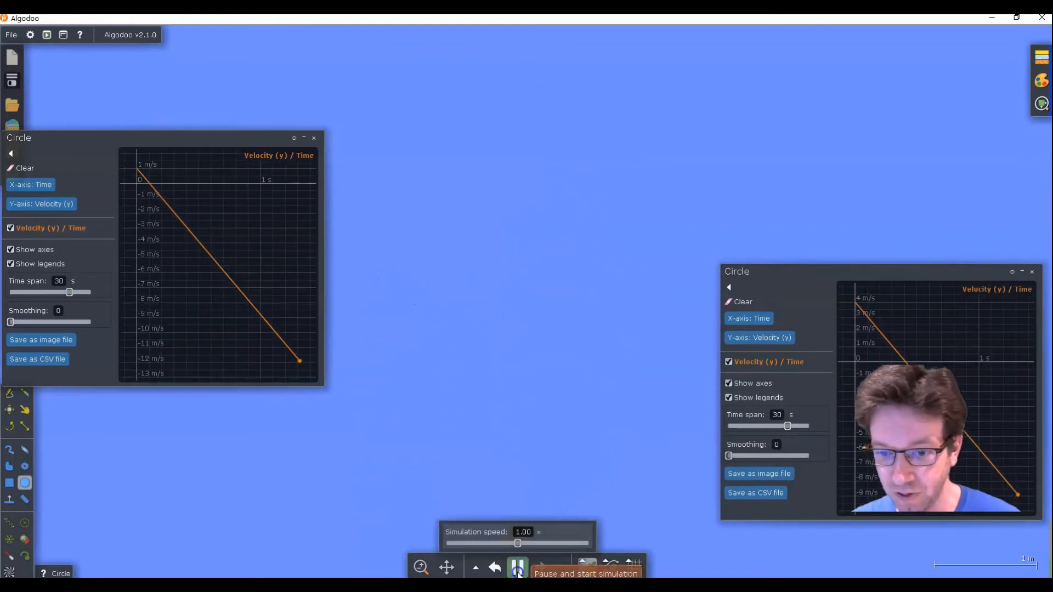
left_click(516, 567)
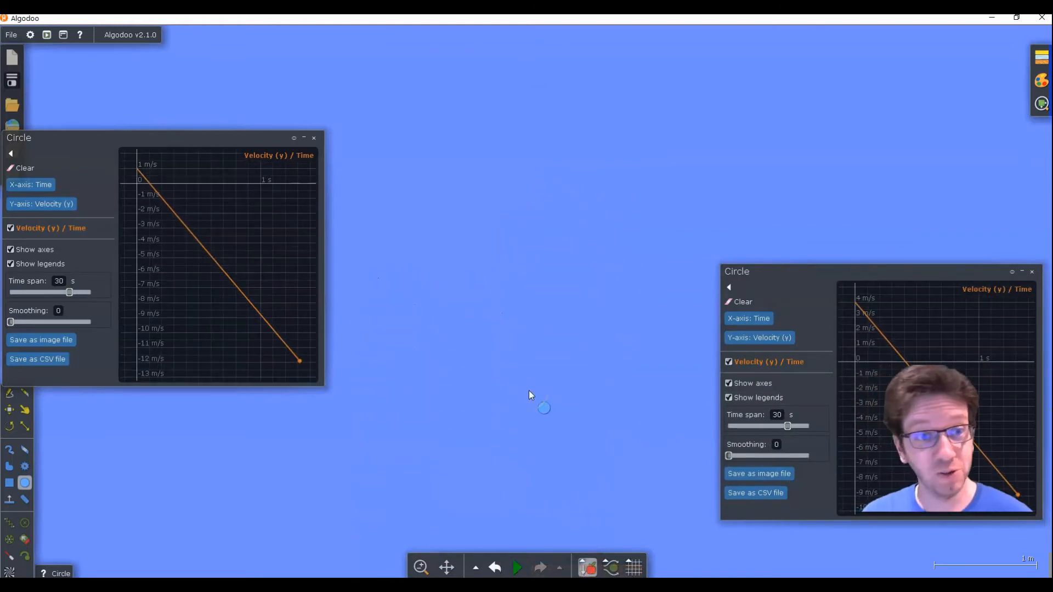
mouse_move(139, 187)
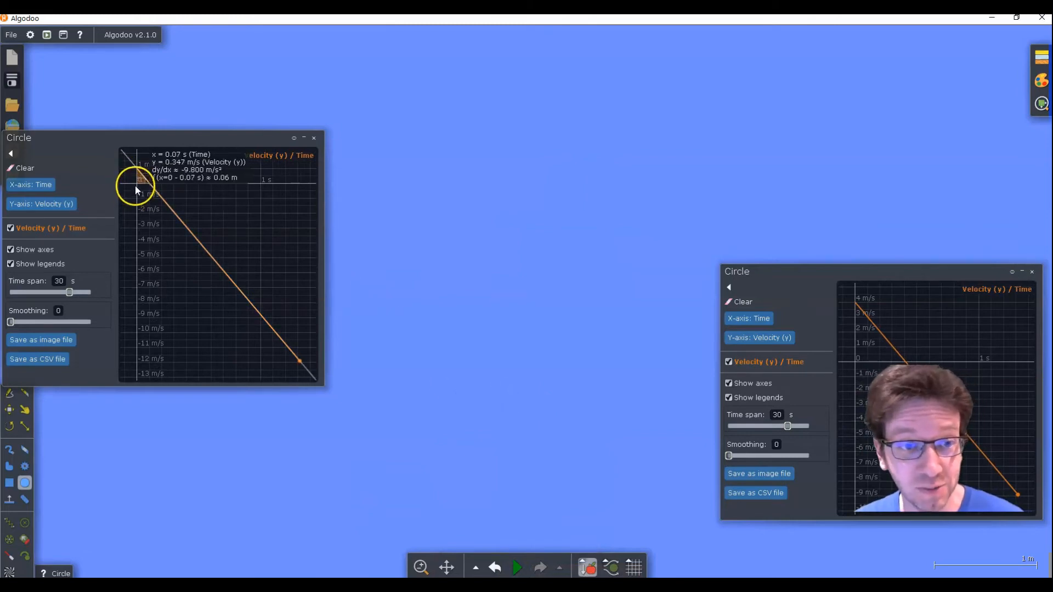
mouse_move(493, 322)
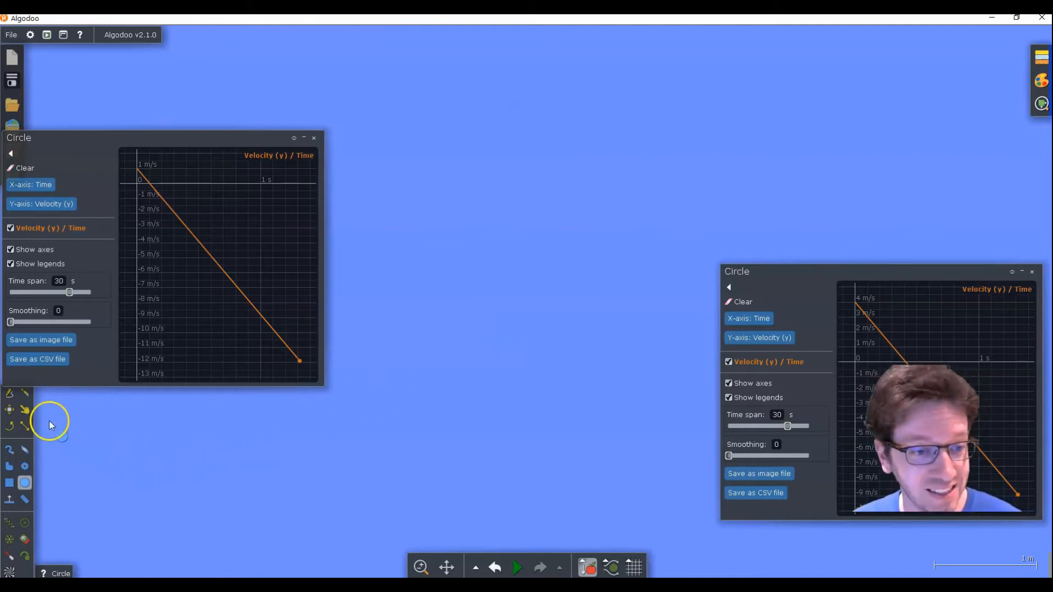
mouse_move(37, 359)
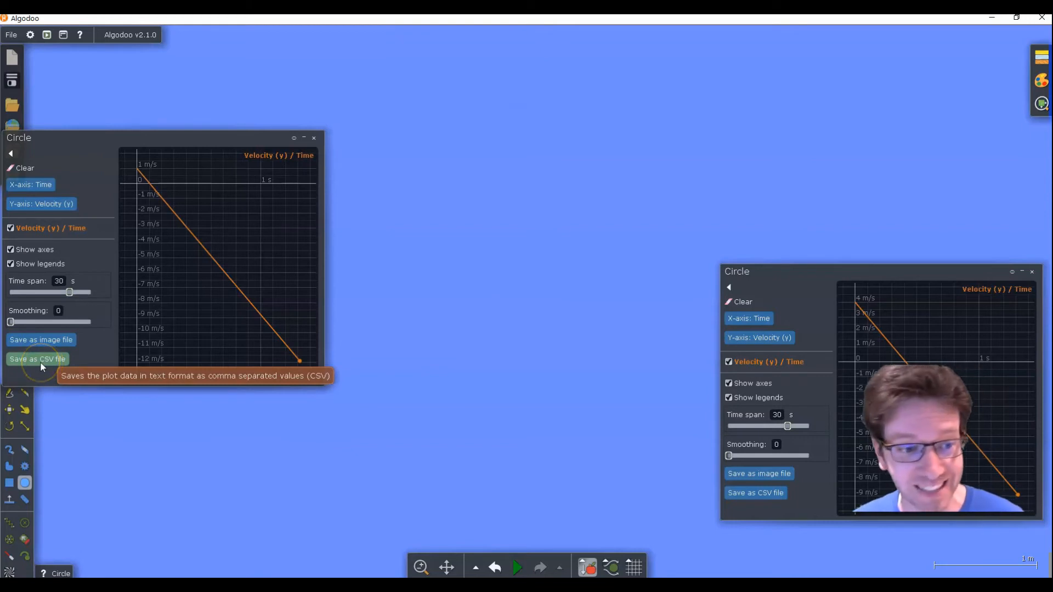
Export both circle plots as CSV files plot_0002 and plot_0003 and view the folder
left_click(37, 359)
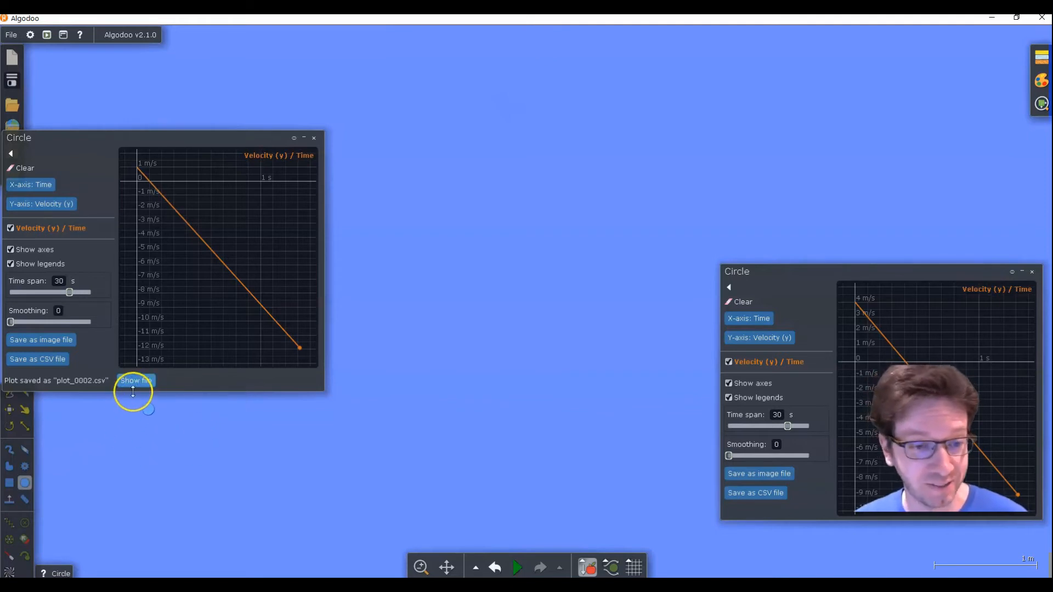
mouse_move(142, 399)
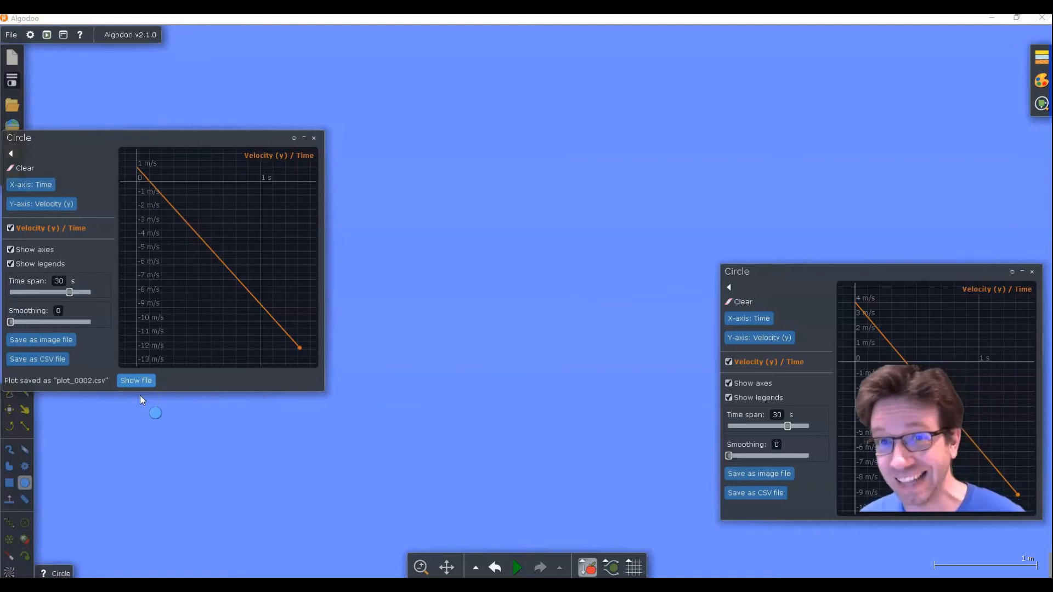
left_click(136, 380)
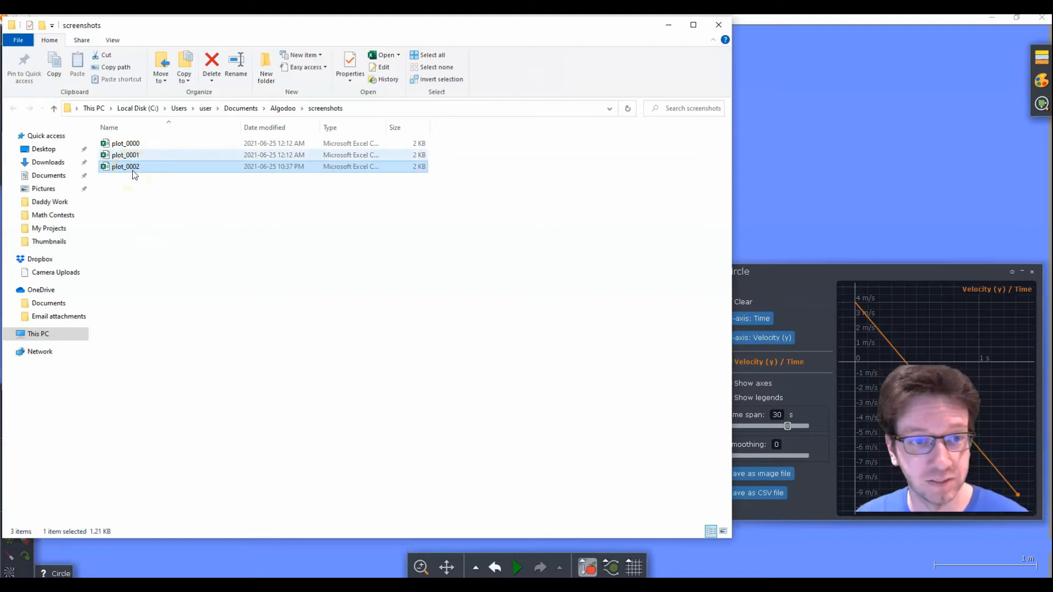
mouse_move(837, 278)
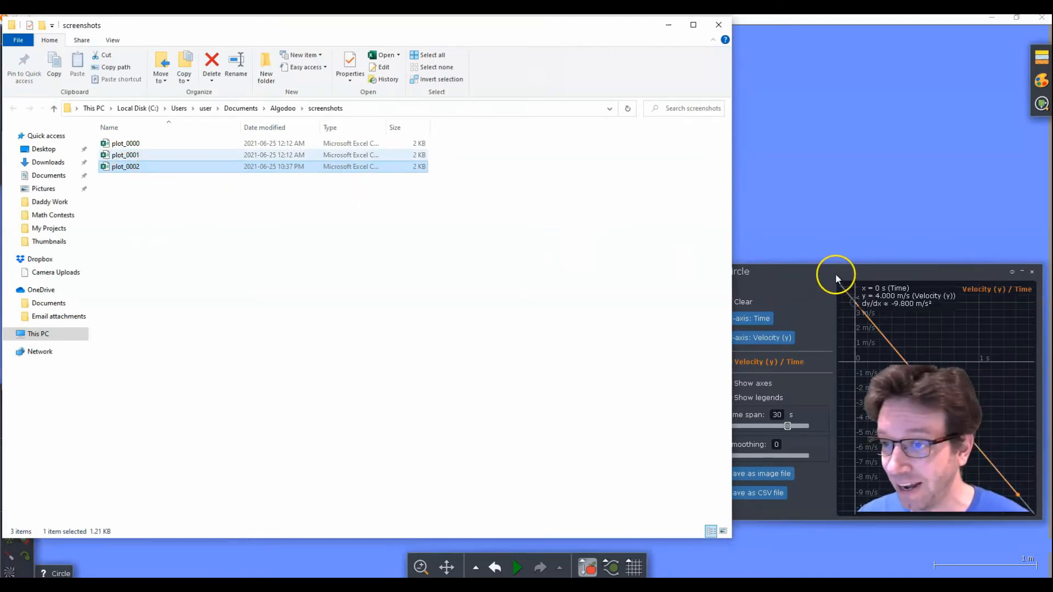
left_click(751, 493)
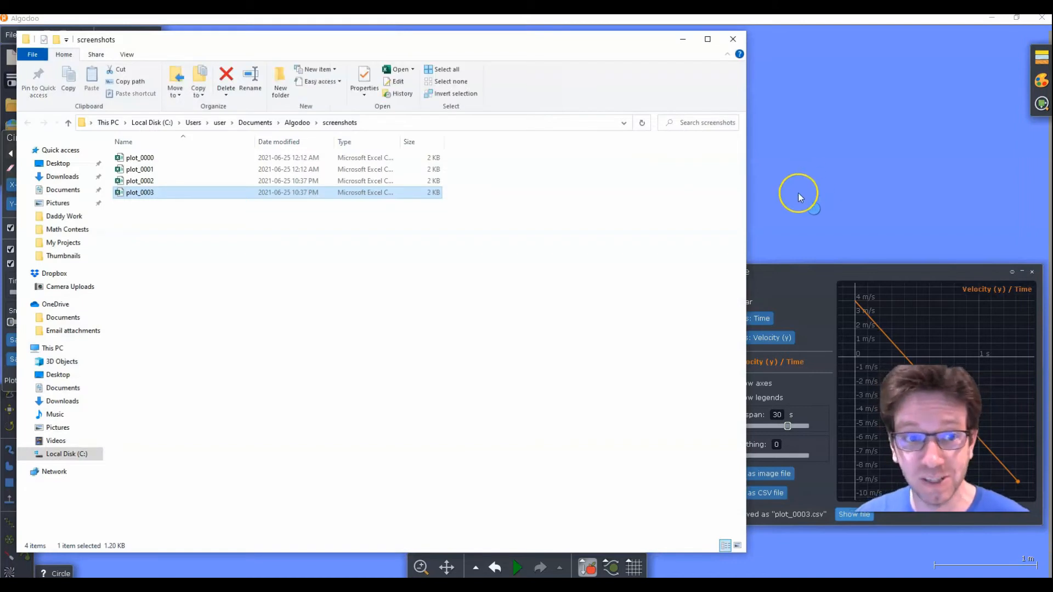
mouse_move(755, 245)
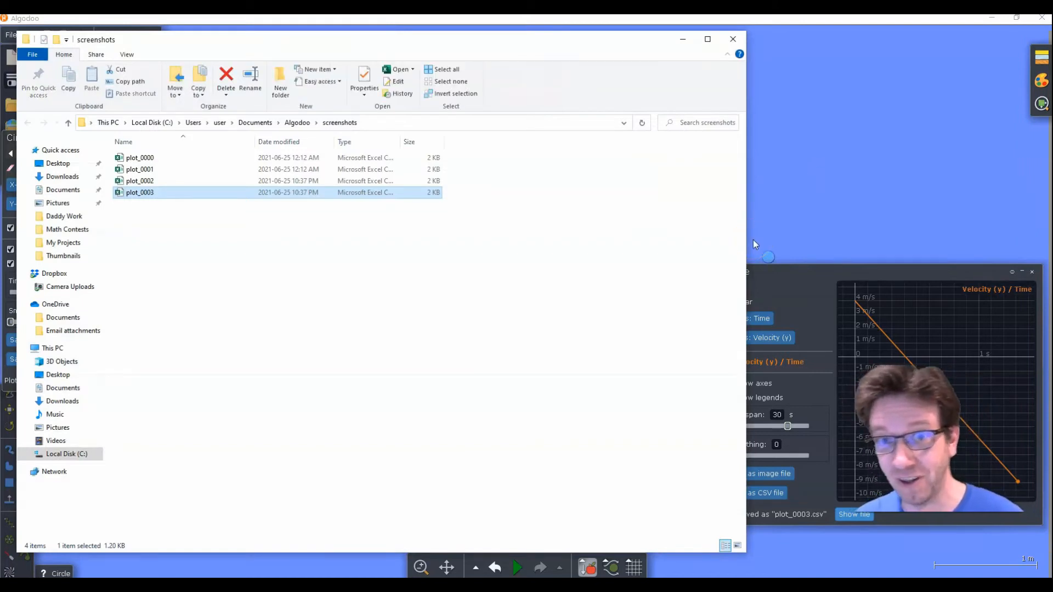
mouse_move(140, 207)
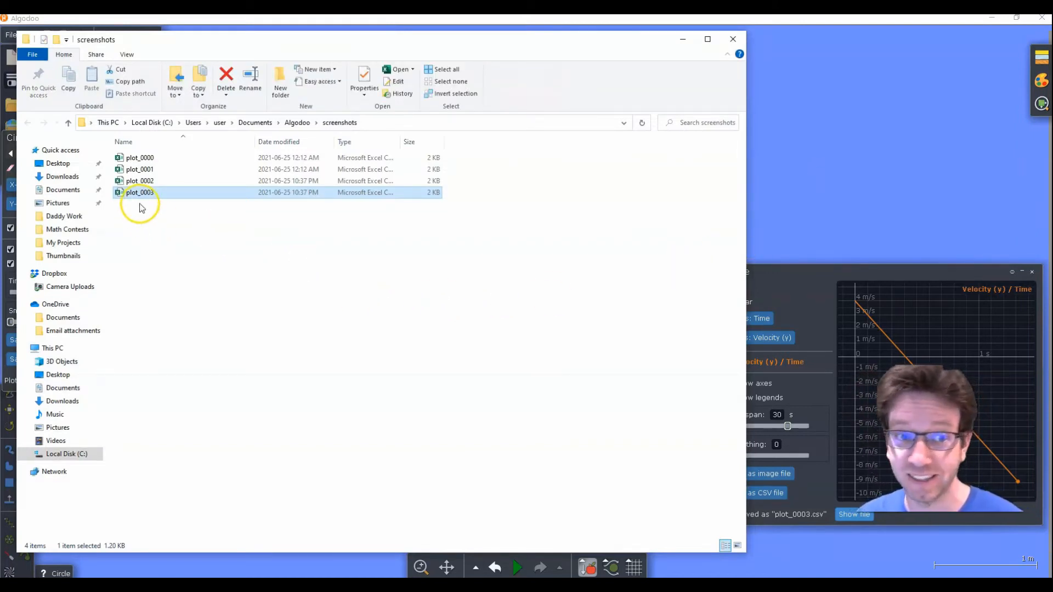
mouse_move(579, 176)
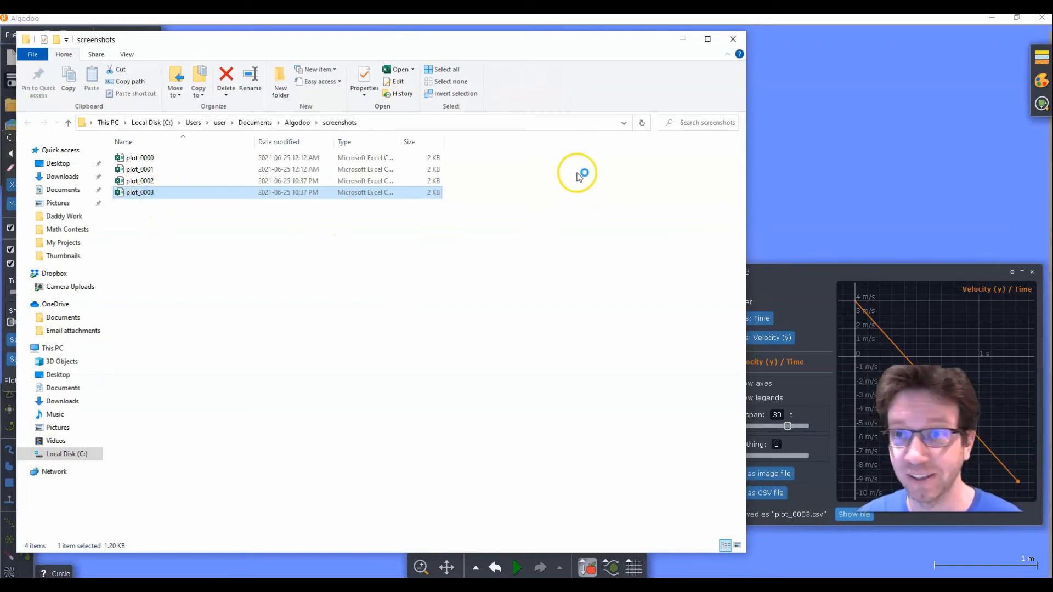
Open plot_0003 and paste plot_0002's Time and Velocity (y) columns into D and E
double_click(140, 192)
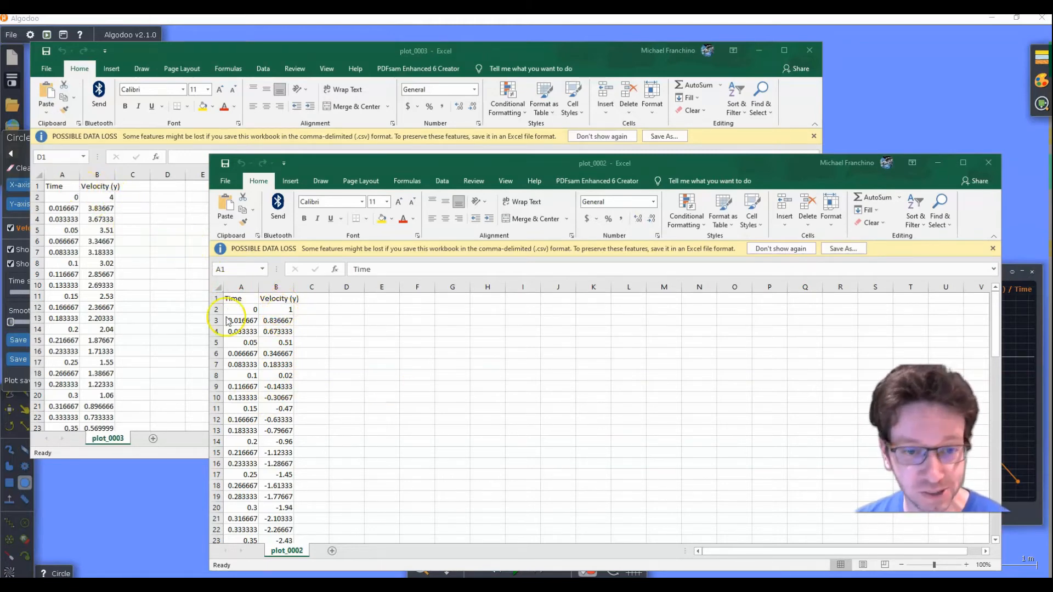
left_click(240, 299)
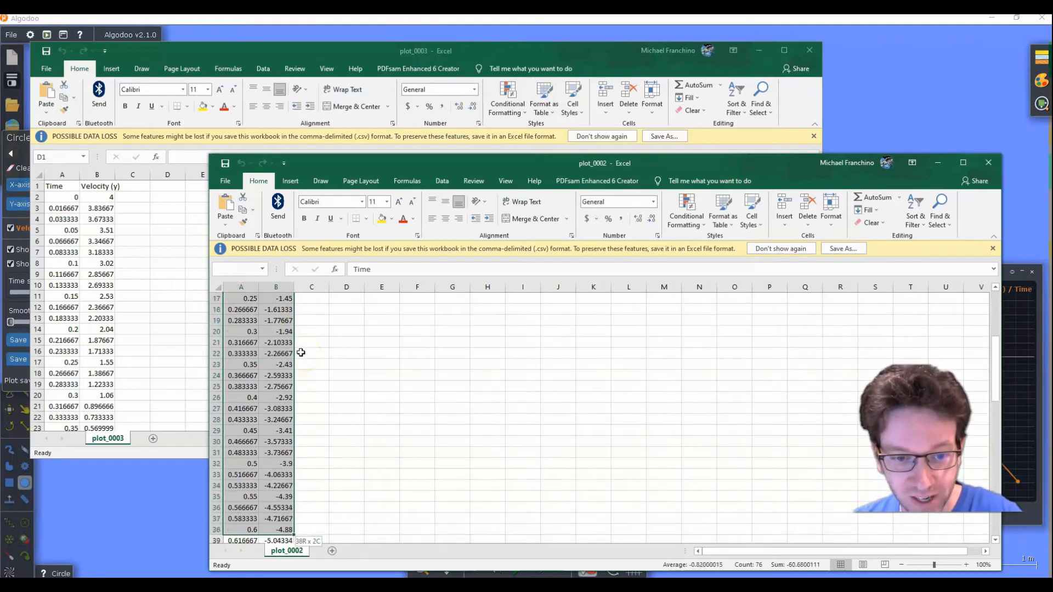
scroll("down", 3)
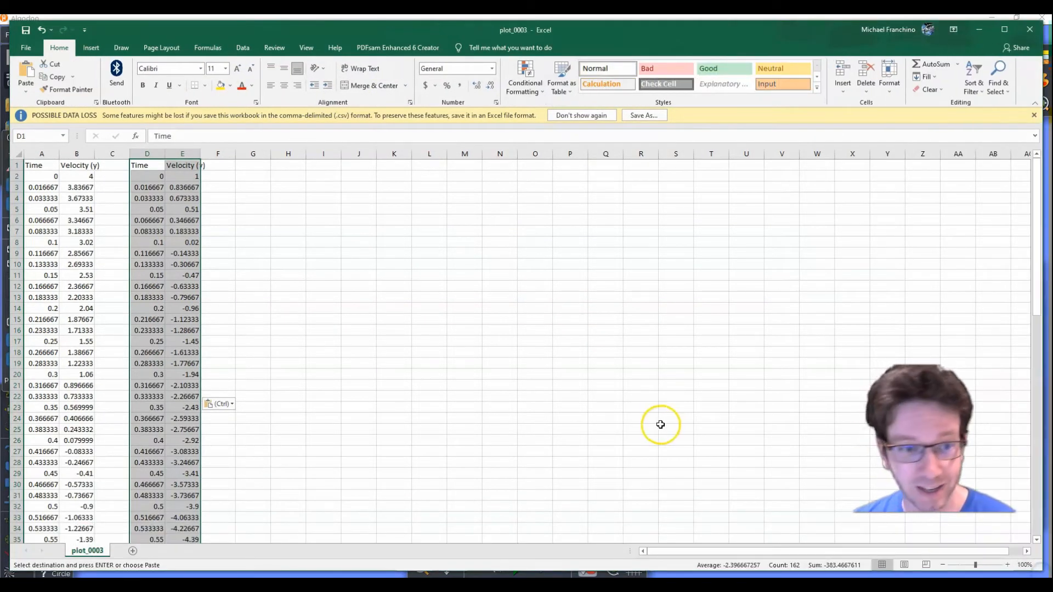
left_click(253, 166)
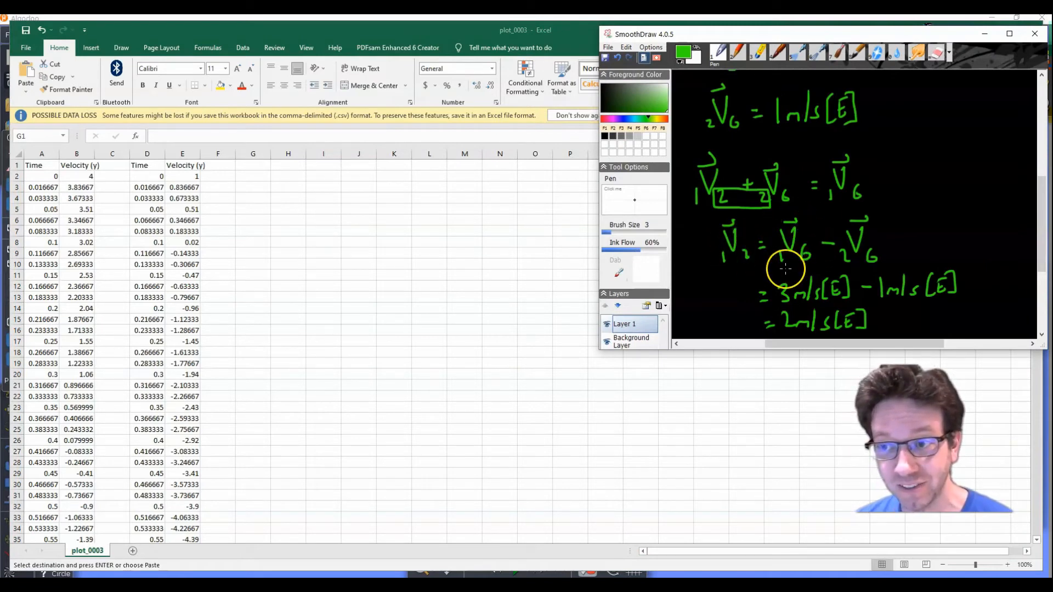
mouse_move(831, 247)
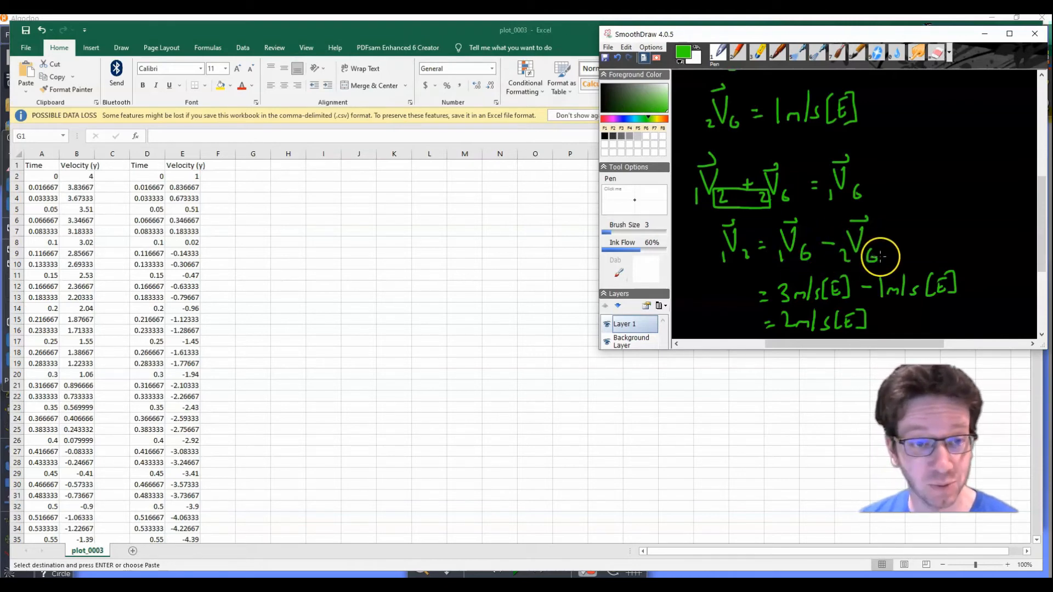
mouse_move(336, 259)
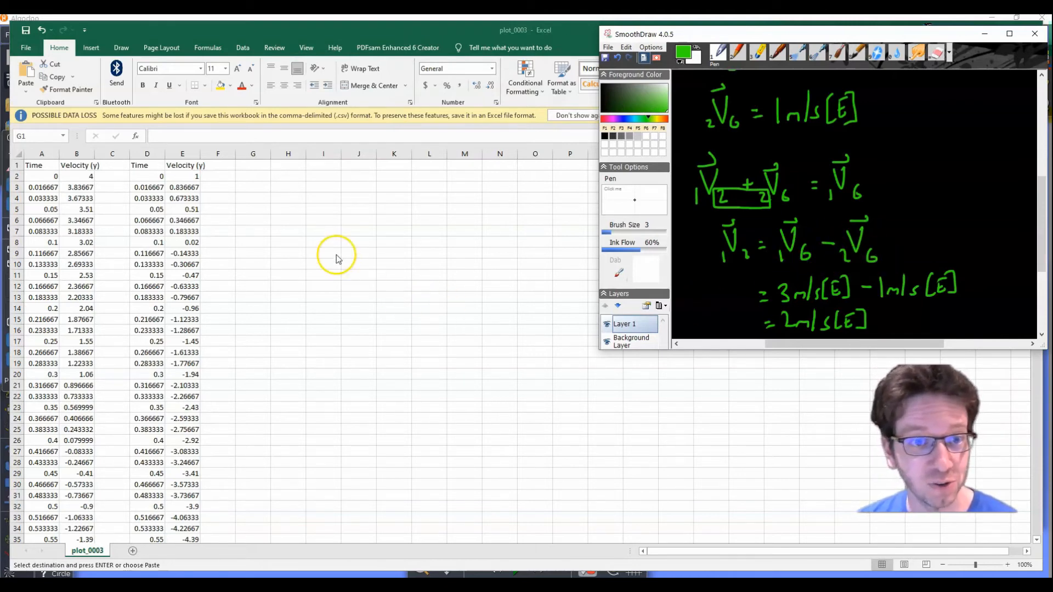
mouse_move(253, 176)
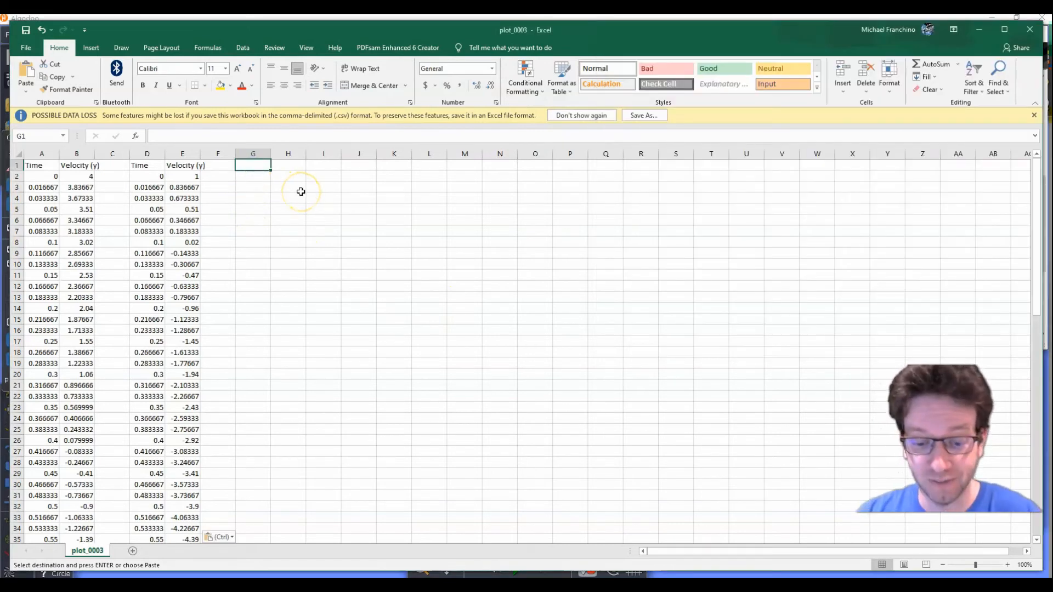
Enter the heading 'Velocity of 1 relative to 2' in cell G1
type("Veloc")
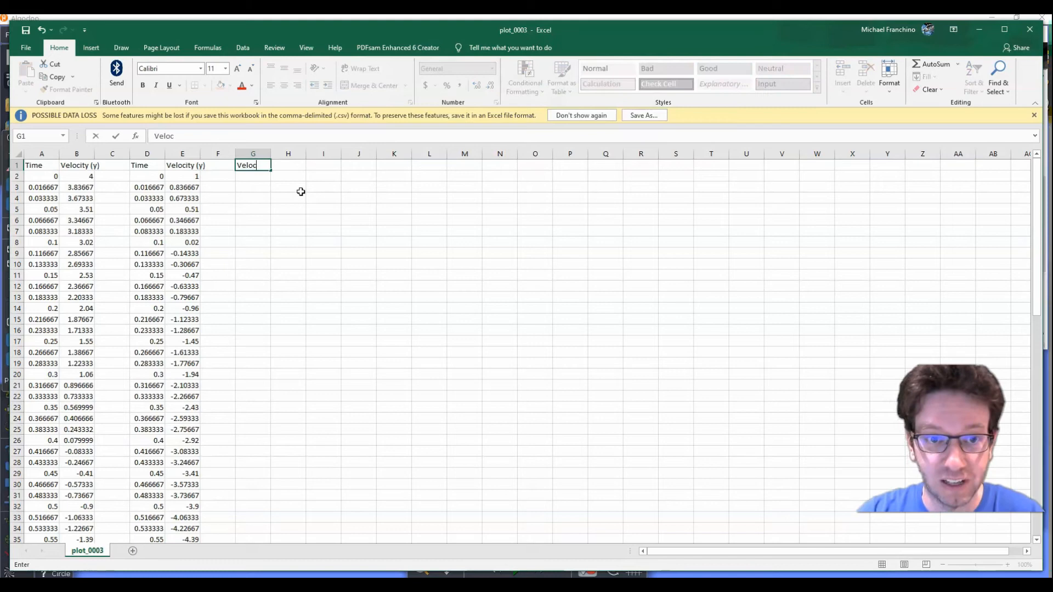
type("ity of 1 relative t")
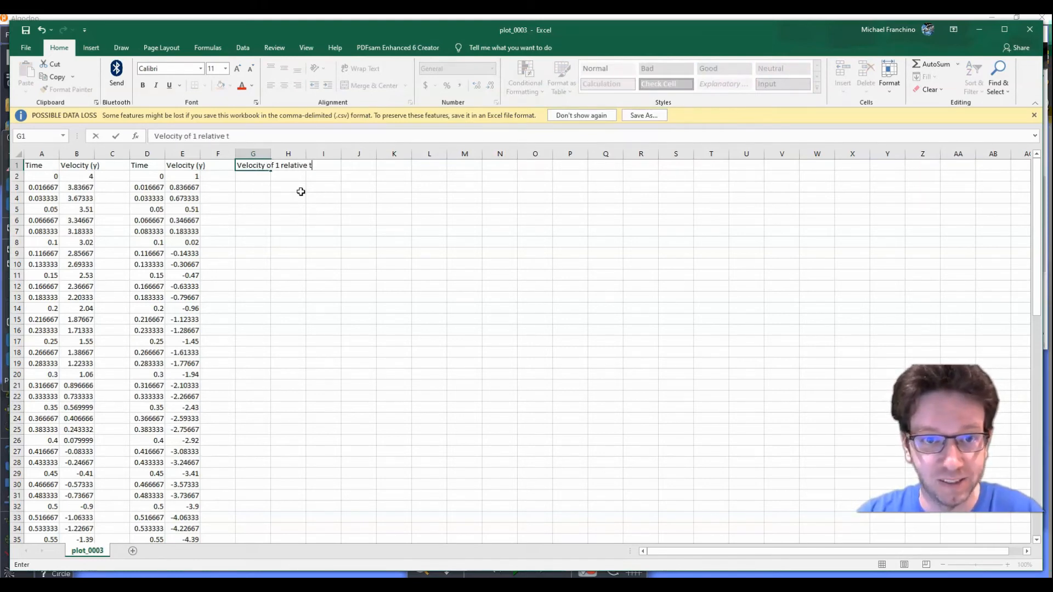
type("o 2")
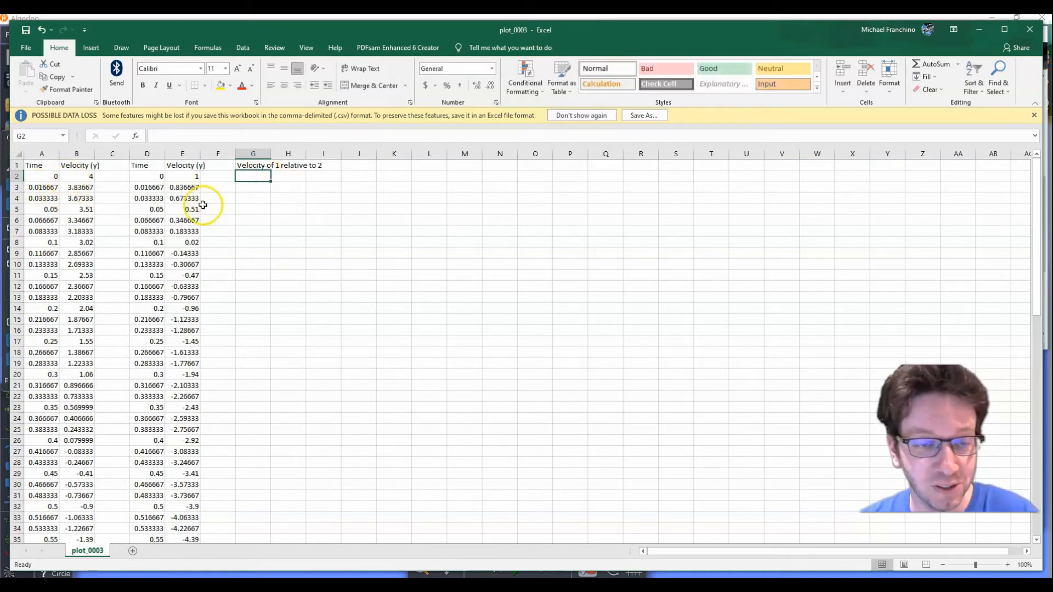
mouse_move(191, 176)
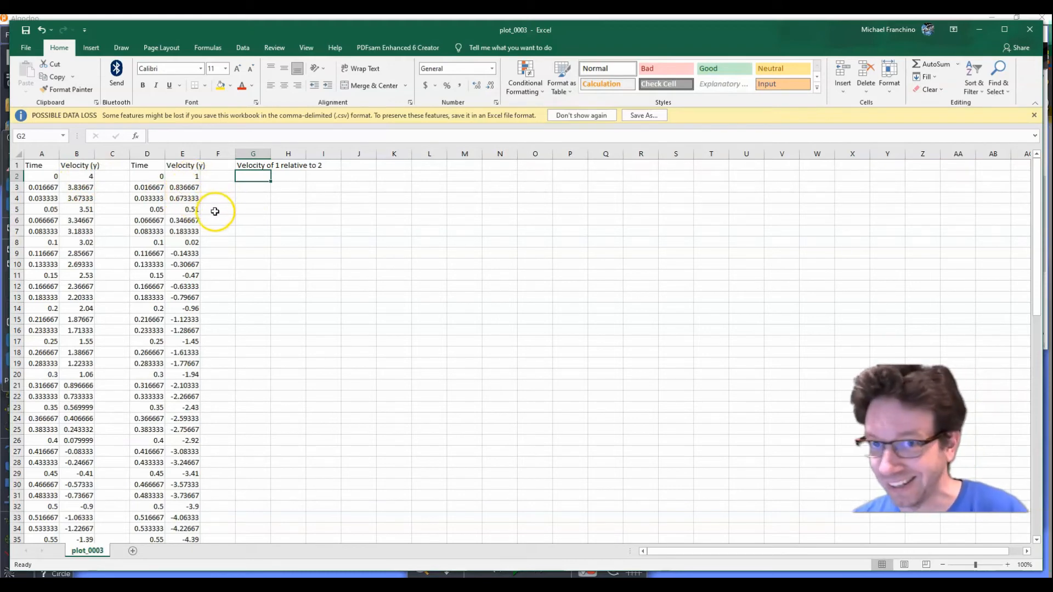
mouse_move(248, 253)
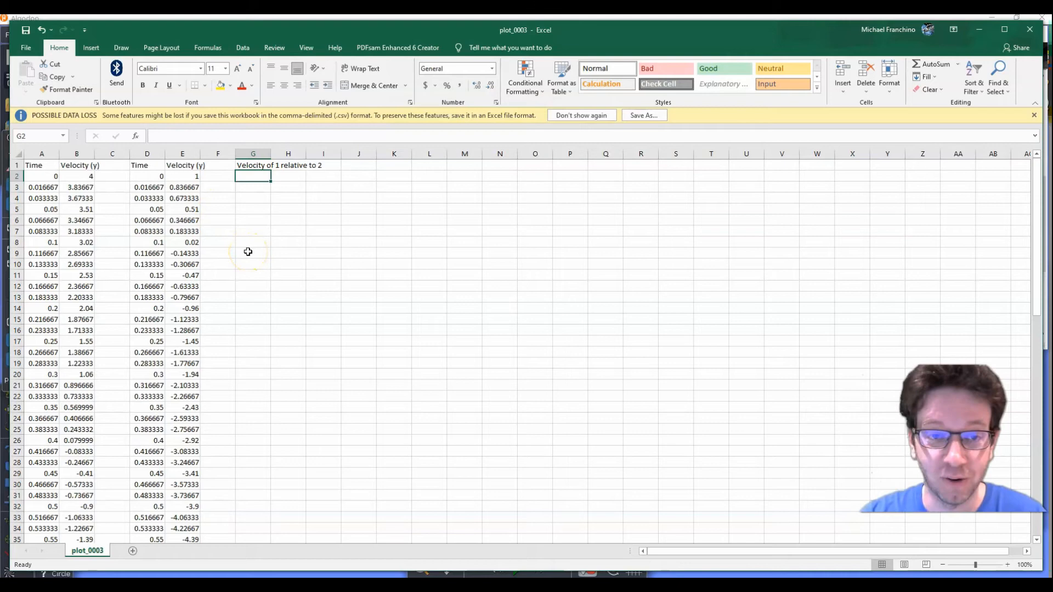
Enter =B2-E2 in G2, giving a relative velocity of 3
type("=")
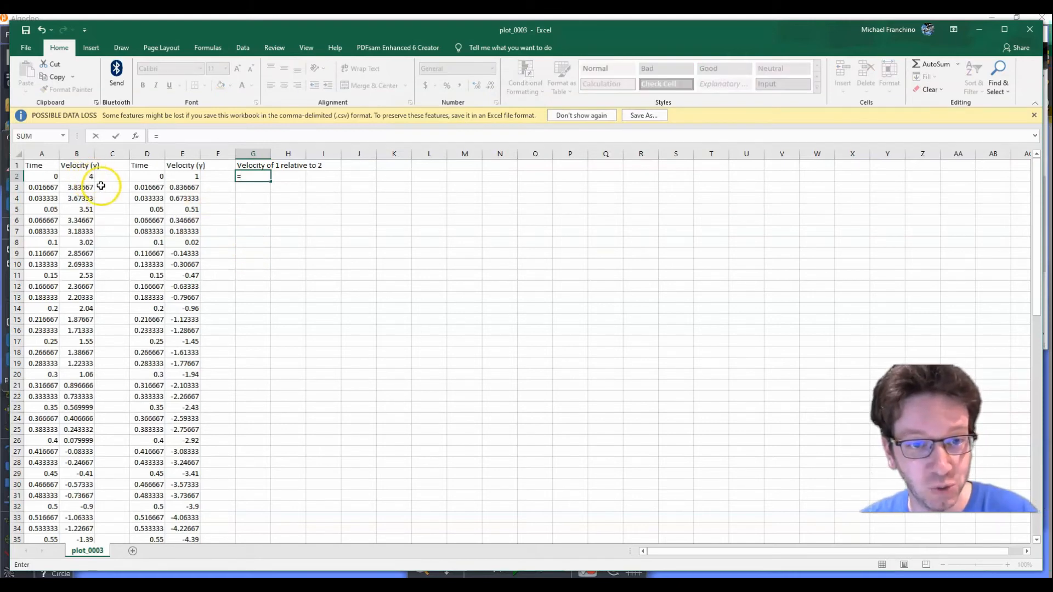
left_click(75, 176)
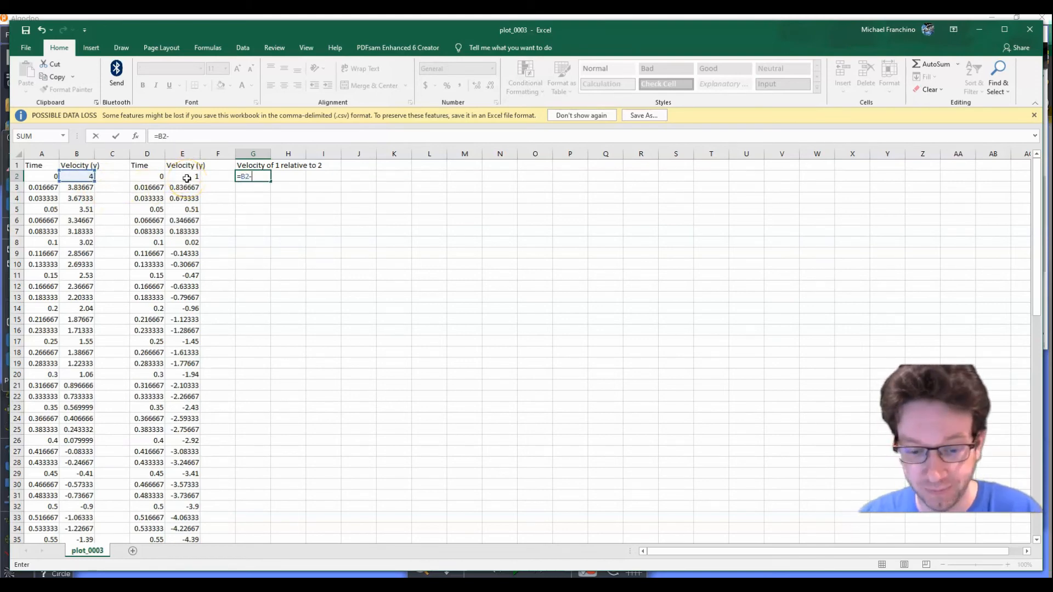
left_click(182, 176)
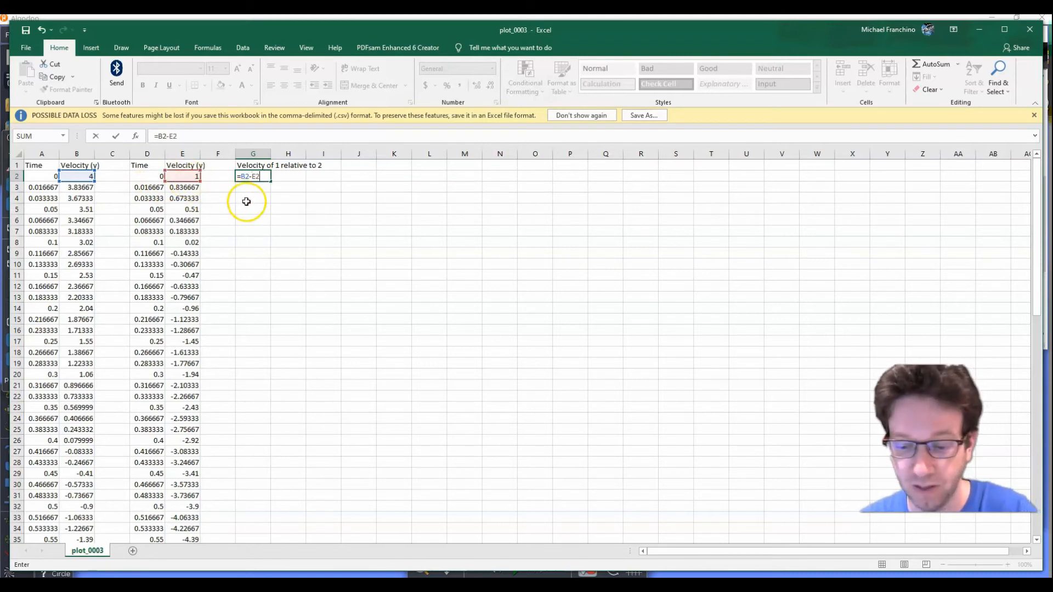
key("Return")
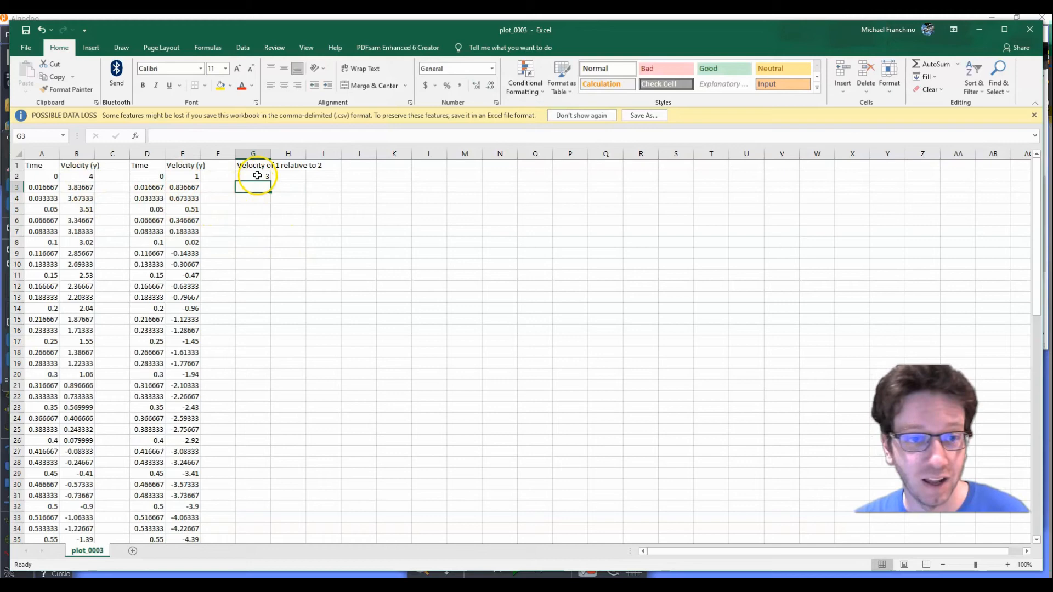
left_click(252, 175)
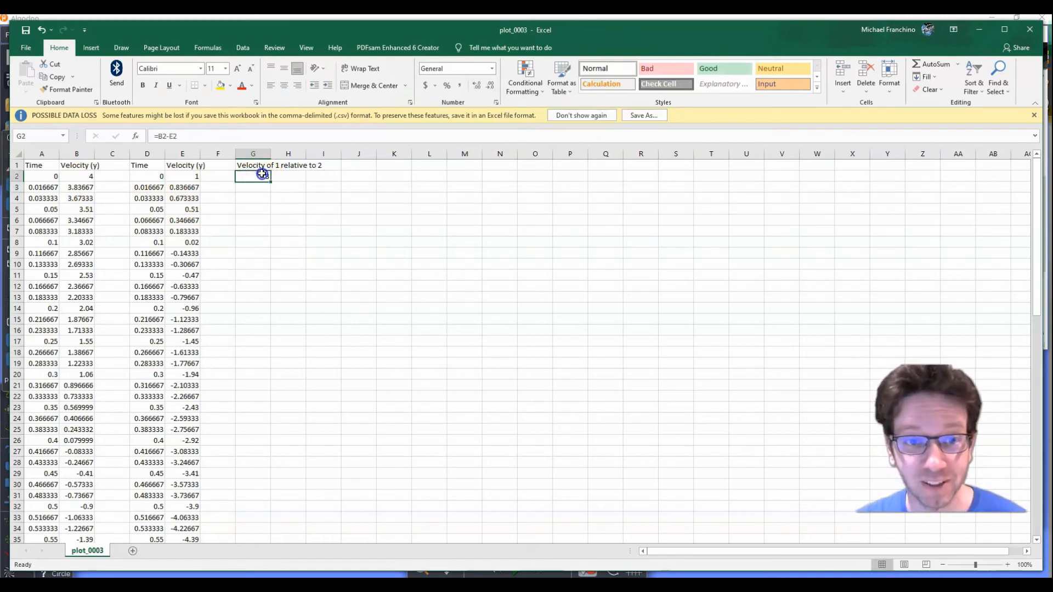
type("3")
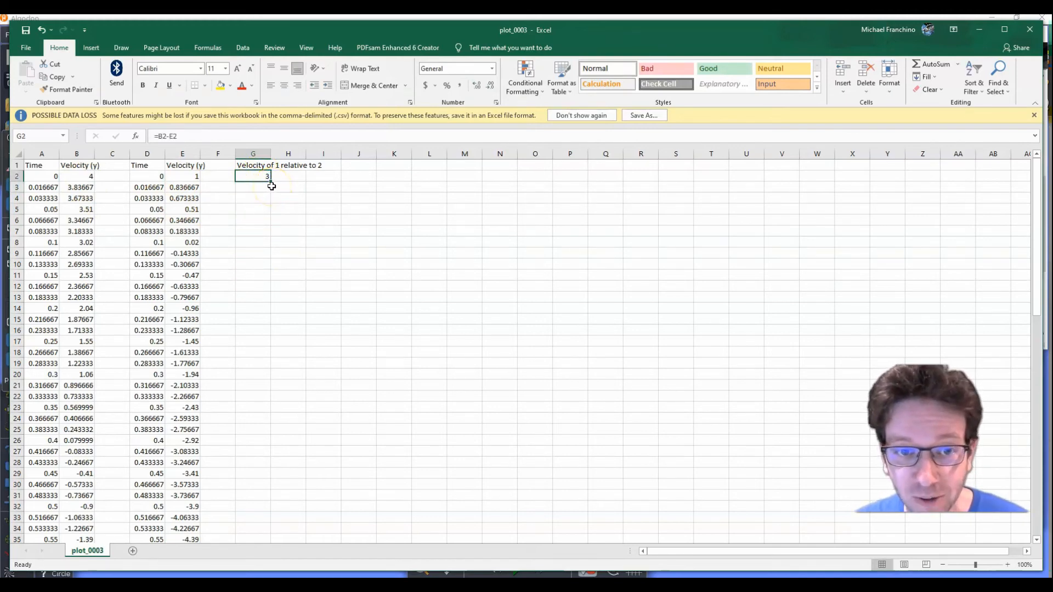
Fill the B−E formula down column G and verify lower rows give about 3 (2.999997, 3.000003)
left_click_drag(252, 175, 253, 275)
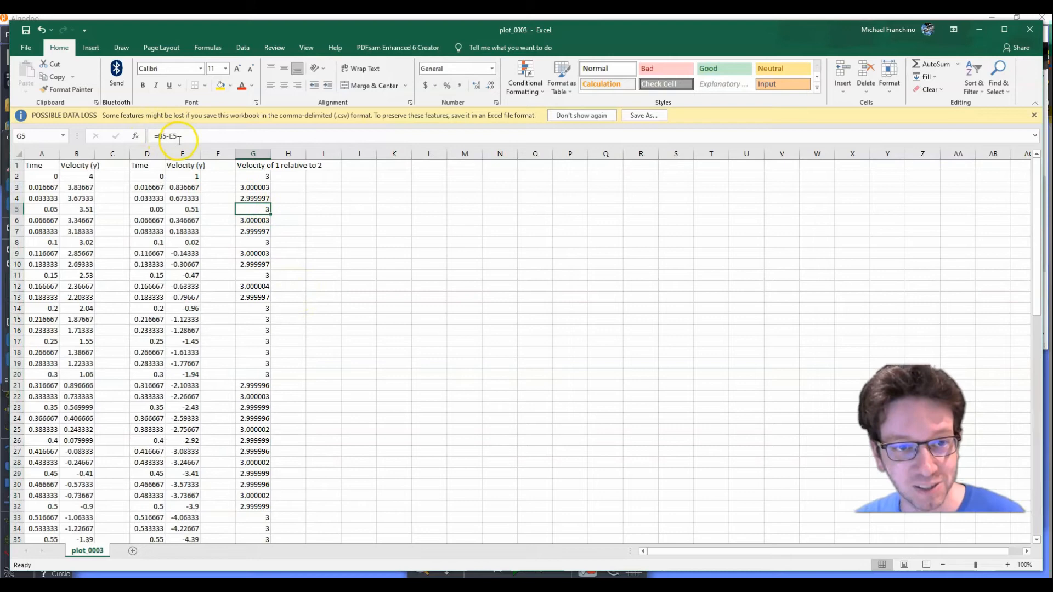
left_click(253, 221)
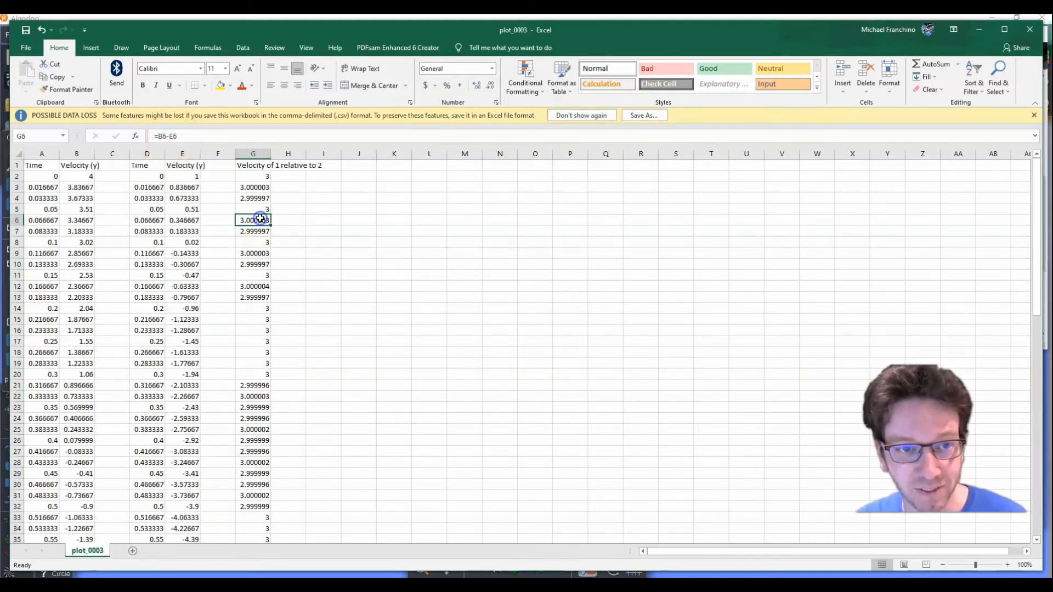
left_click(254, 231)
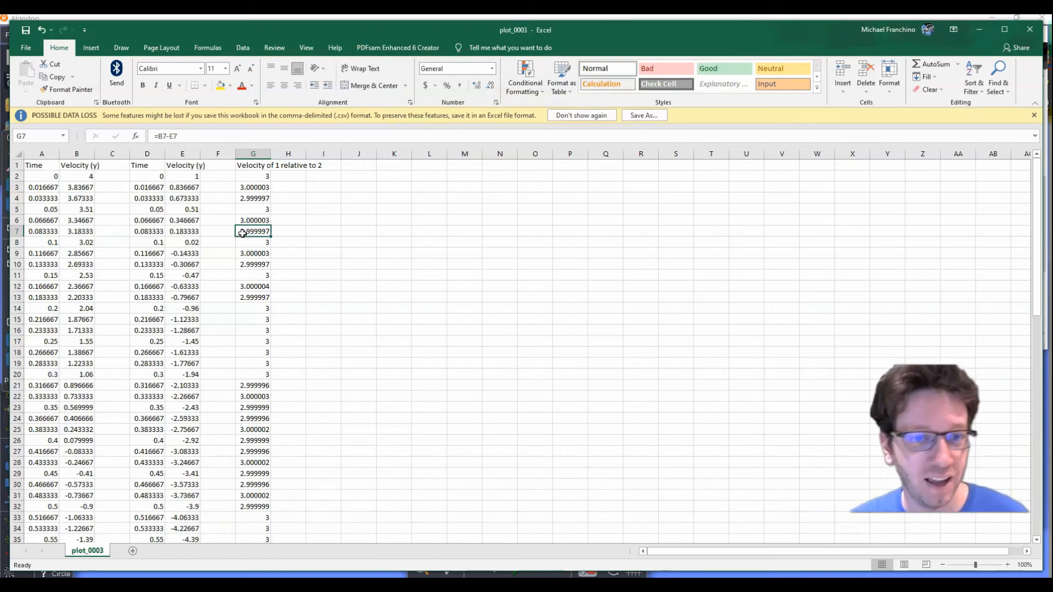
mouse_move(269, 230)
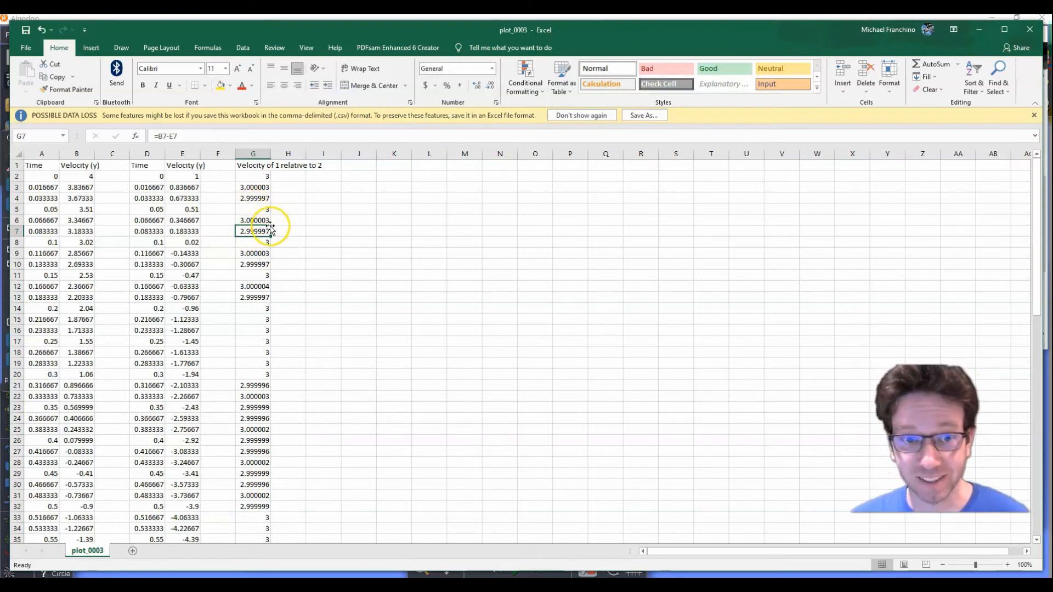
mouse_move(259, 425)
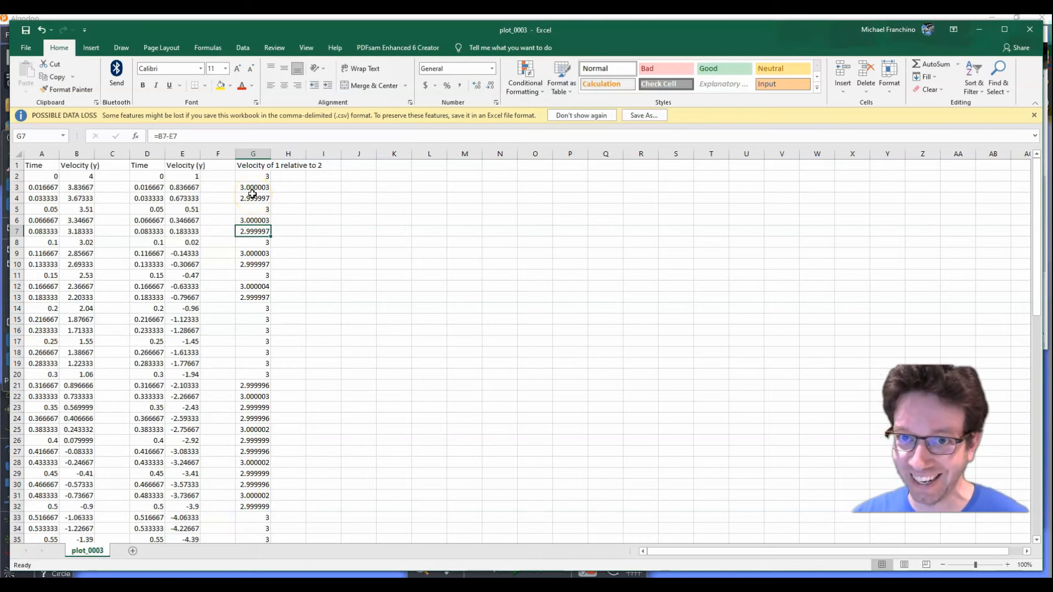
mouse_move(331, 564)
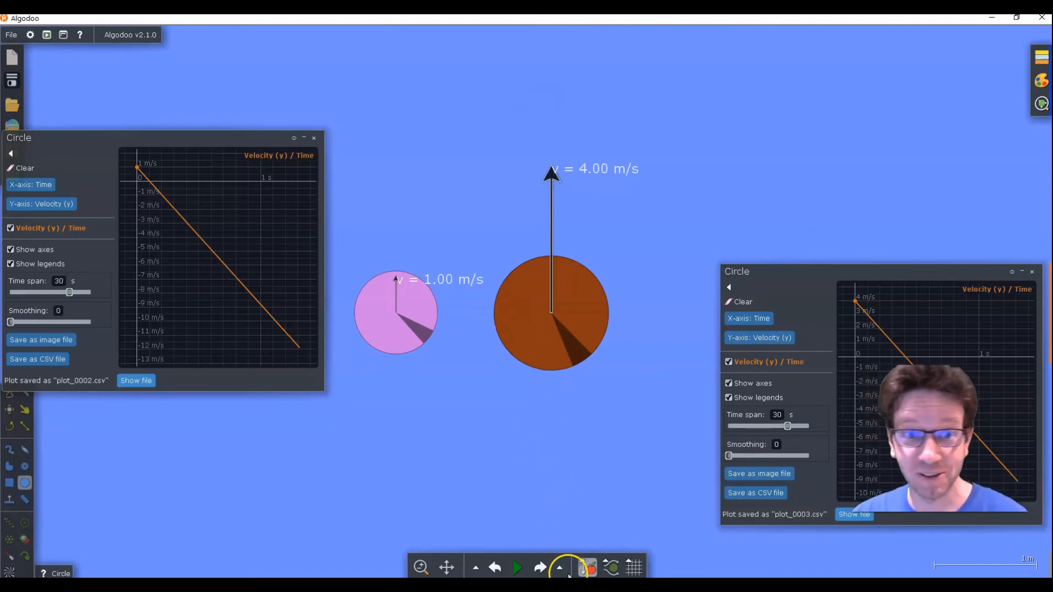
mouse_move(561, 569)
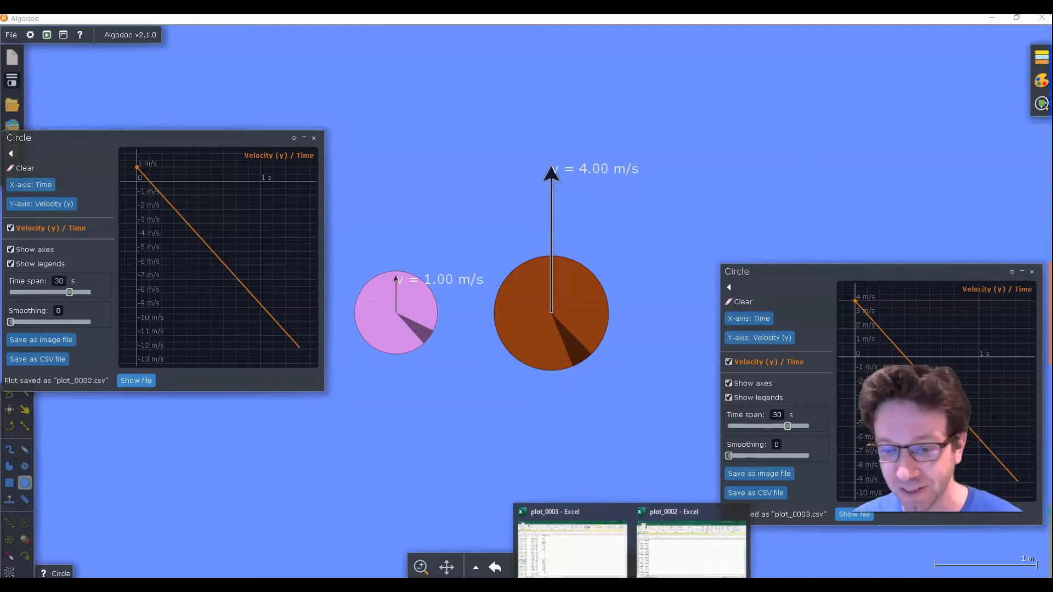
Return from Algodoo to the plot_0003 workbook in Excel
left_click(572, 544)
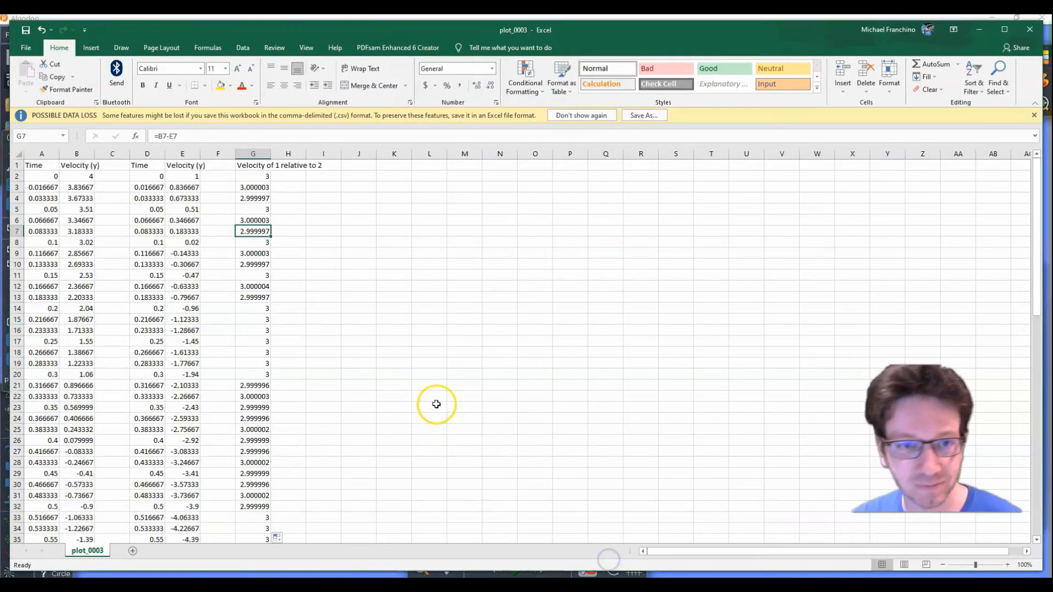
mouse_move(232, 191)
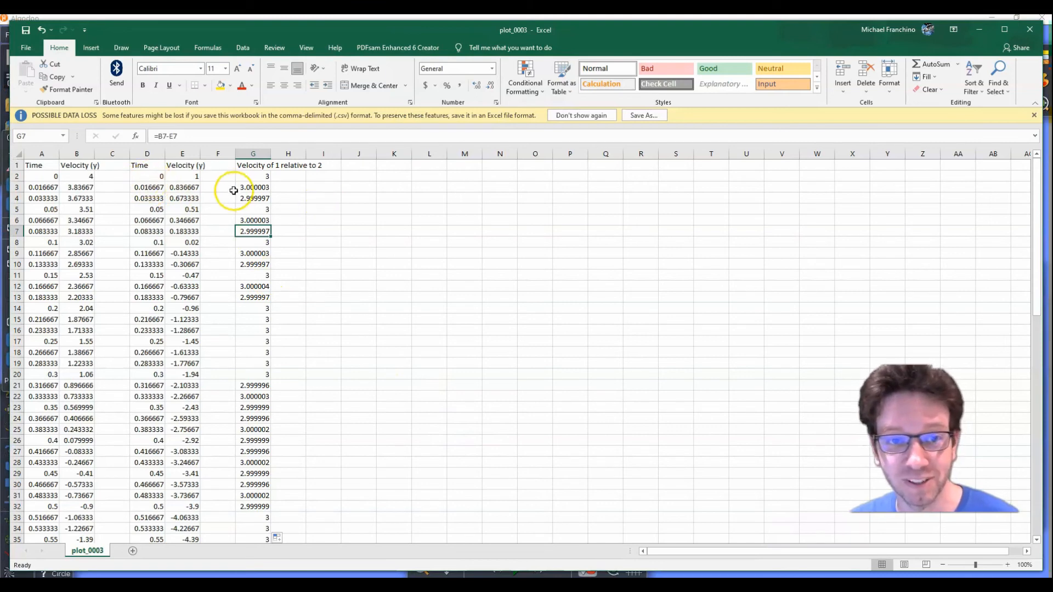
Select time values D2:D81 and relative velocities G2:G81 as chart data
left_click(146, 176)
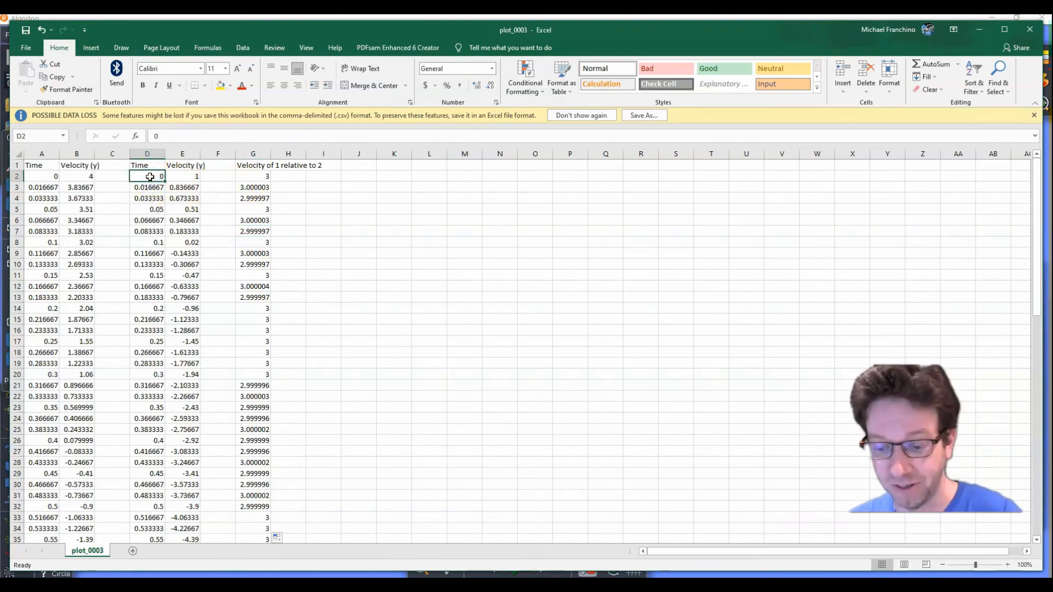
left_click_drag(146, 176, 146, 308)
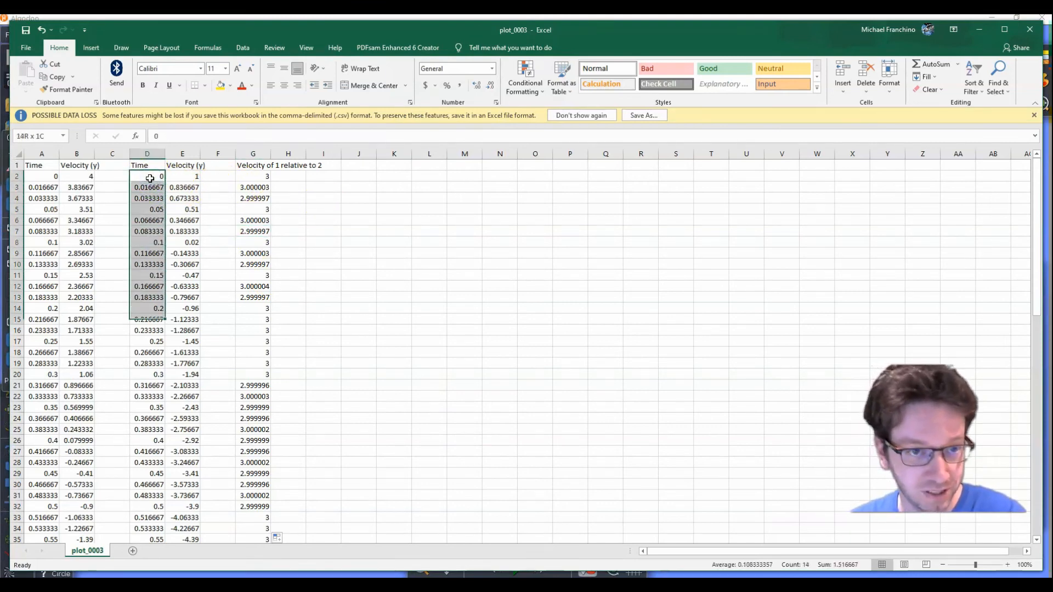
scroll("down", 3)
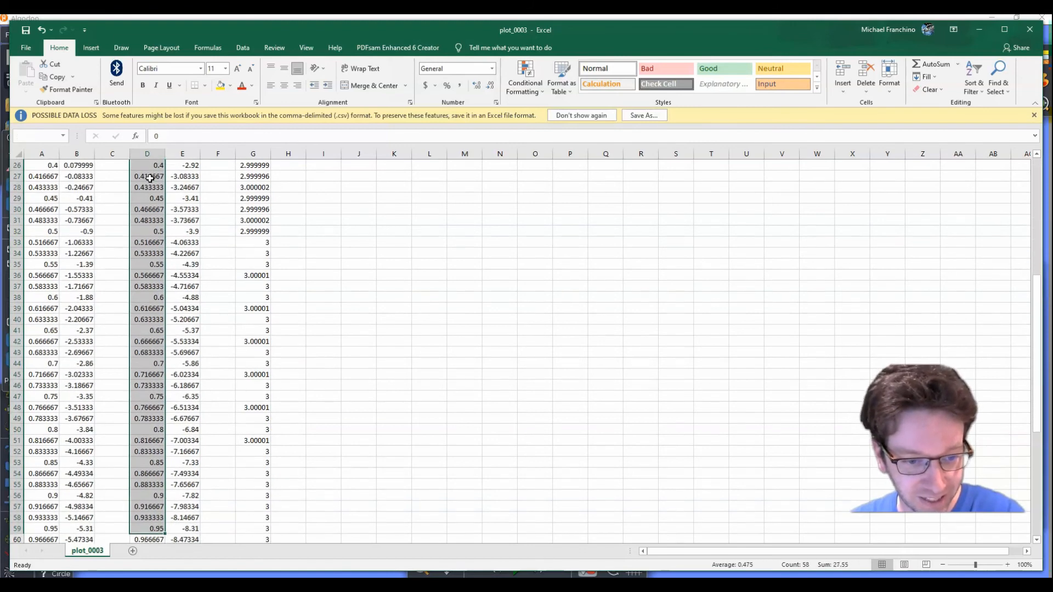
scroll("down", 3)
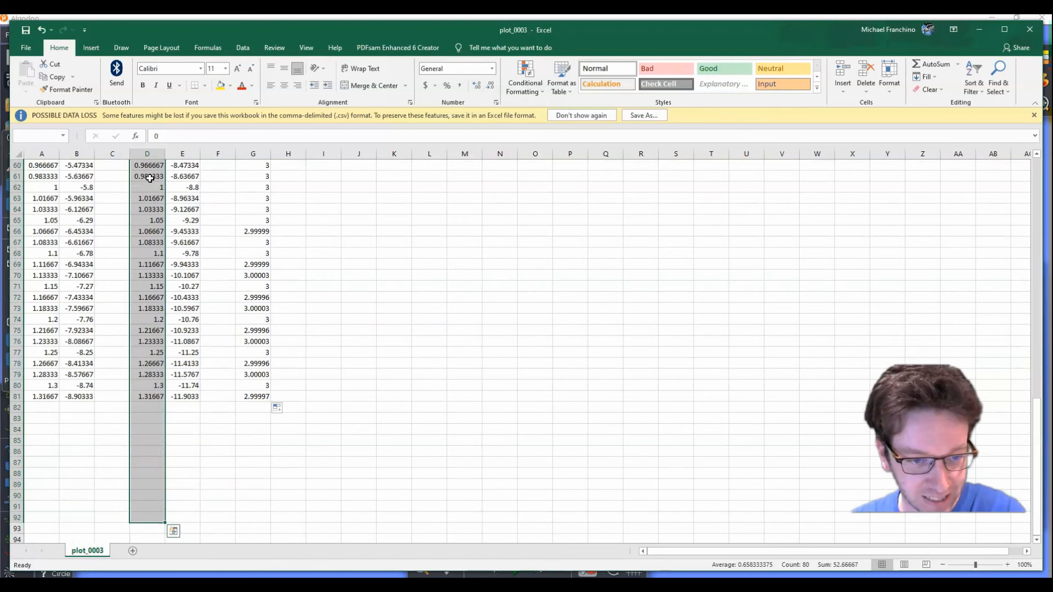
scroll("up", 3)
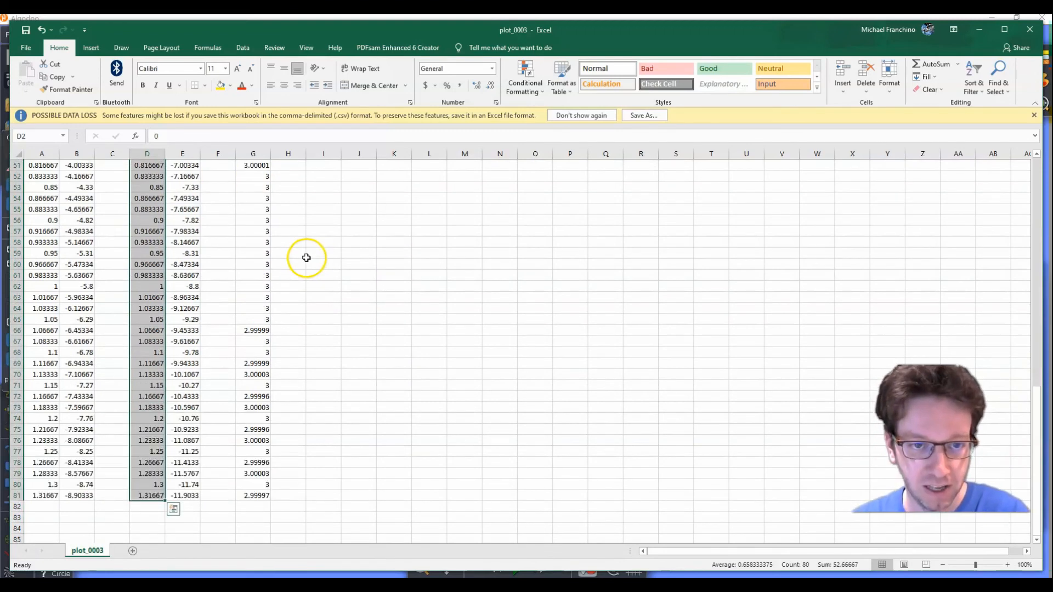
scroll("up", 3)
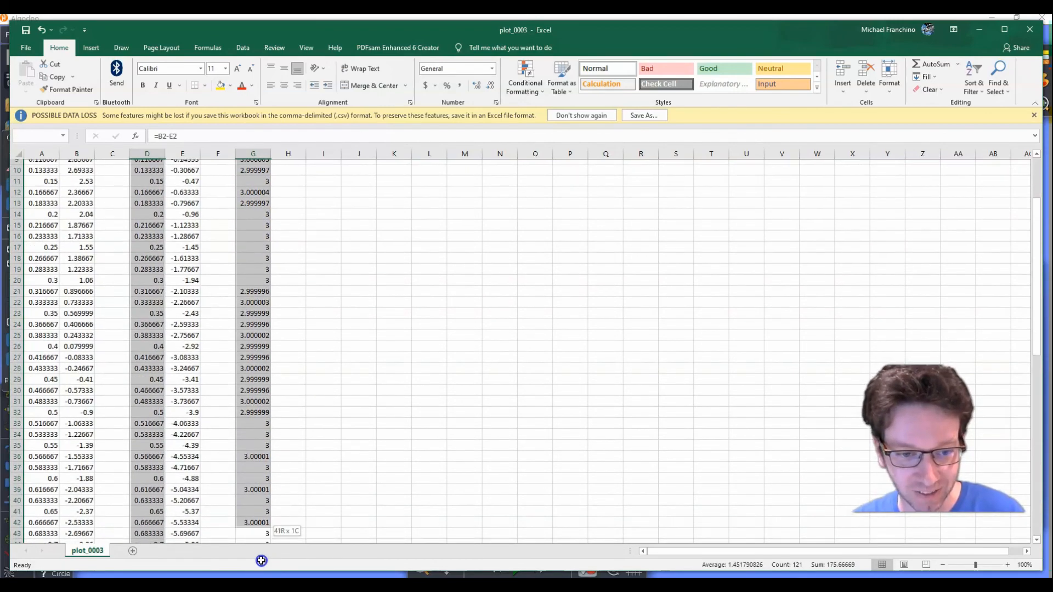
scroll("down", 3)
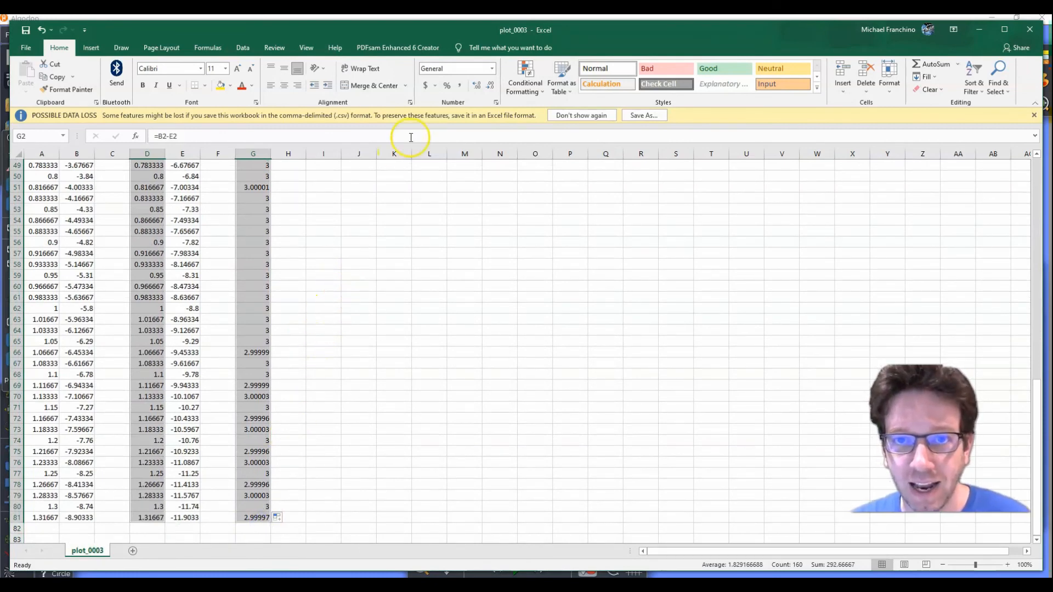
mouse_move(329, 85)
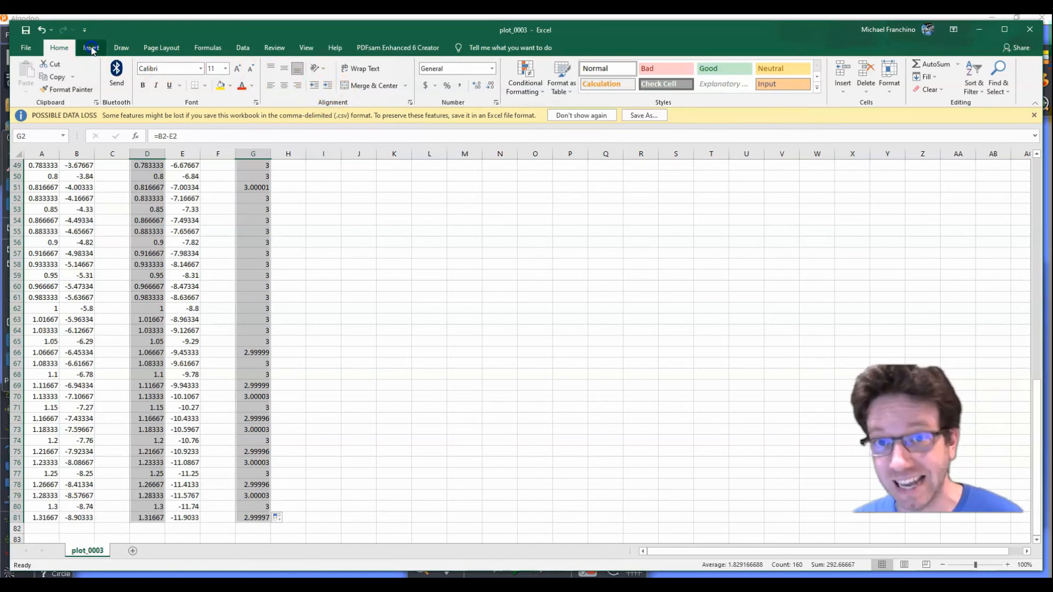
Insert a markers-only scatter chart of relative velocity versus time, points near 3
left_click(91, 47)
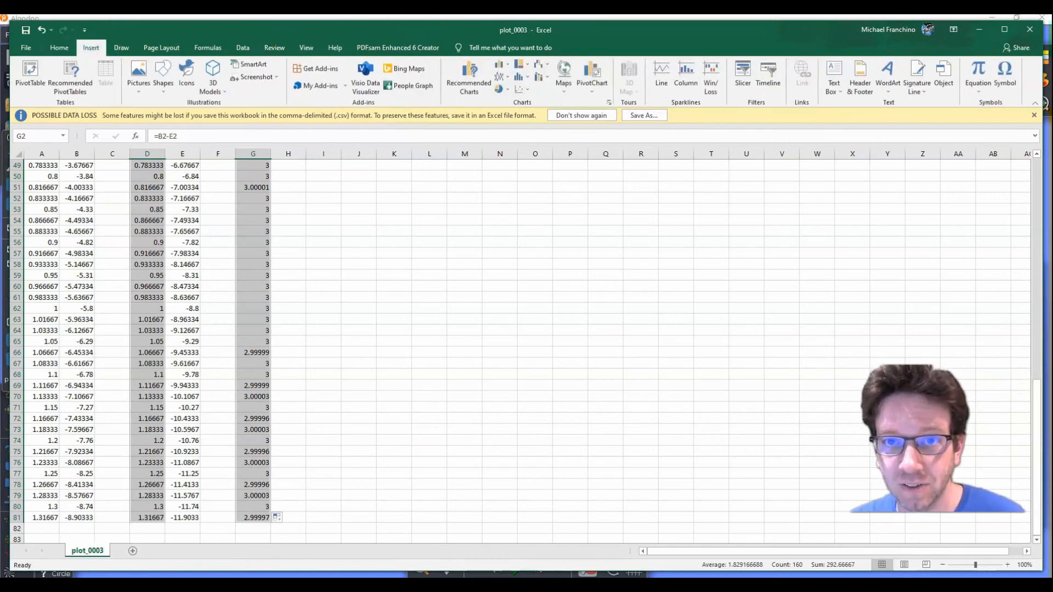
mouse_move(505, 99)
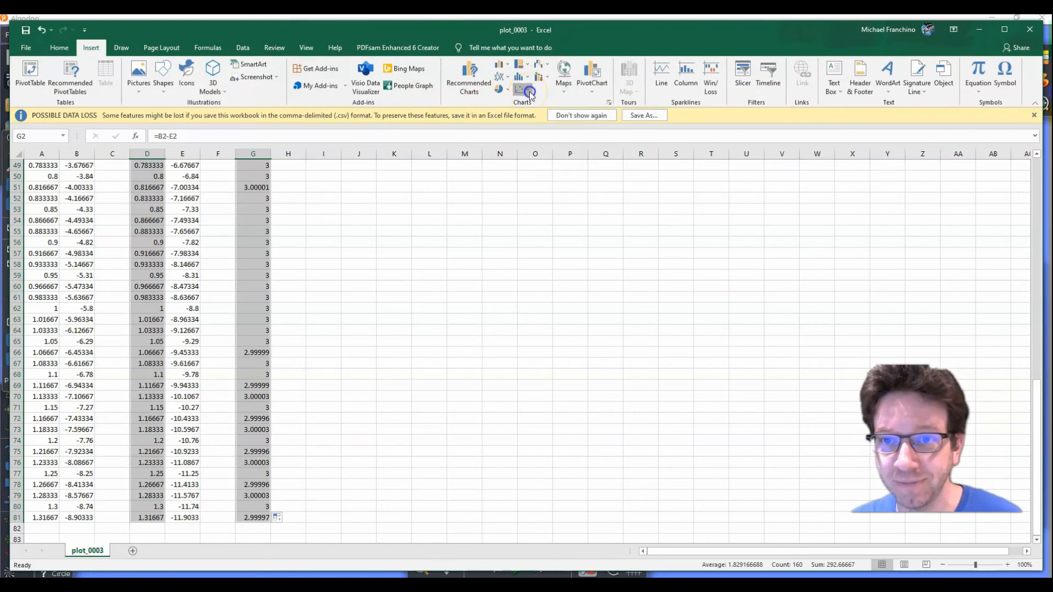
left_click(522, 76)
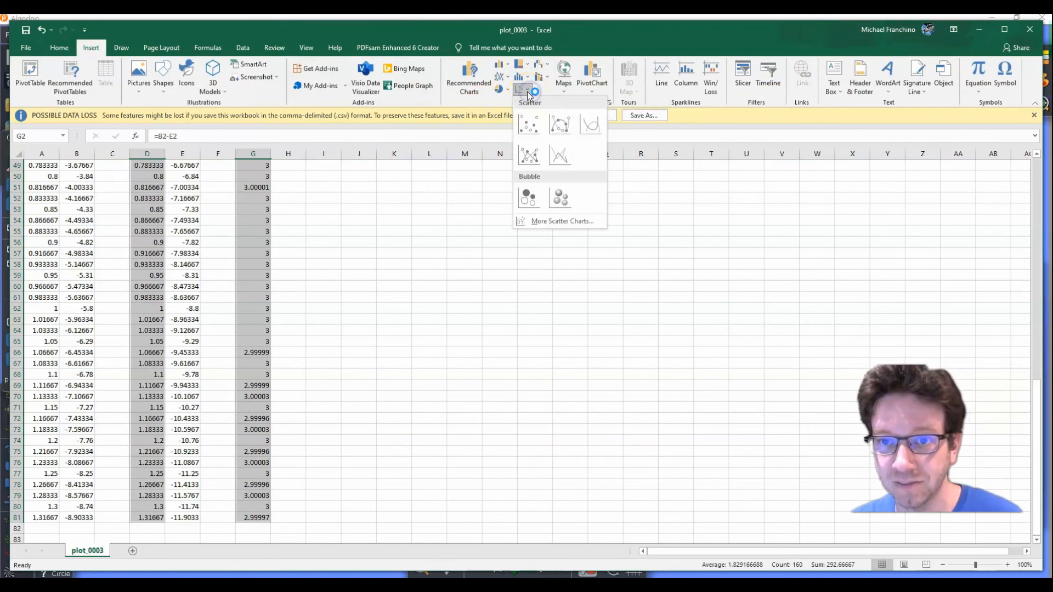
mouse_move(529, 125)
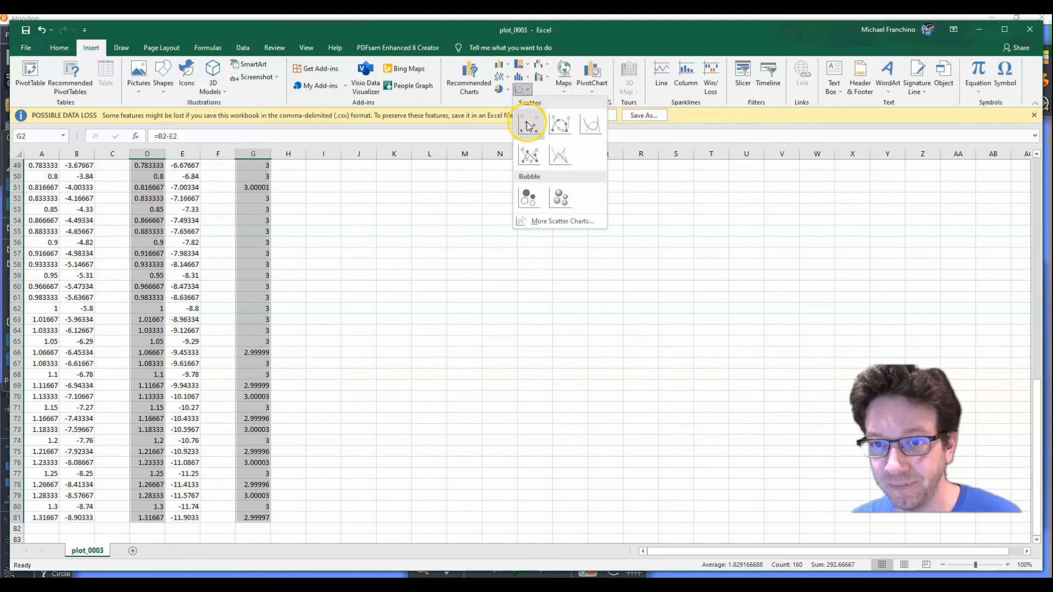
left_click(528, 124)
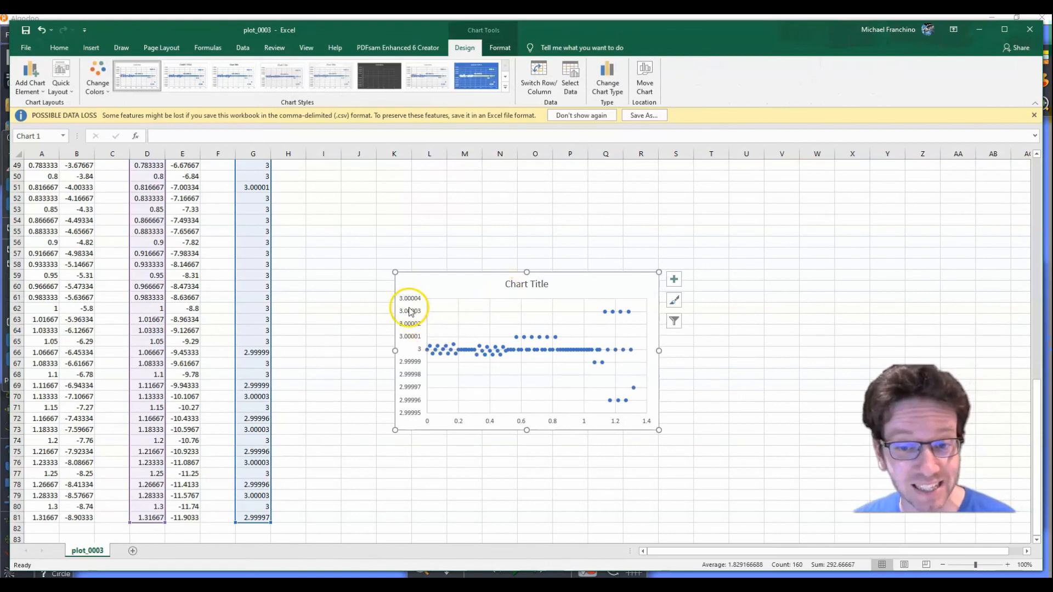
mouse_move(434, 371)
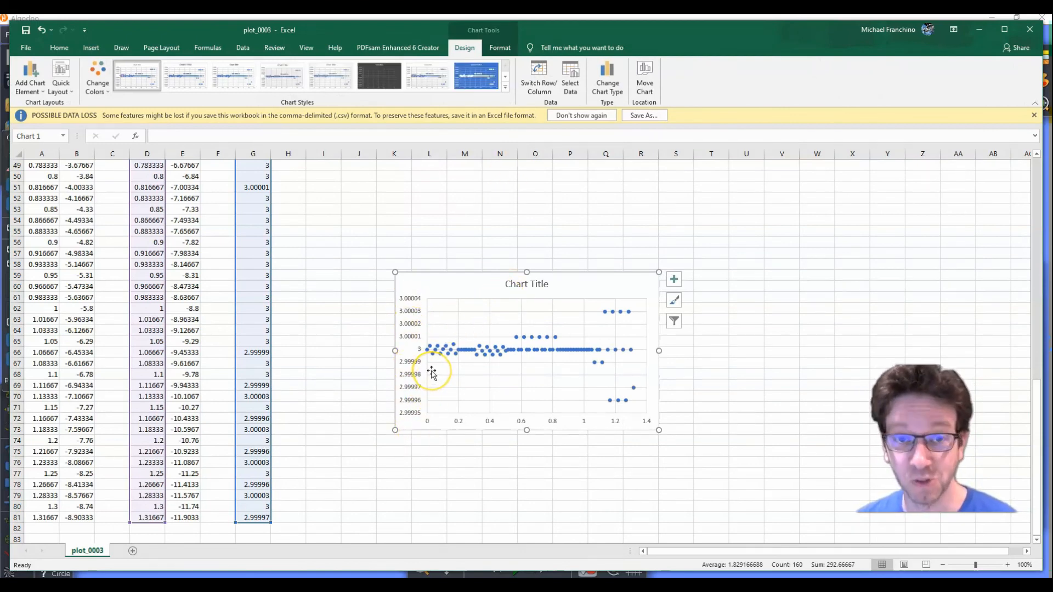
mouse_move(434, 375)
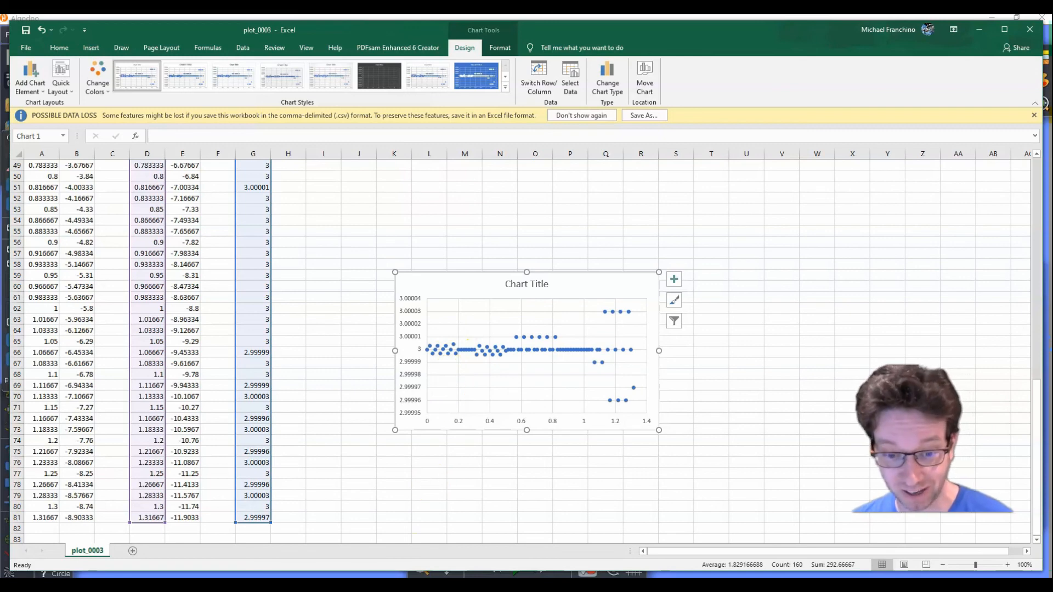
mouse_move(390, 573)
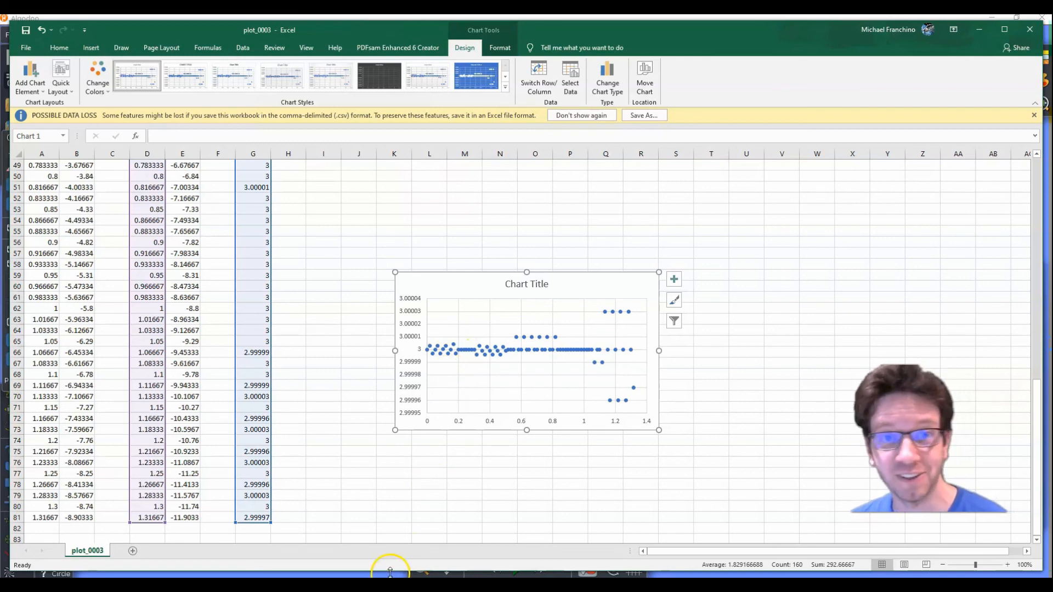